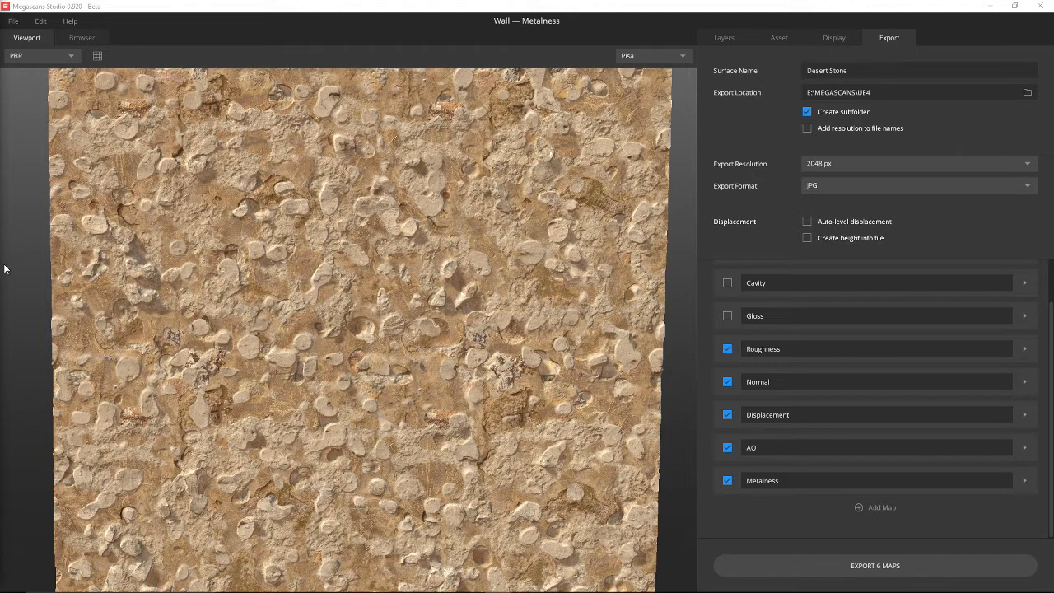
pyautogui.moveTo(112, 233)
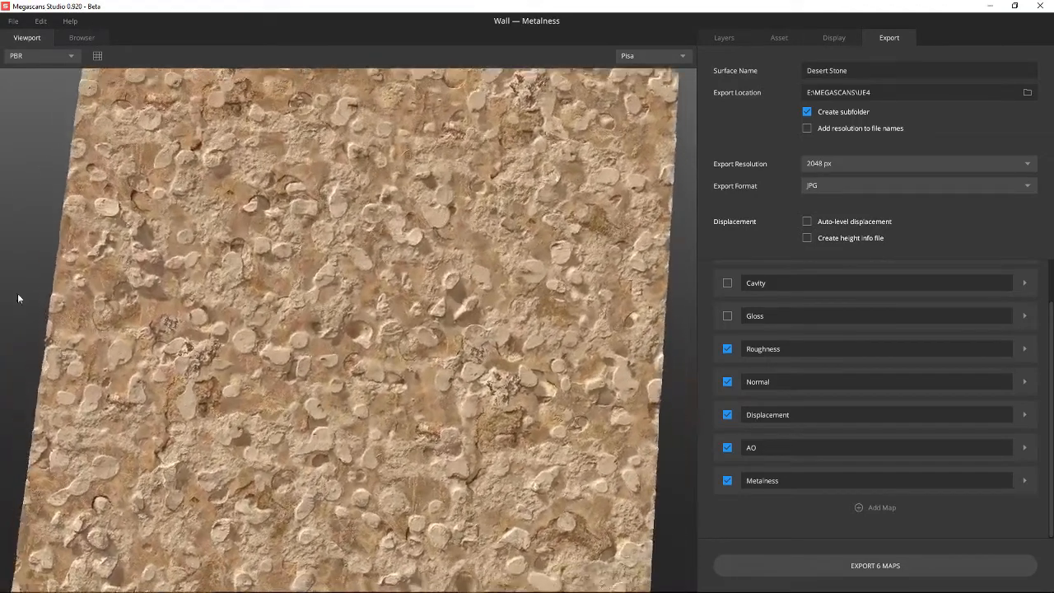
# Create a new asset named Lava_Rock with 2048 px resolution and Metalness workflow
pyautogui.click(12, 21)
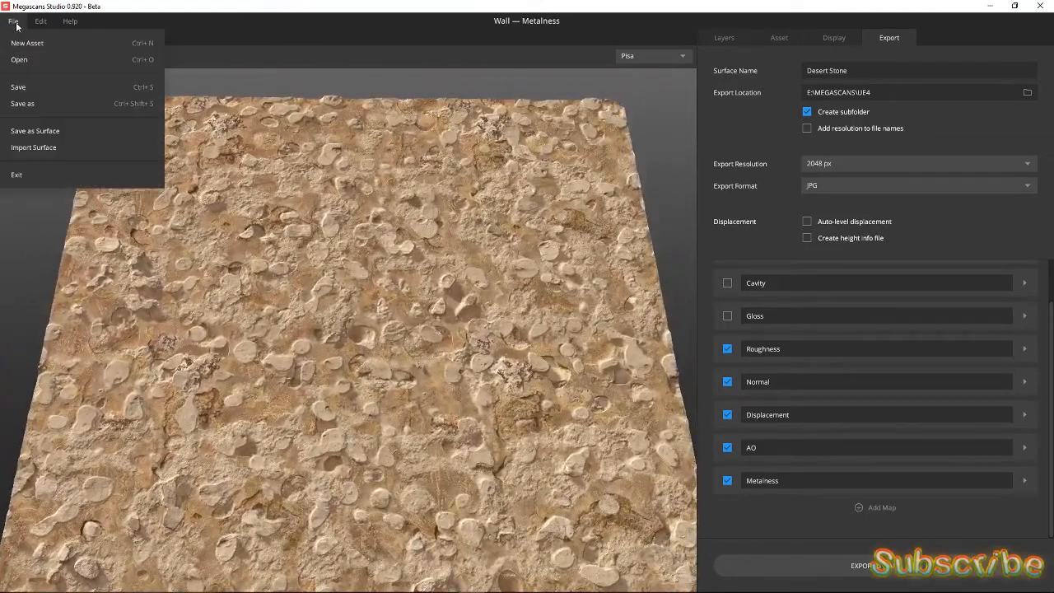
pyautogui.click(27, 43)
pyautogui.write('l')
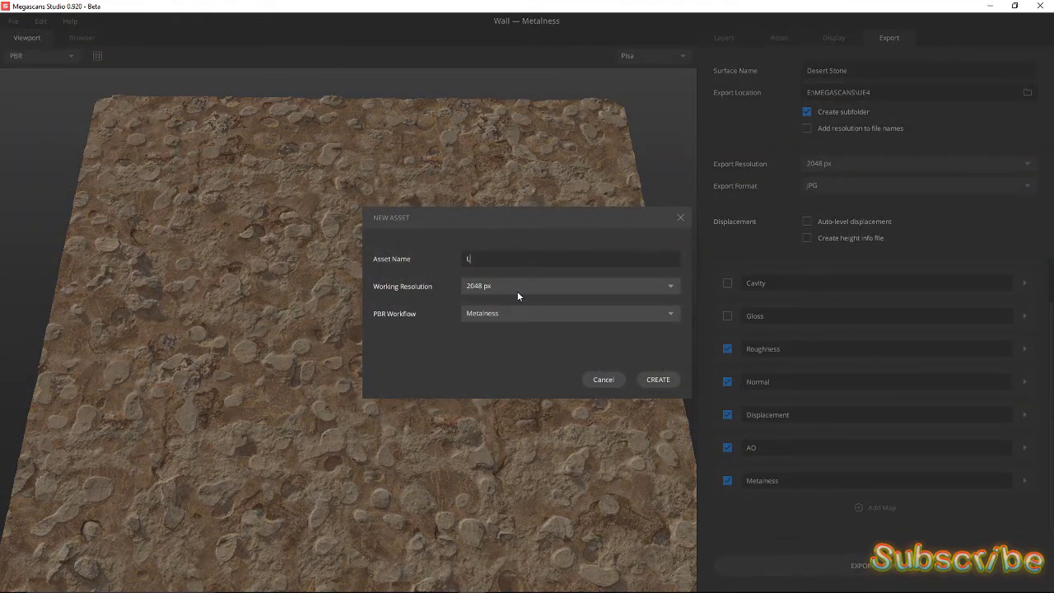
pyautogui.write('ava_Rock')
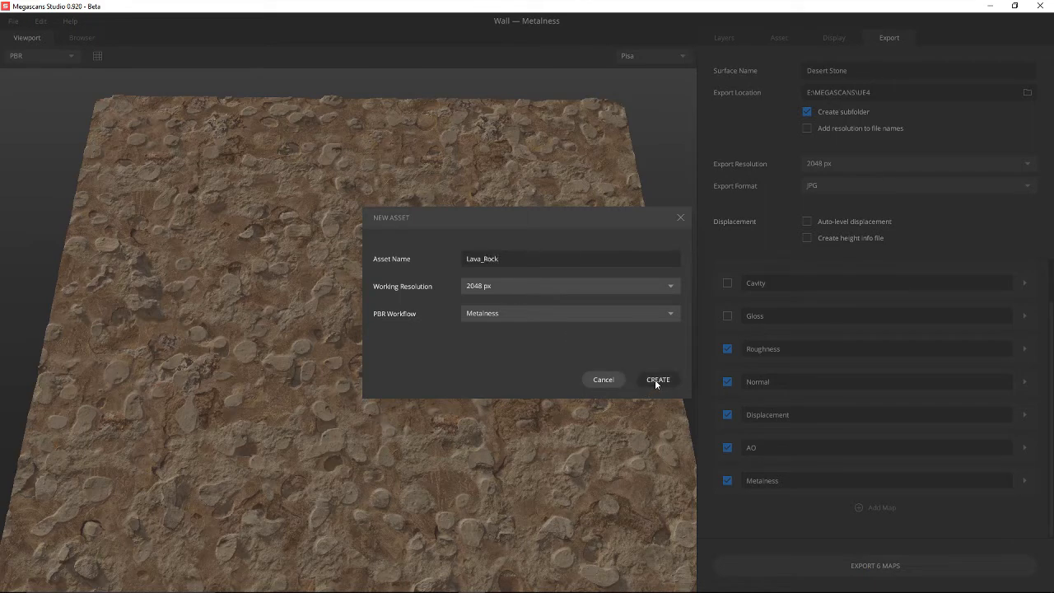
pyautogui.click(658, 380)
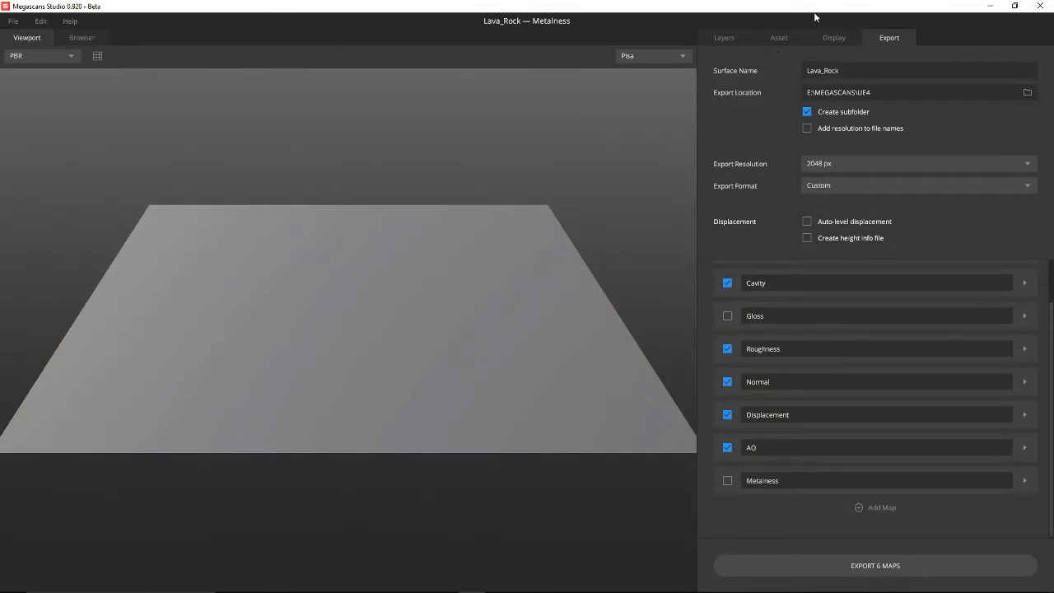
# Add the dark rocky scanned surface from the Browser as the first layer
pyautogui.click(722, 37)
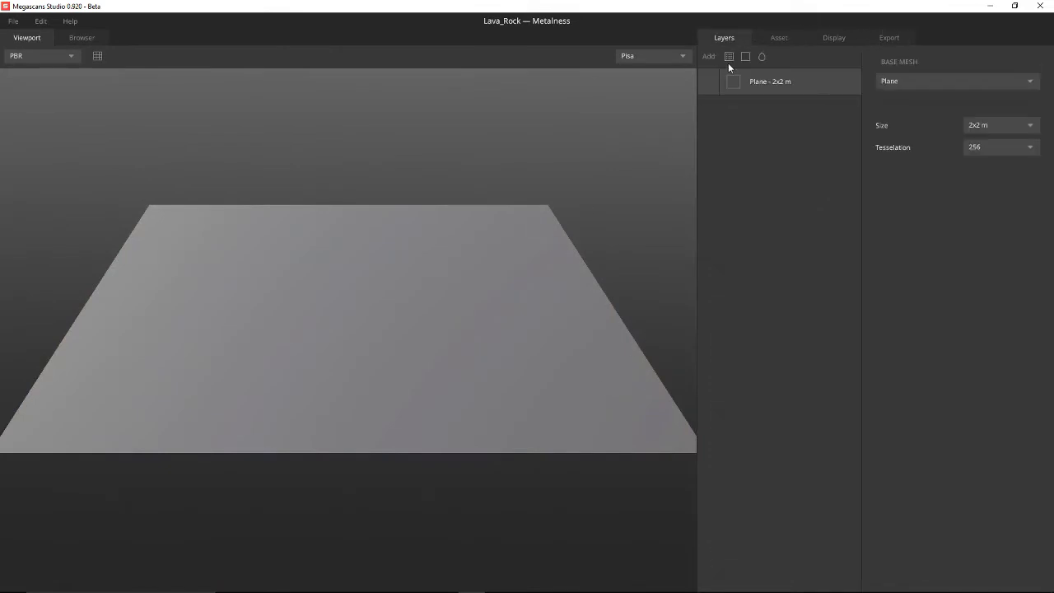
pyautogui.click(82, 37)
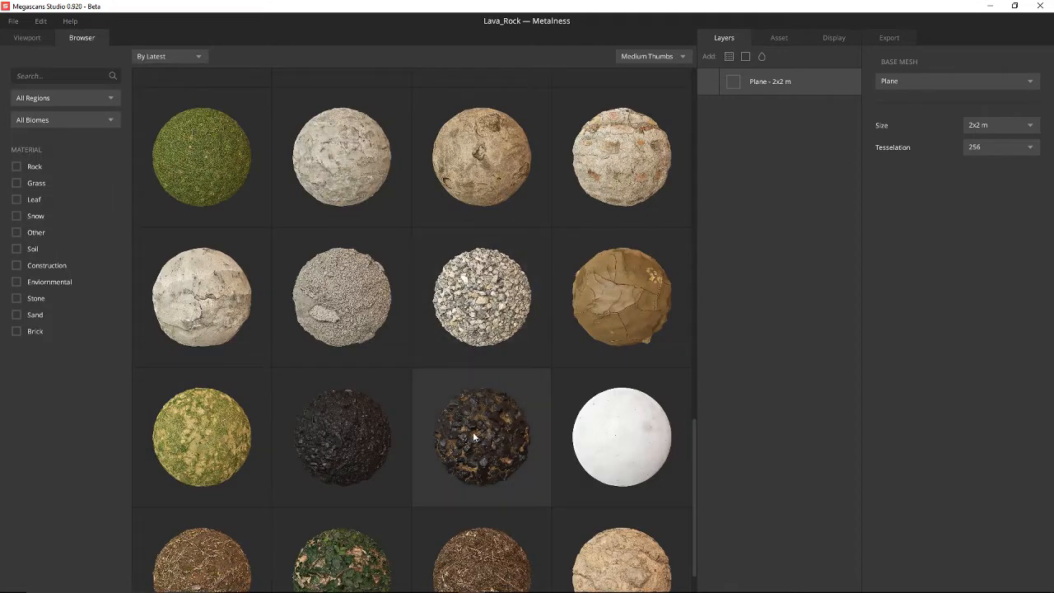
pyautogui.doubleClick(481, 436)
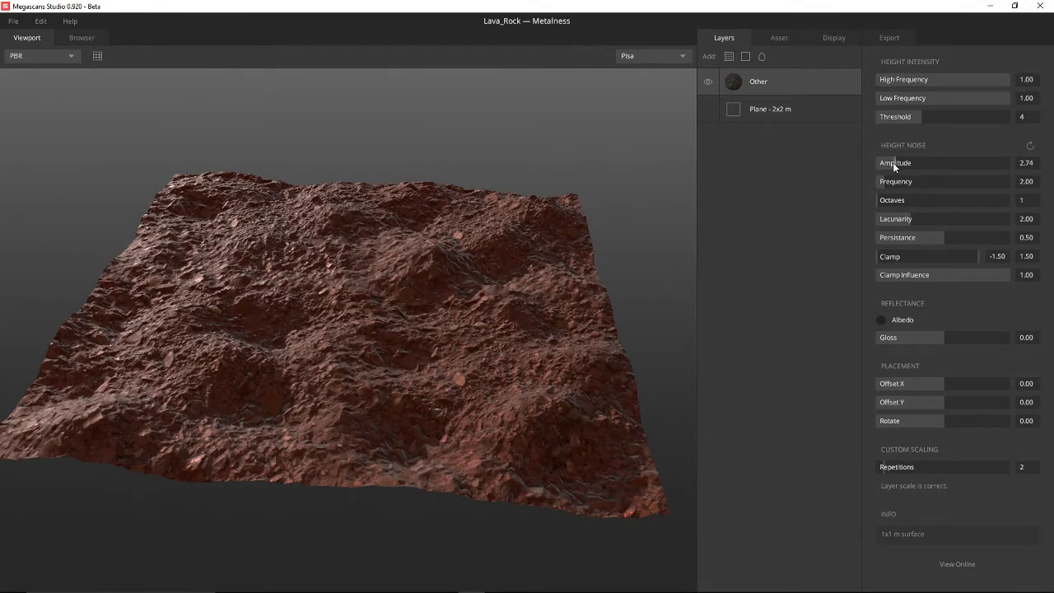
# Raise the height noise frequency and narrow its clamp to about -0.53 / 0.18
pyautogui.moveTo(906, 162); pyautogui.dragTo(893, 162)
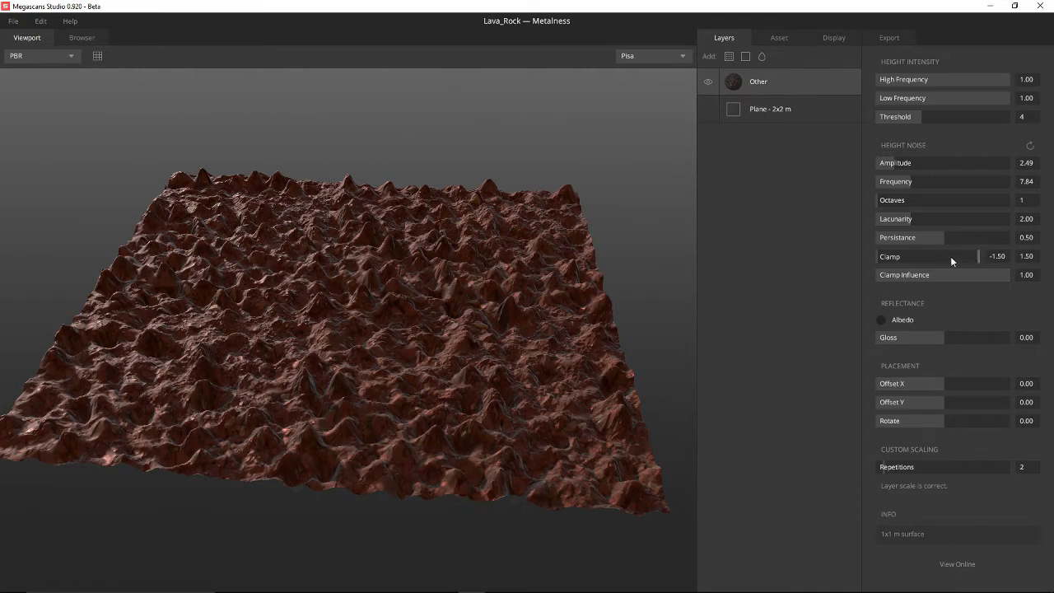
pyautogui.moveTo(943, 261); pyautogui.dragTo(951, 262)
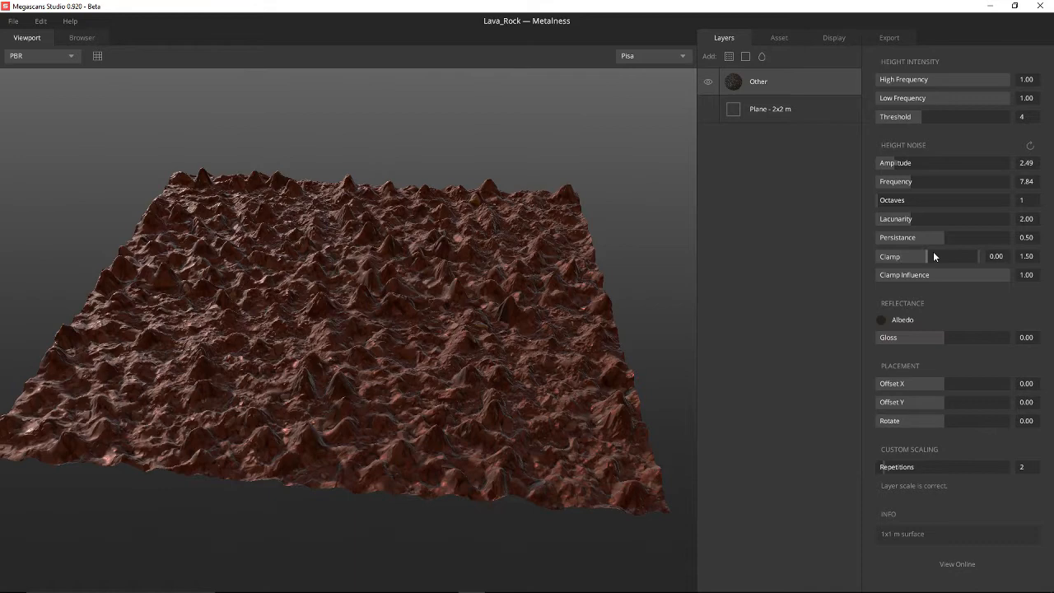
pyautogui.moveTo(906, 256); pyautogui.dragTo(955, 256)
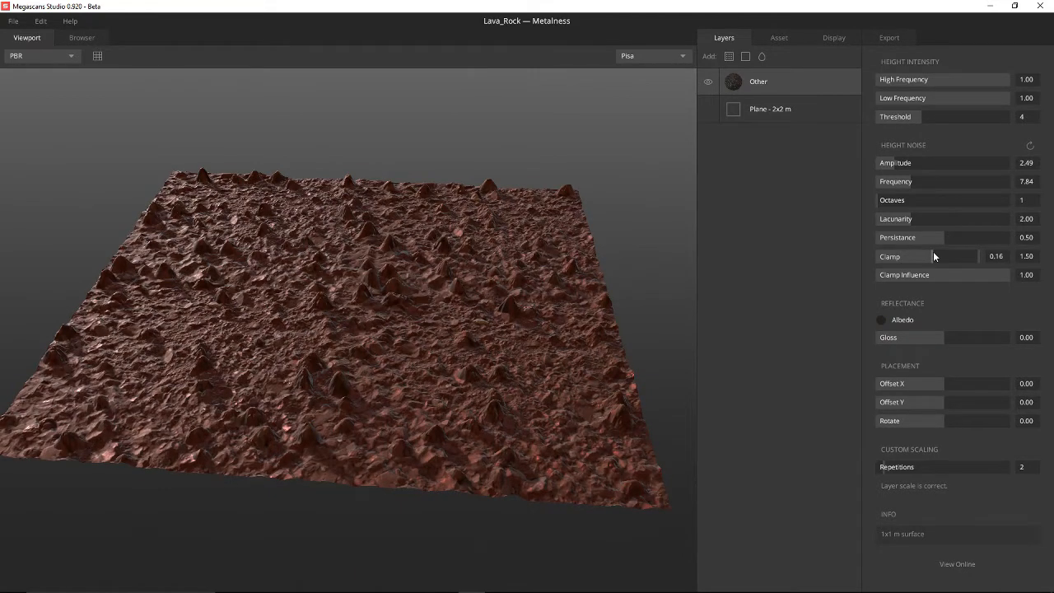
pyautogui.moveTo(978, 260)
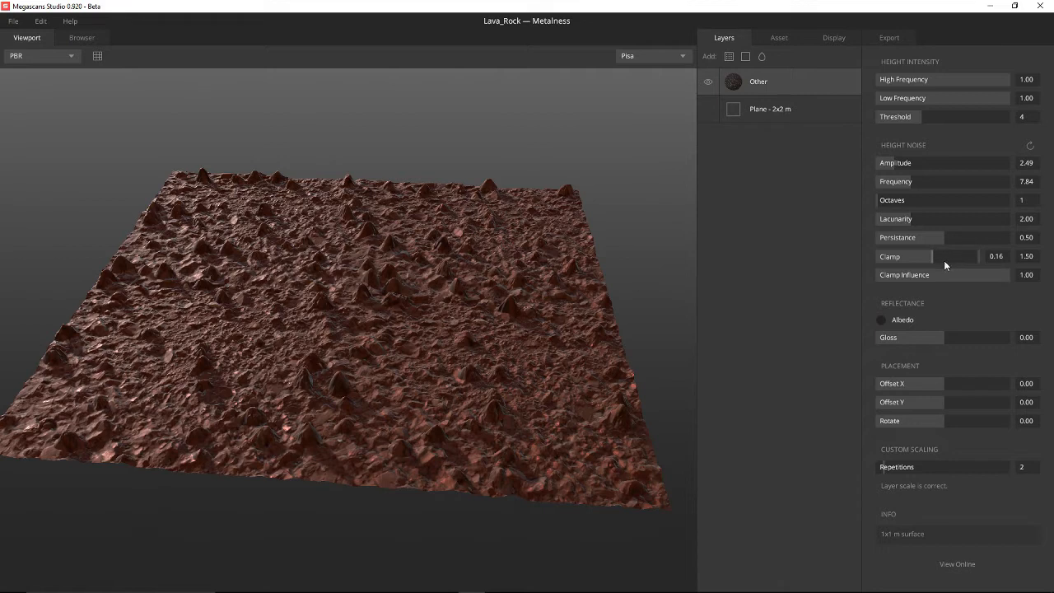
pyautogui.moveTo(929, 266)
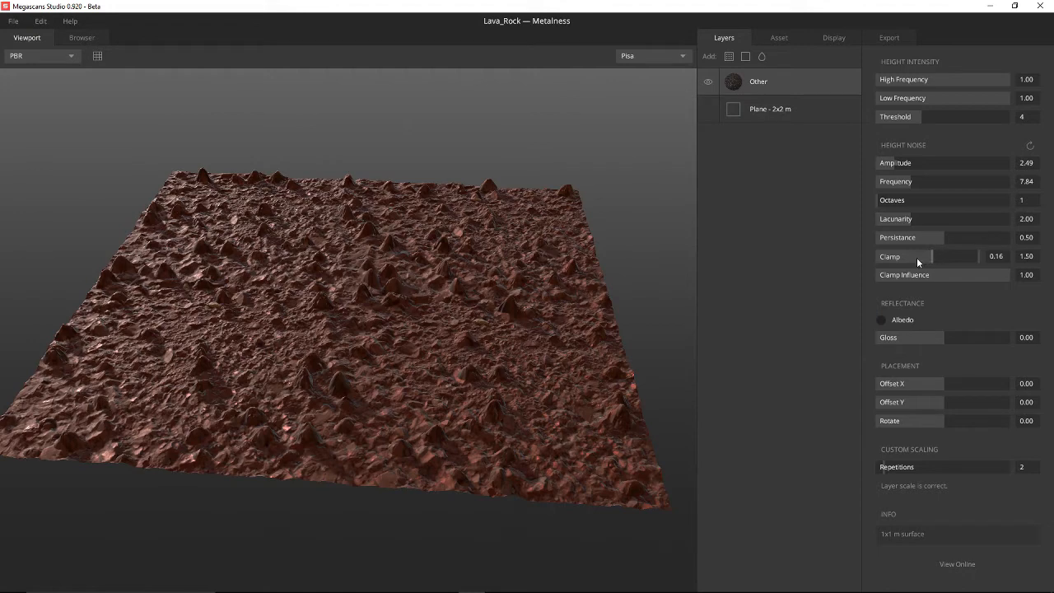
pyautogui.moveTo(925, 263)
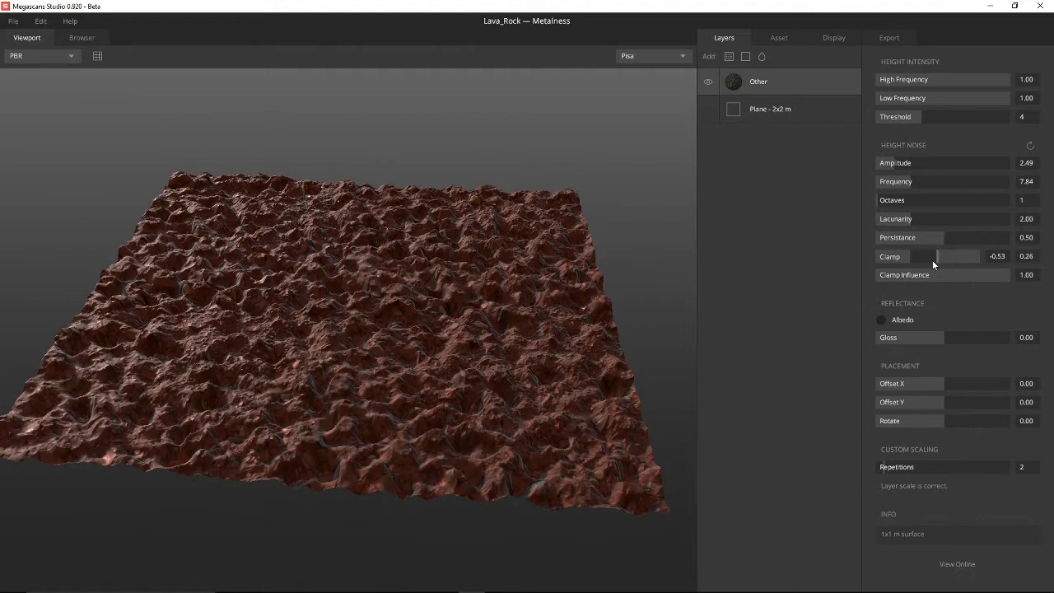
pyautogui.moveTo(971, 256); pyautogui.dragTo(930, 256)
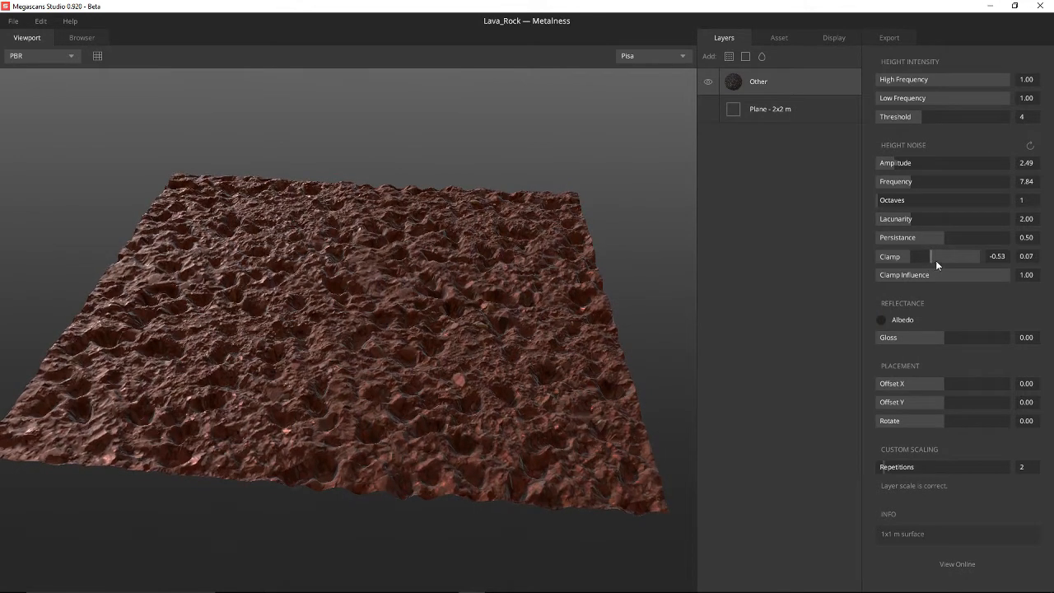
pyautogui.moveTo(931, 256); pyautogui.dragTo(955, 256)
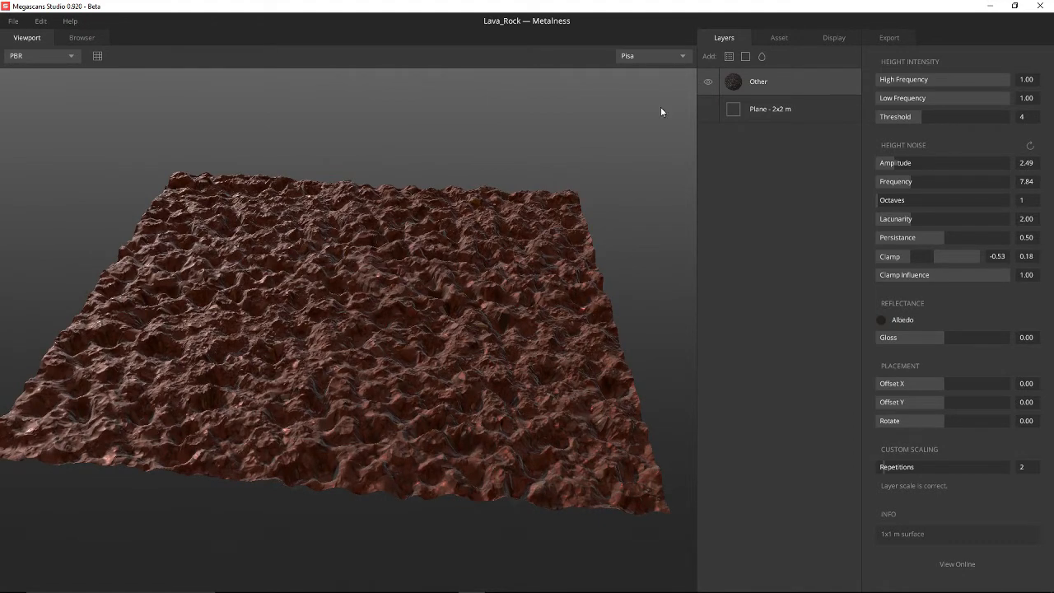
# Add a second rocky surface layer with a From Below mask threshold of 0.06
pyautogui.click(82, 38)
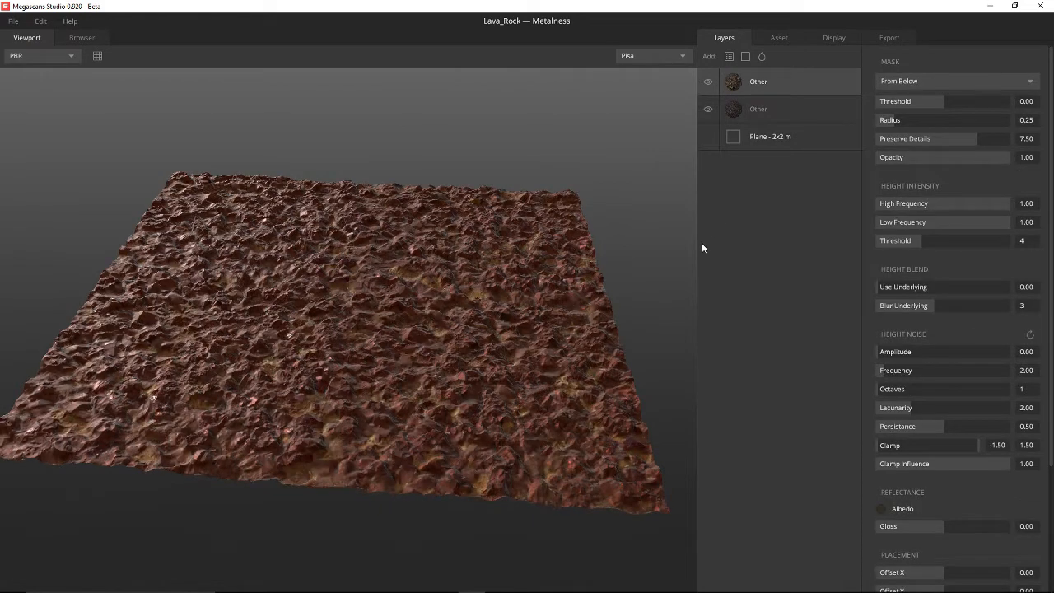
pyautogui.moveTo(781, 88)
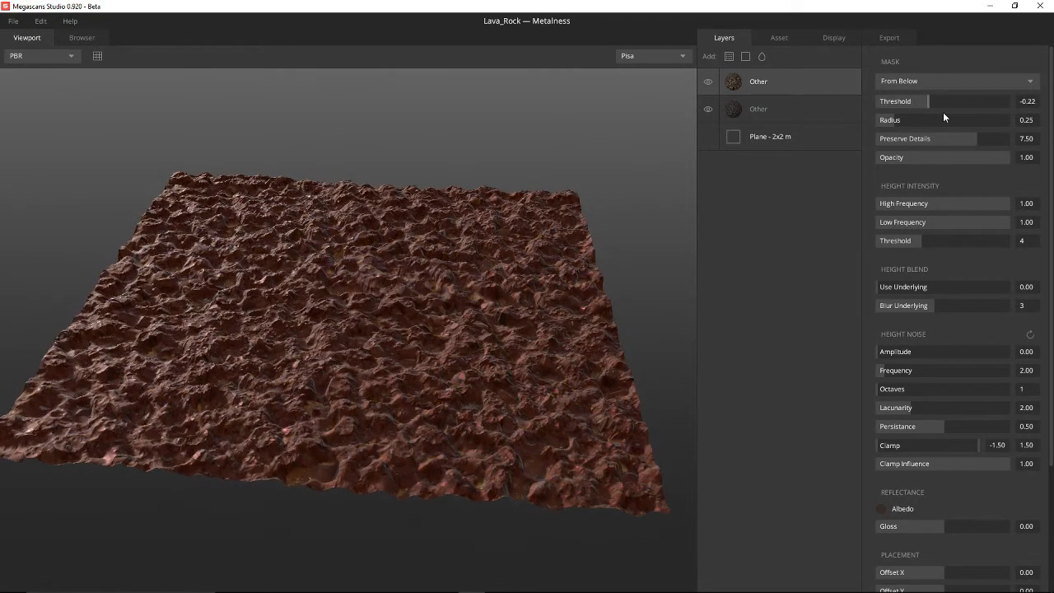
pyautogui.moveTo(922, 101); pyautogui.dragTo(971, 101)
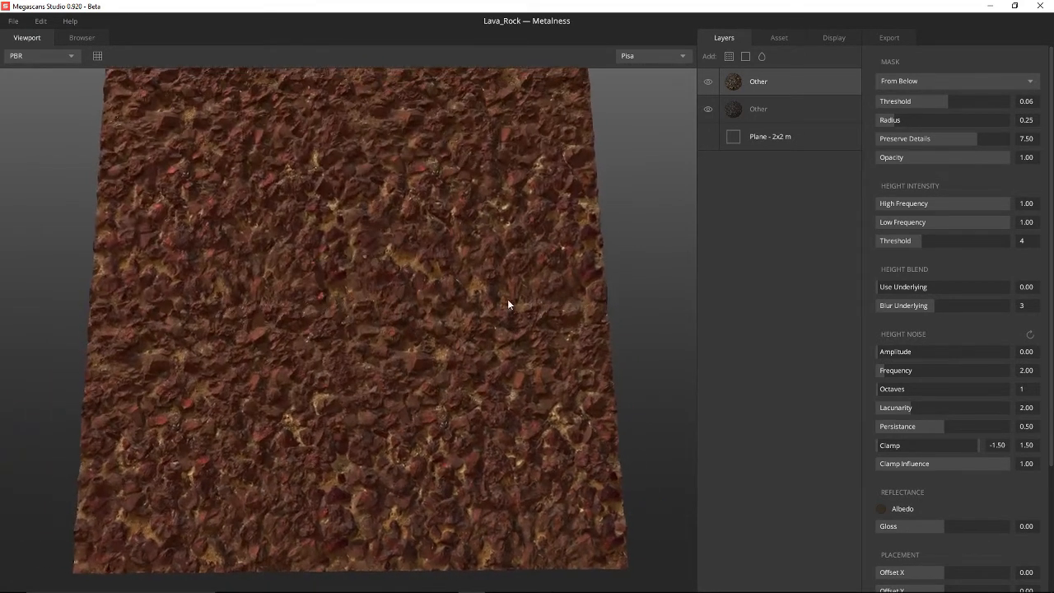
pyautogui.moveTo(508, 305); pyautogui.dragTo(869, 296)
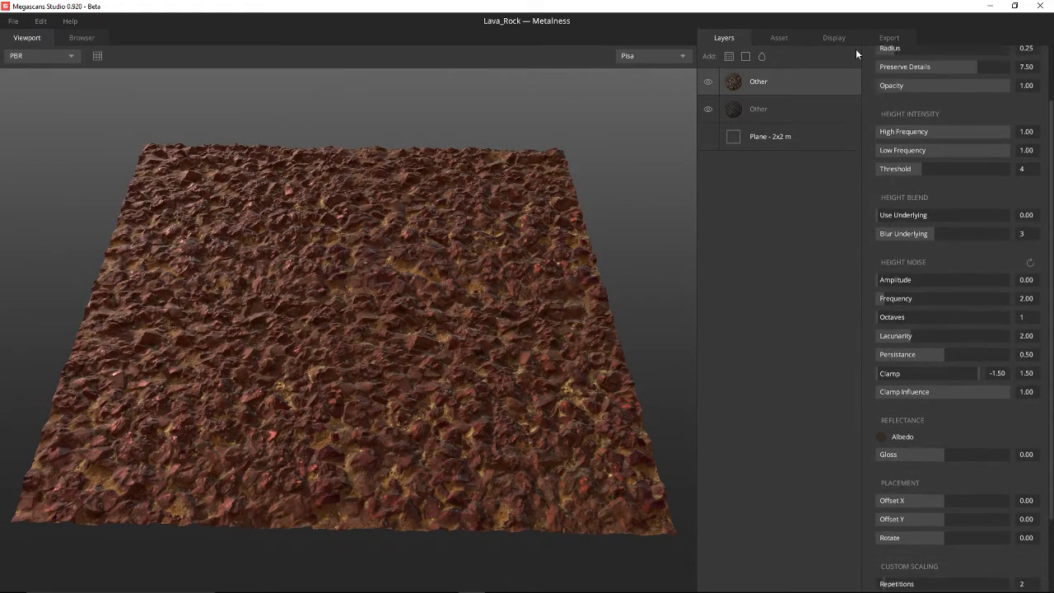
# Give the top layer a pure black albedo and a gloss of -0.03
pyautogui.click(881, 436)
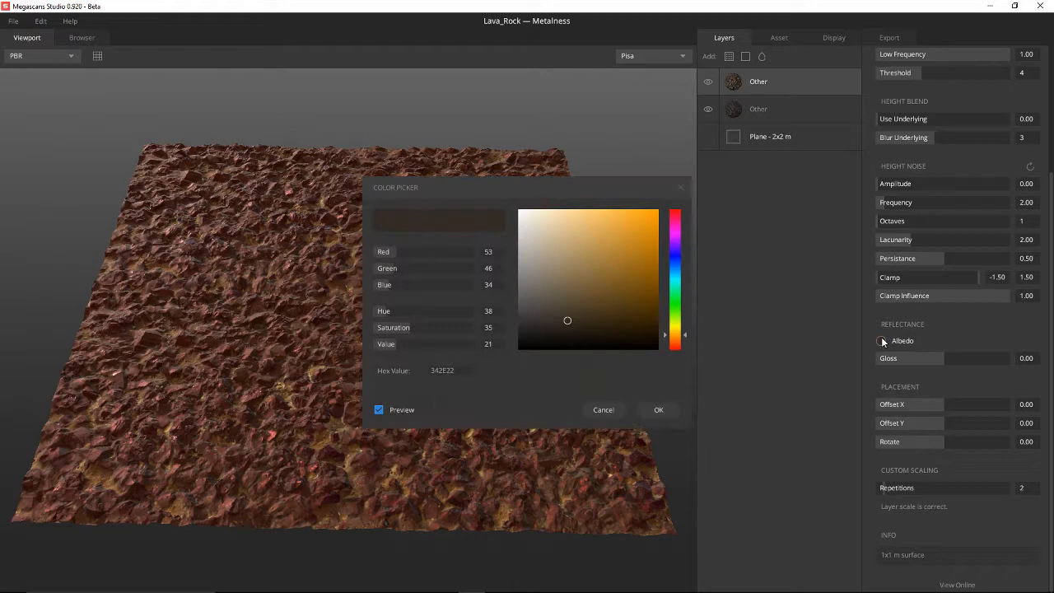
pyautogui.moveTo(568, 321); pyautogui.dragTo(518, 349)
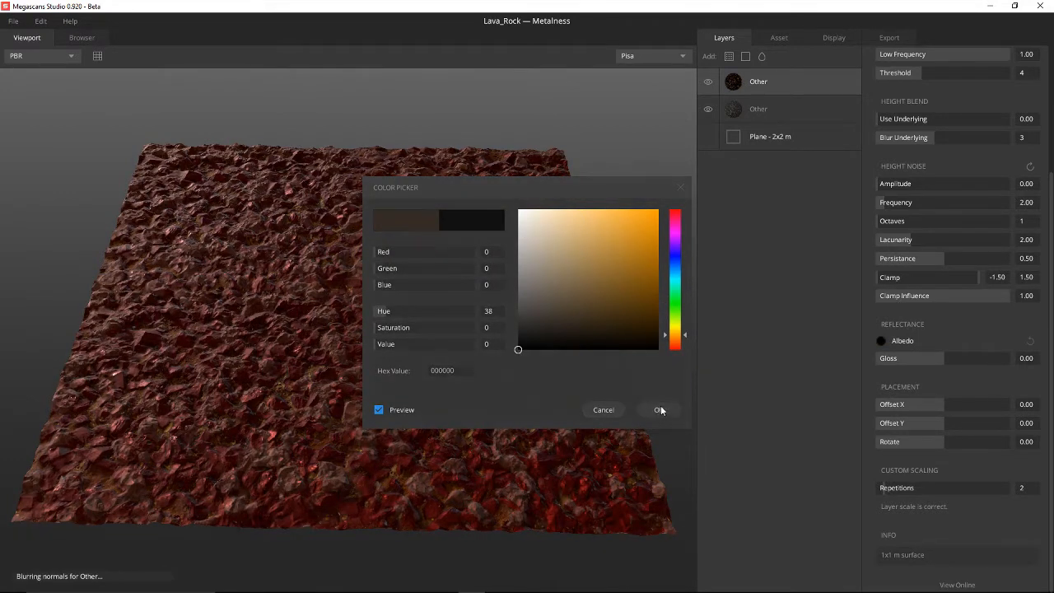
pyautogui.click(659, 409)
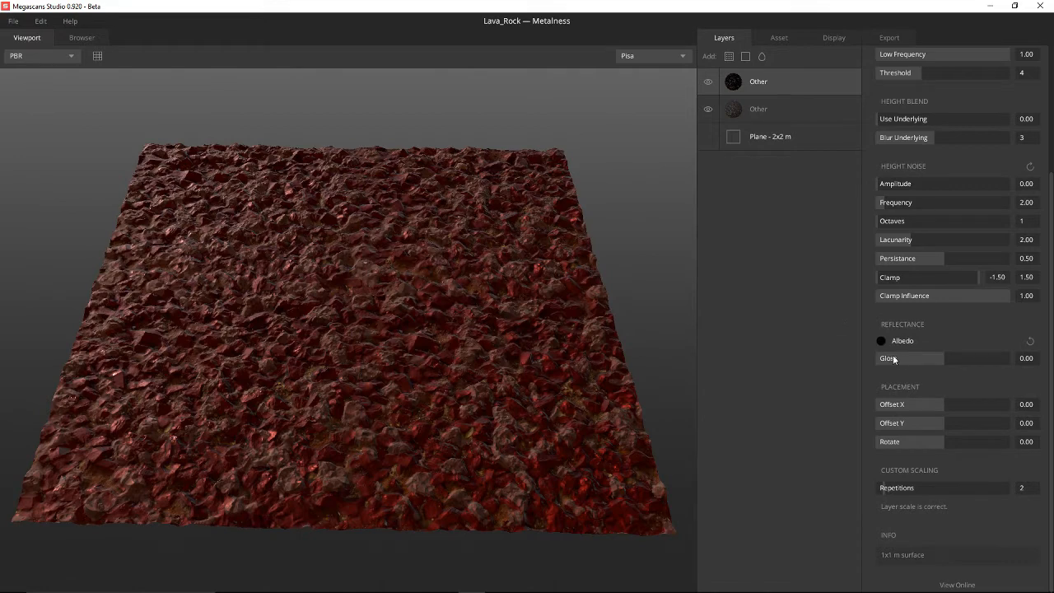
pyautogui.moveTo(905, 358); pyautogui.dragTo(996, 359)
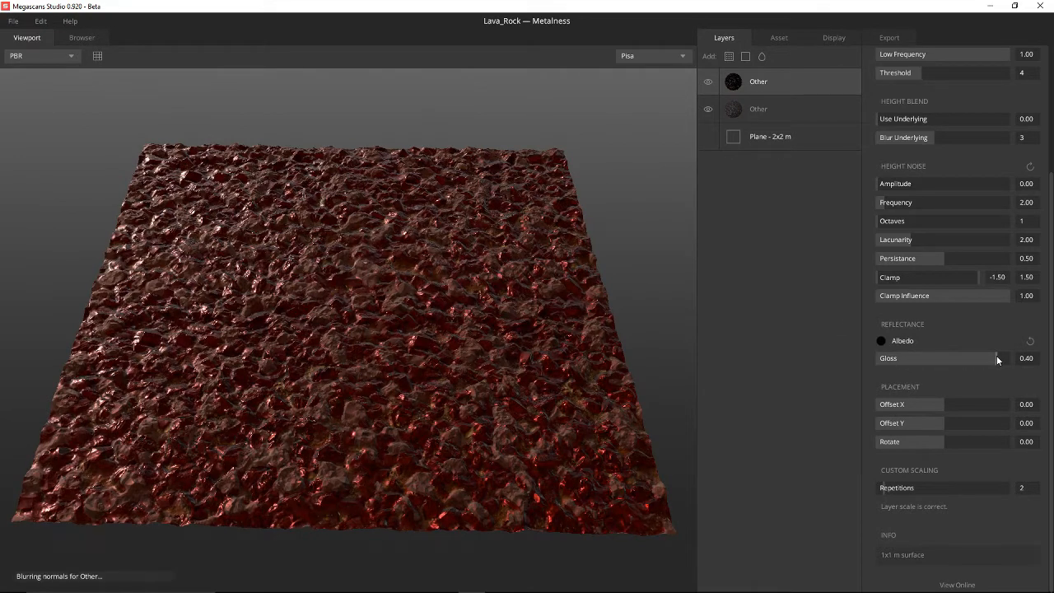
pyautogui.moveTo(997, 358); pyautogui.dragTo(922, 358)
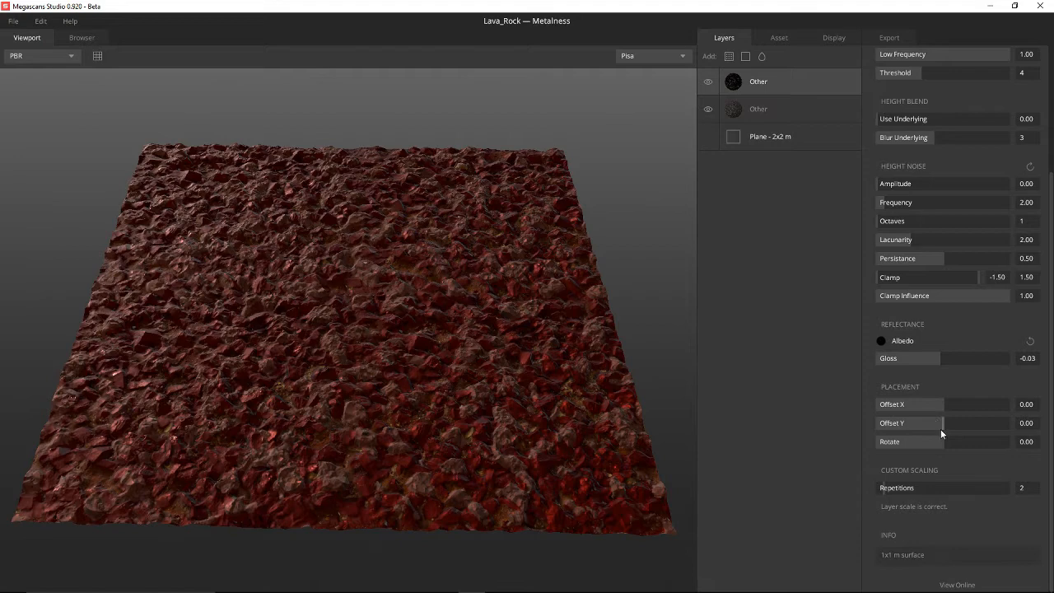
pyautogui.moveTo(871, 471)
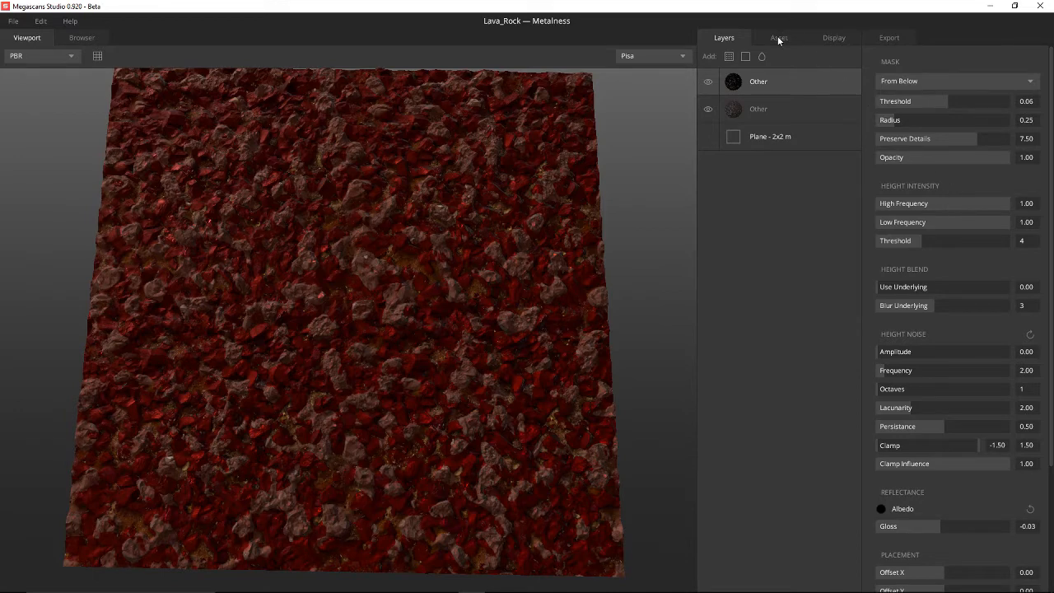
# Check the viewport display settings and return to the Layers panel
pyautogui.click(833, 37)
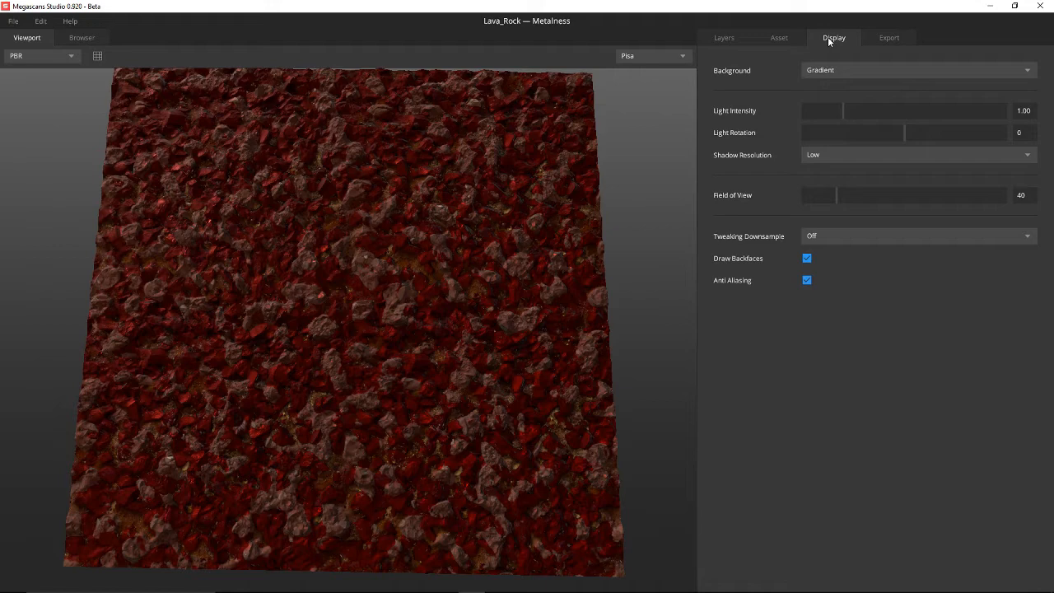
pyautogui.click(722, 37)
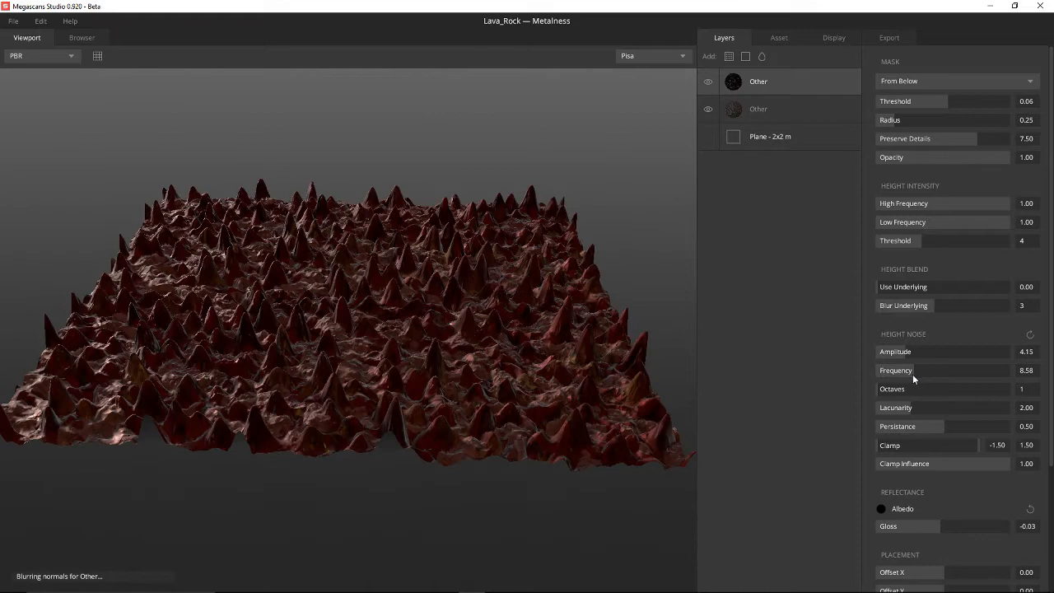
# Set noise octaves to 4 and upper clamp near -0.10, then select the second Other layer
pyautogui.click(1025, 388)
pyautogui.write('4')
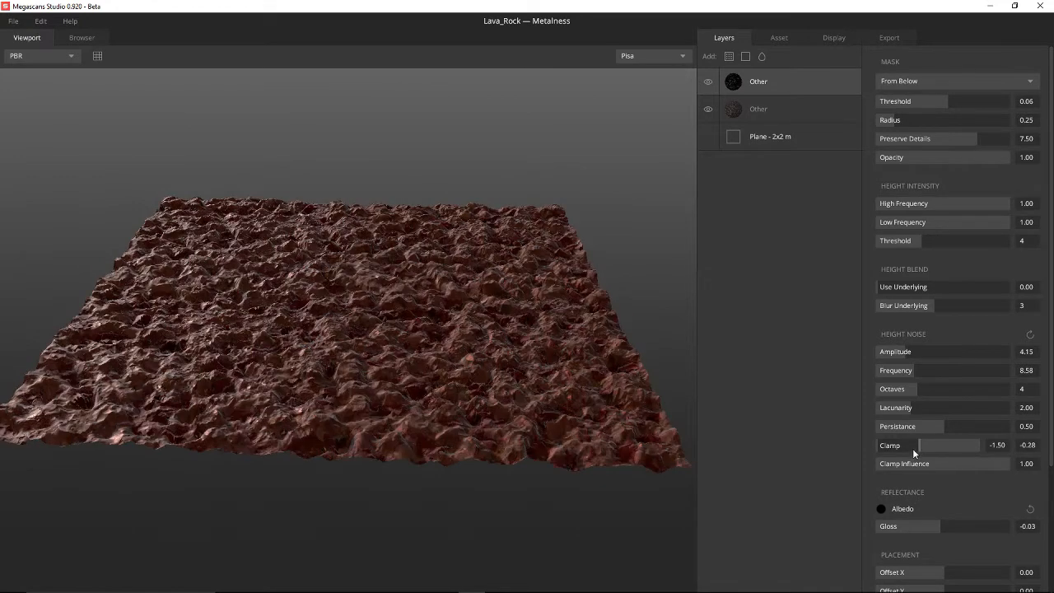
pyautogui.moveTo(914, 445); pyautogui.dragTo(946, 445)
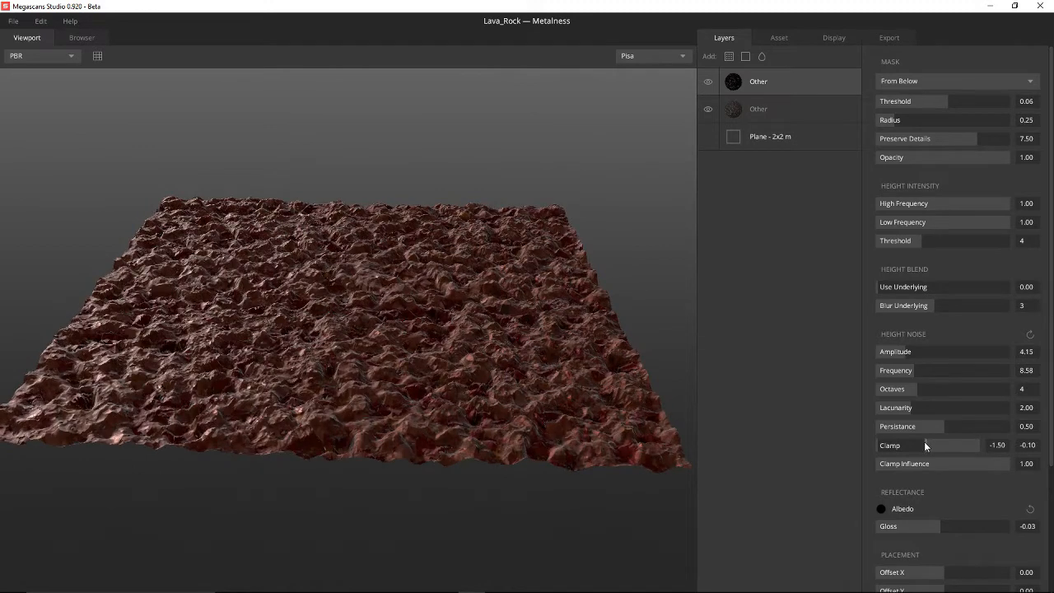
pyautogui.click(757, 109)
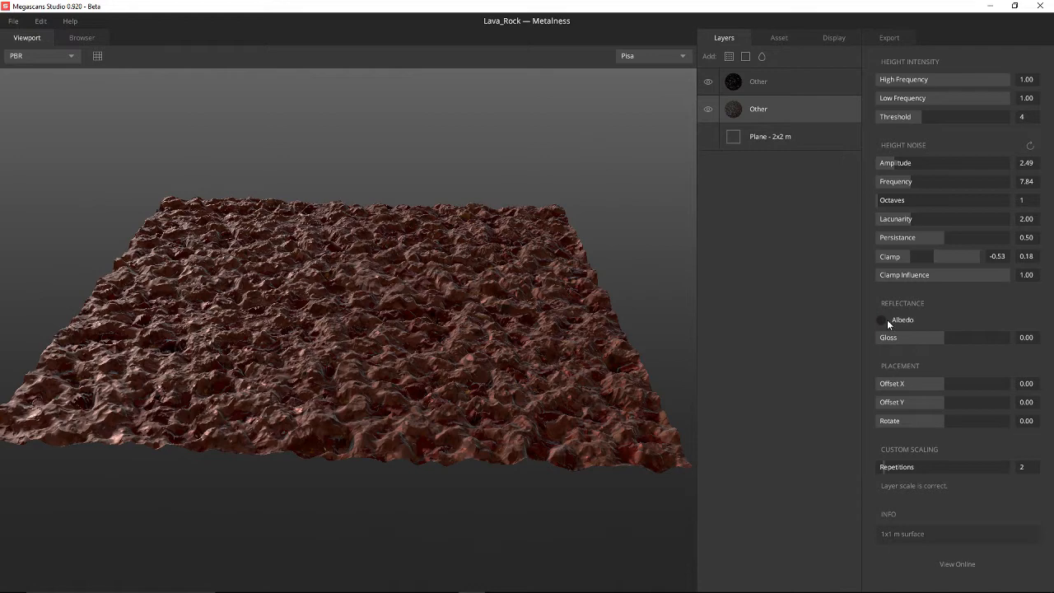
# Give the second Other layer a dark brown albedo (3D311E)
pyautogui.click(881, 320)
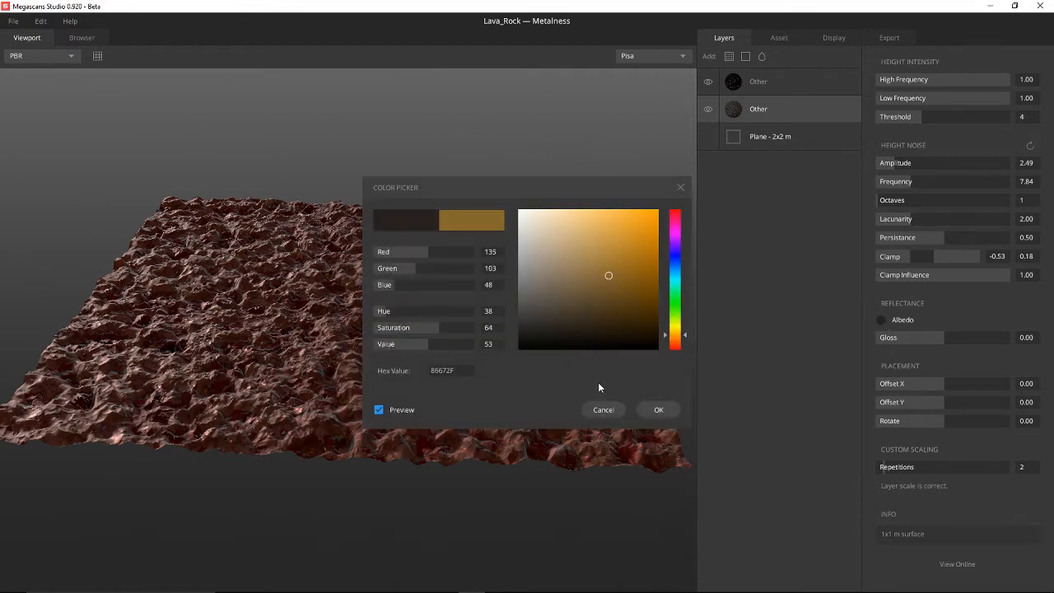
pyautogui.click(542, 245)
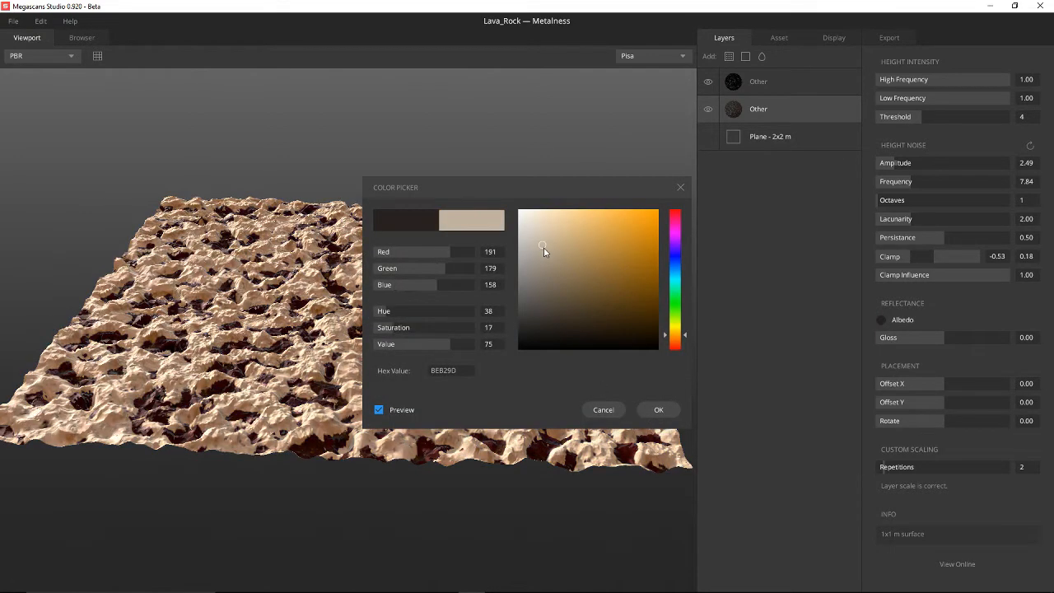
pyautogui.click(536, 284)
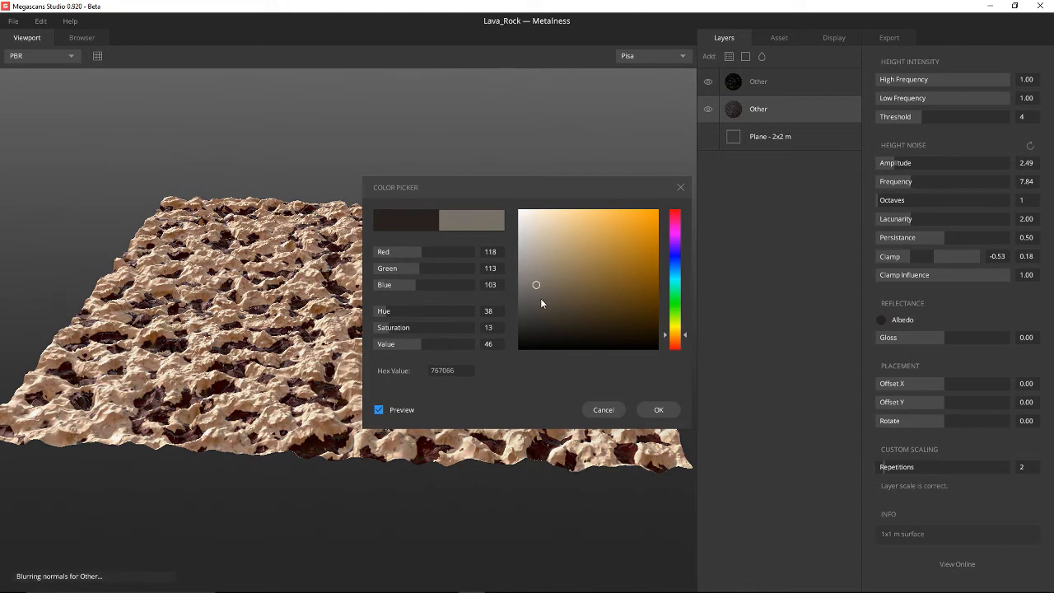
pyautogui.click(549, 310)
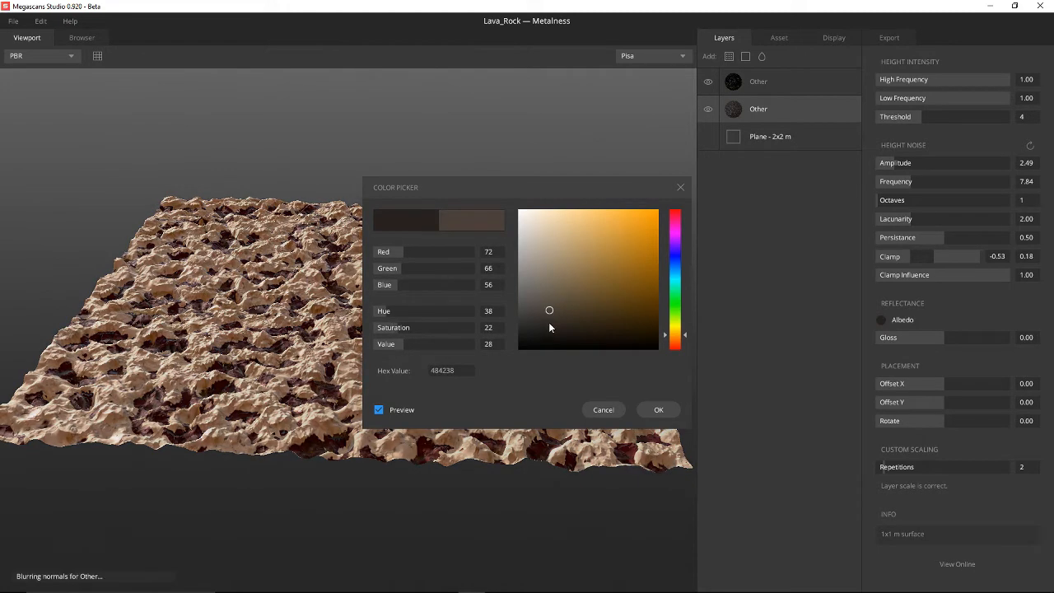
pyautogui.moveTo(549, 310); pyautogui.dragTo(549, 323)
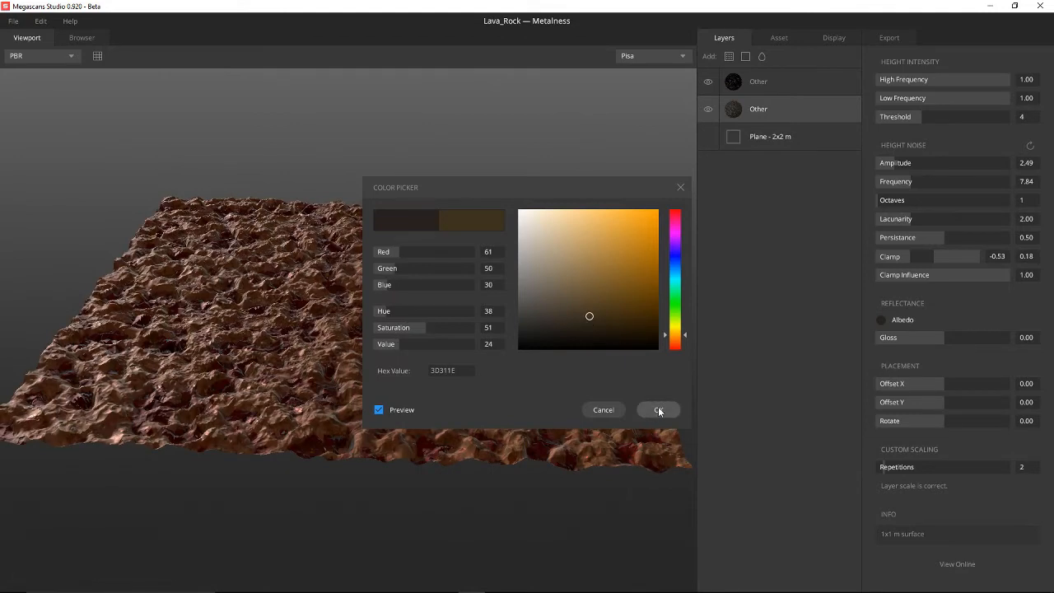
pyautogui.click(659, 409)
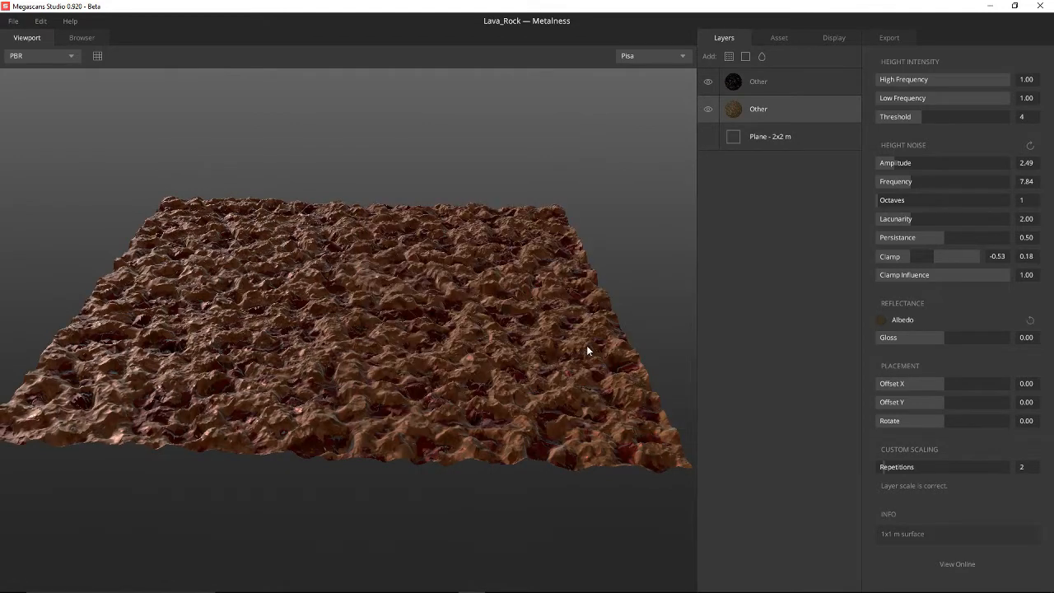
pyautogui.moveTo(588, 350); pyautogui.dragTo(609, 403)
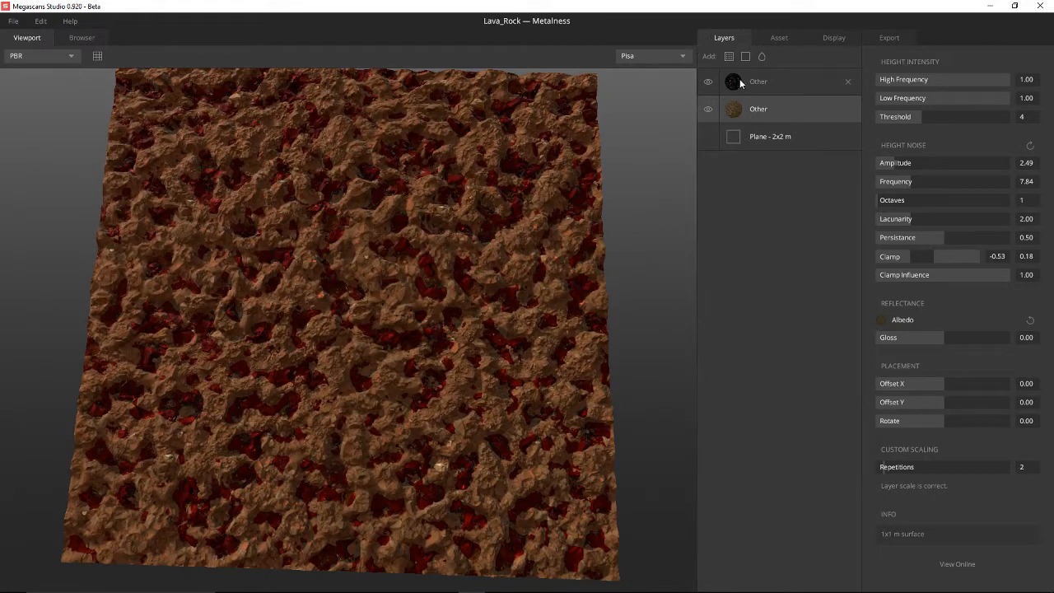
pyautogui.click(757, 81)
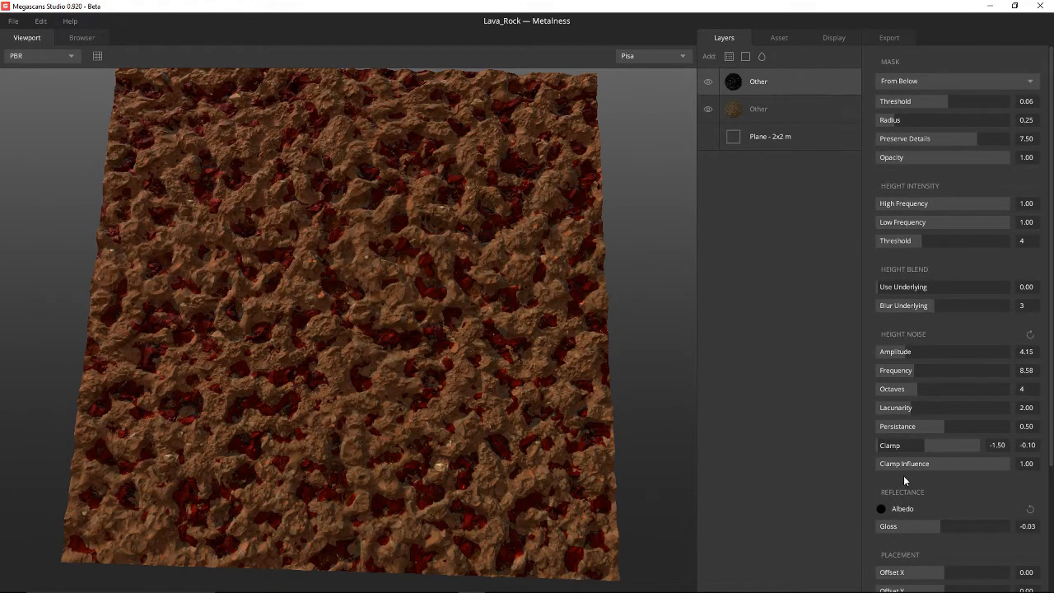
pyautogui.moveTo(904, 517)
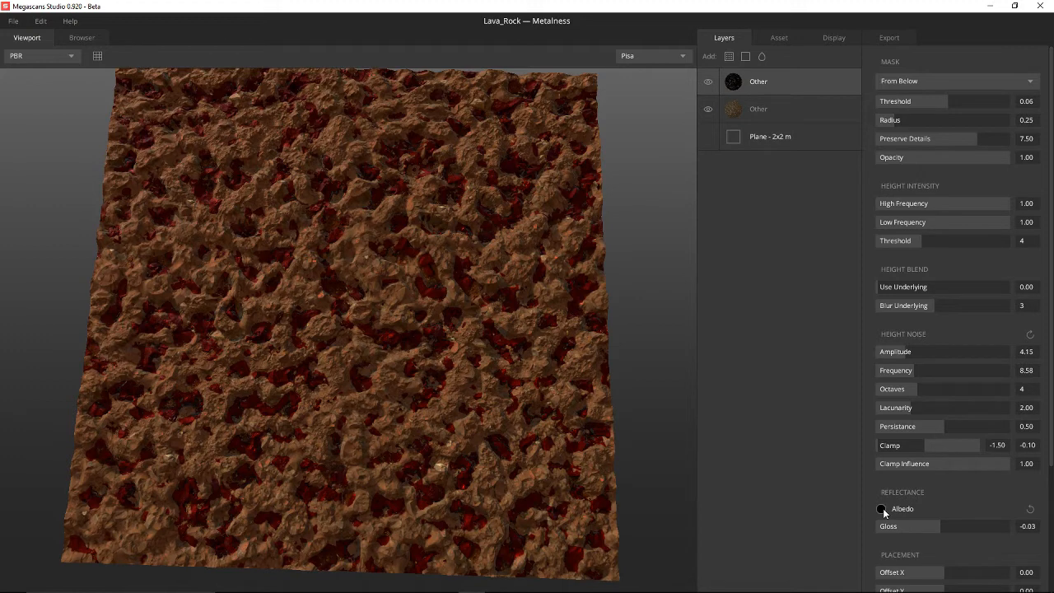
pyautogui.click(881, 509)
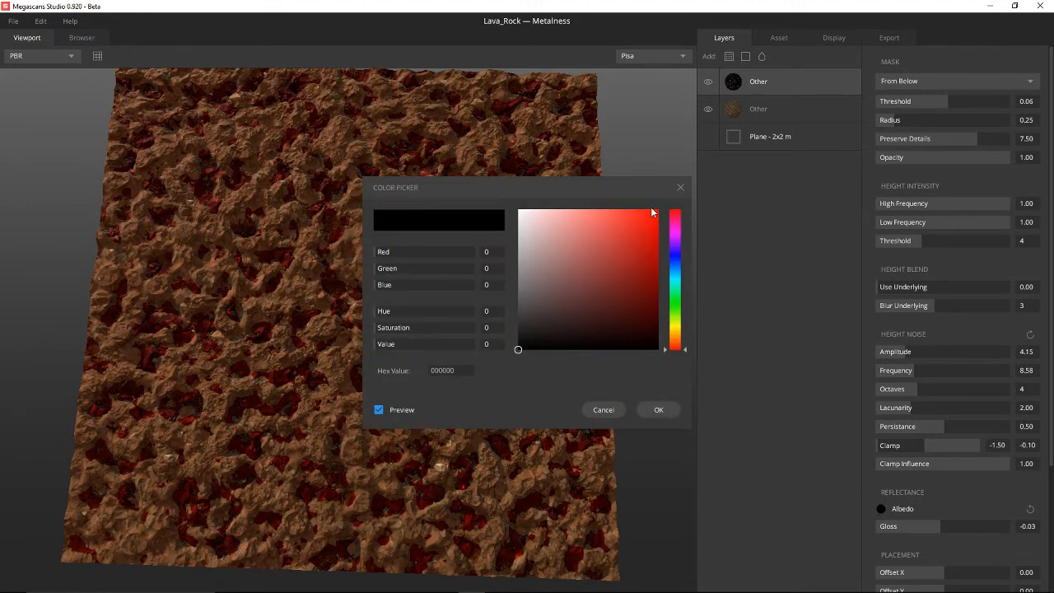
pyautogui.moveTo(654, 221)
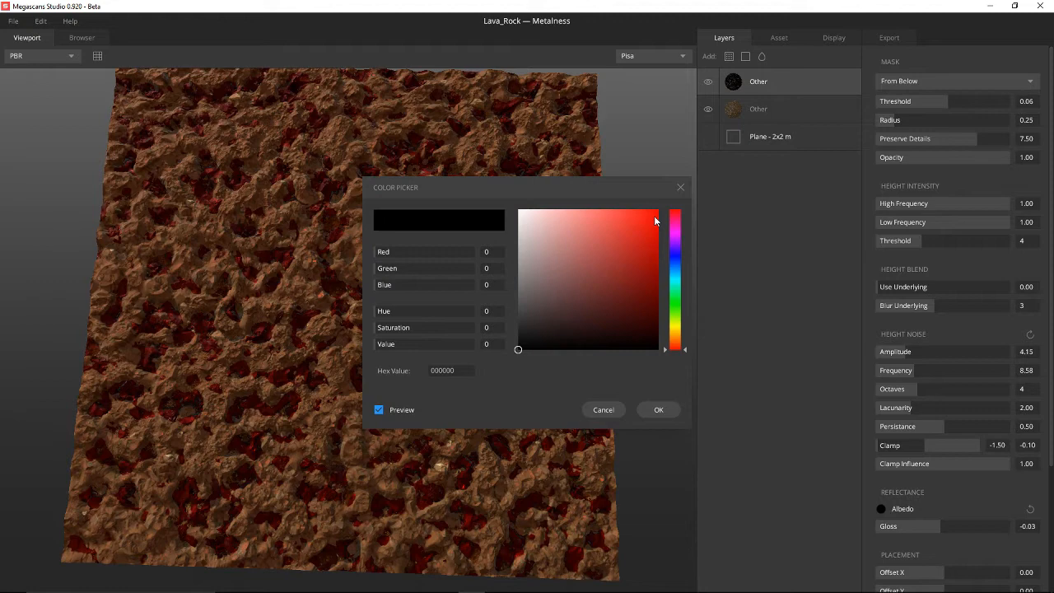
pyautogui.click(654, 225)
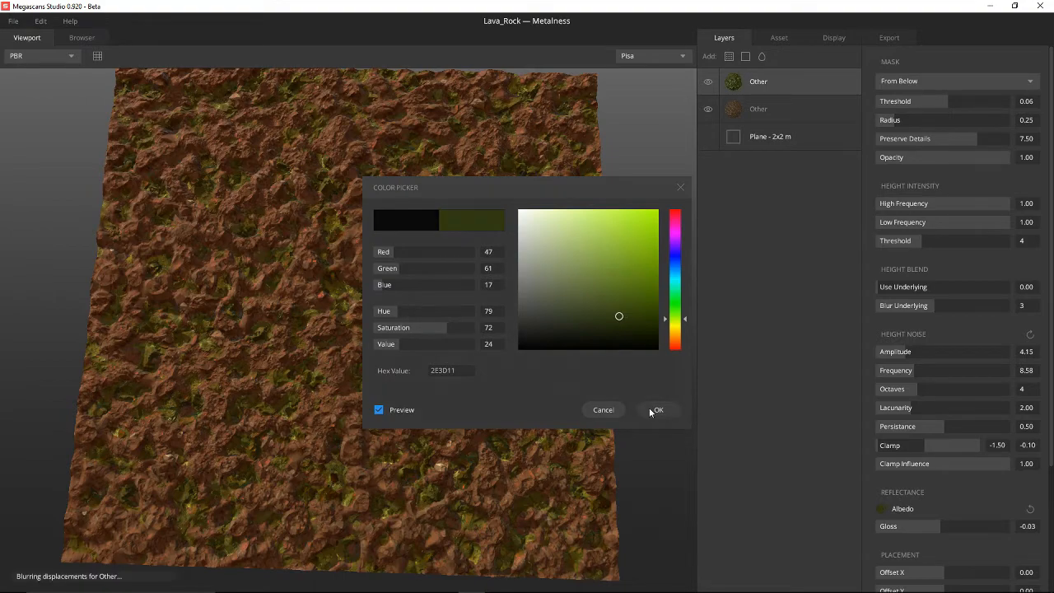
pyautogui.click(657, 409)
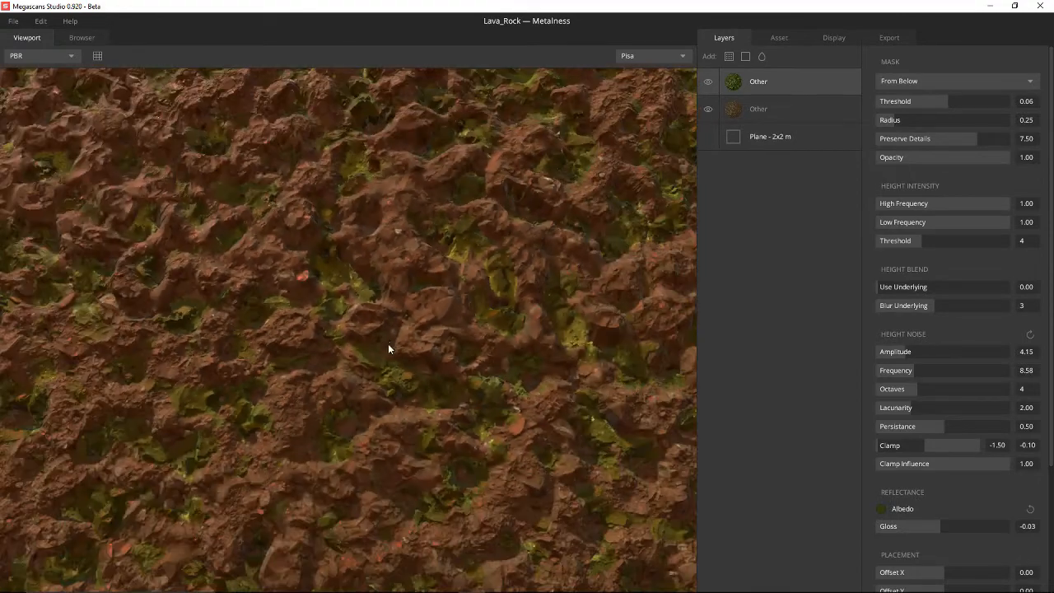
pyautogui.moveTo(389, 348); pyautogui.dragTo(717, 335)
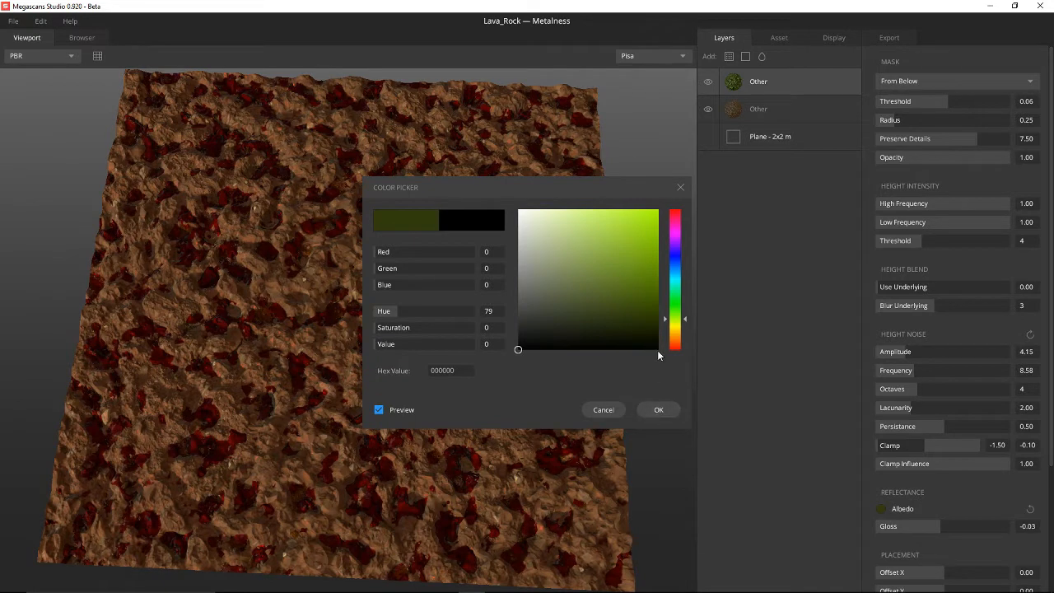
pyautogui.click(658, 347)
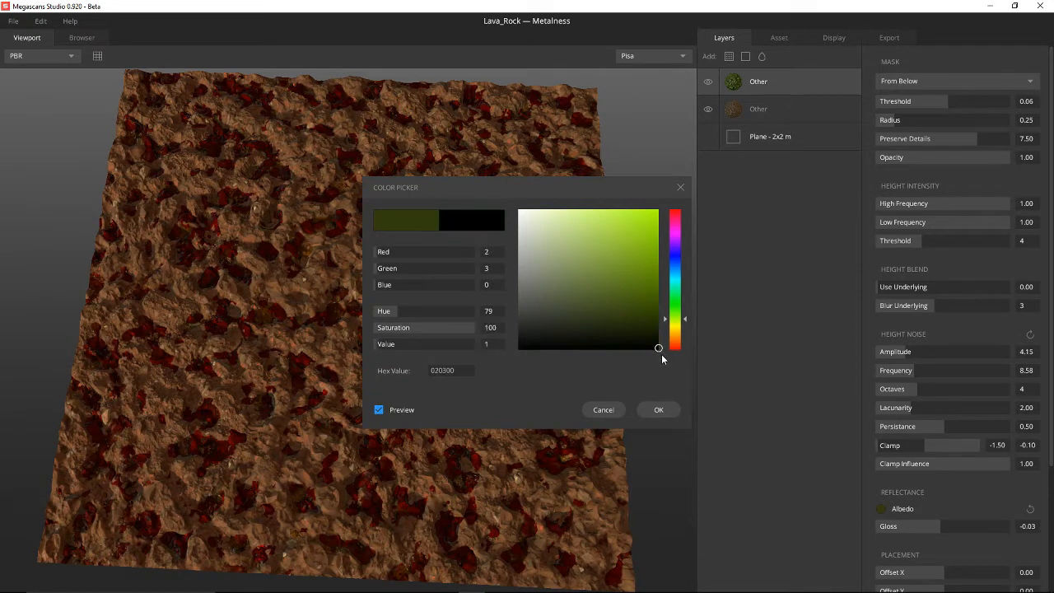
pyautogui.moveTo(659, 346); pyautogui.dragTo(659, 350)
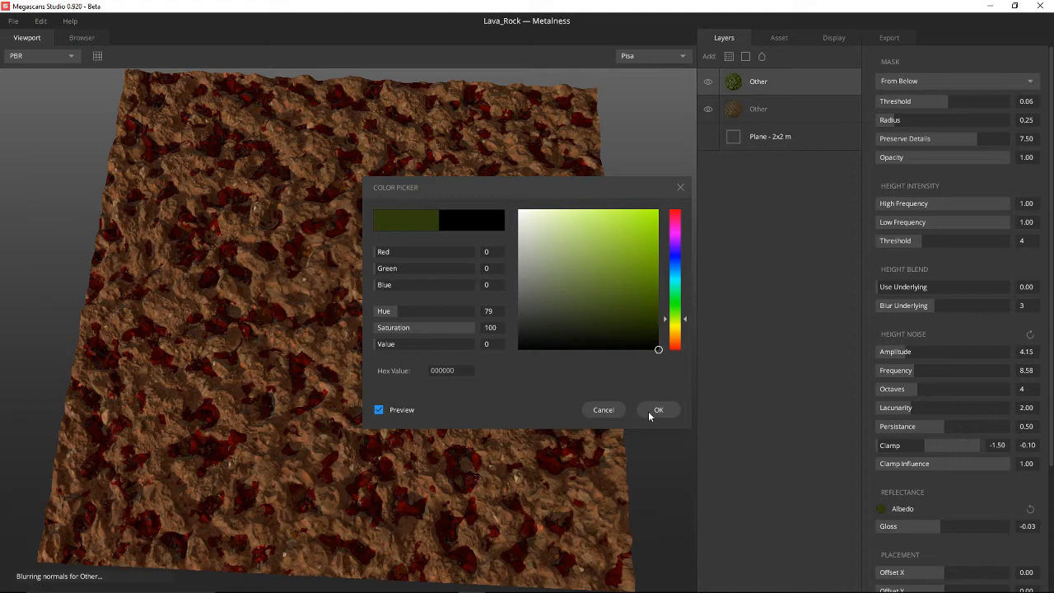
pyautogui.click(659, 409)
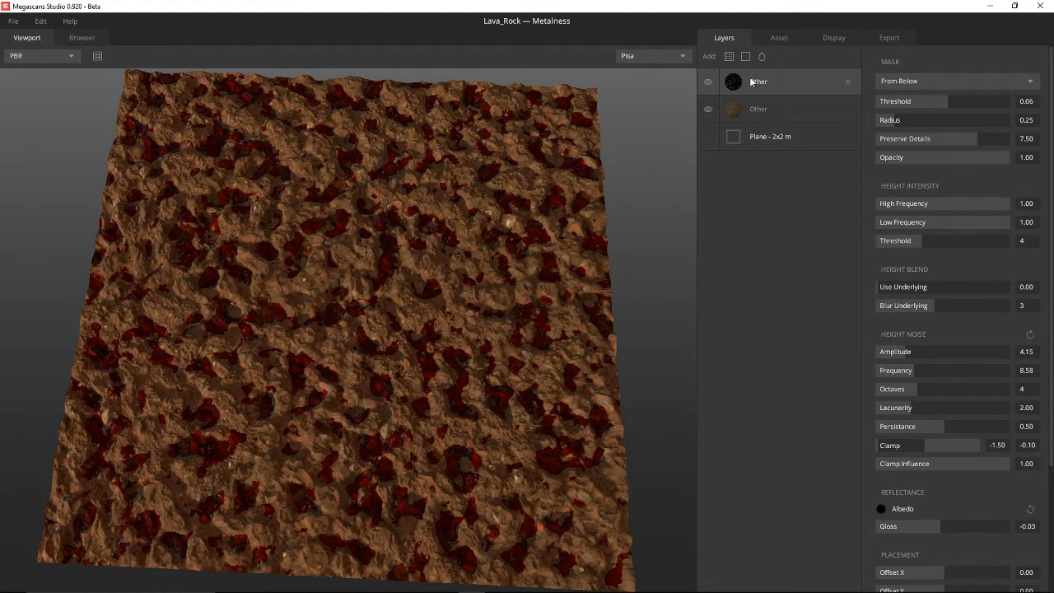
# Browse the scanned surface library thumbnails for another layer
pyautogui.click(82, 37)
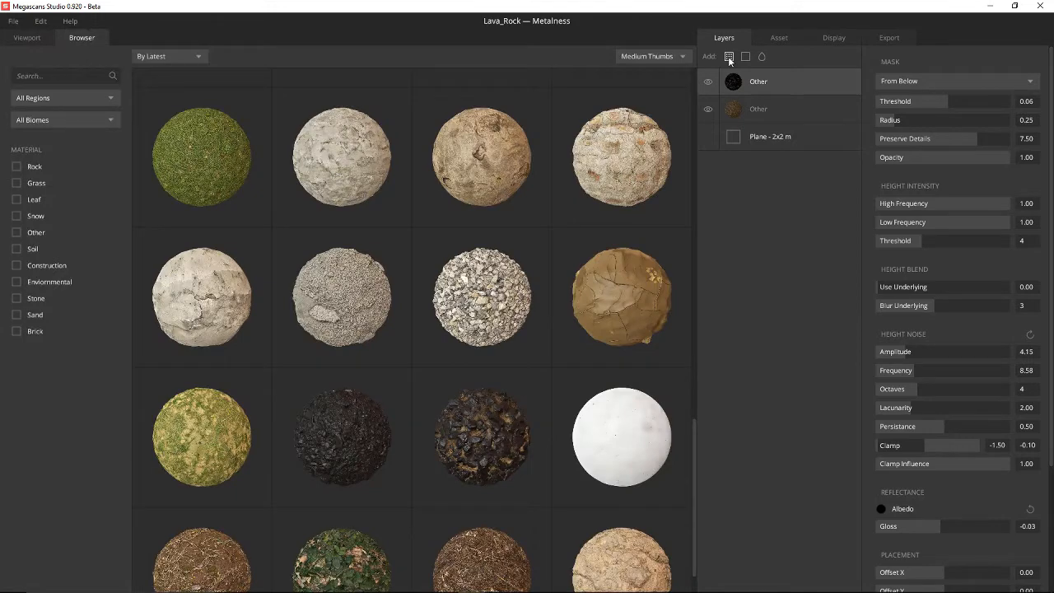
pyautogui.scroll(-3)
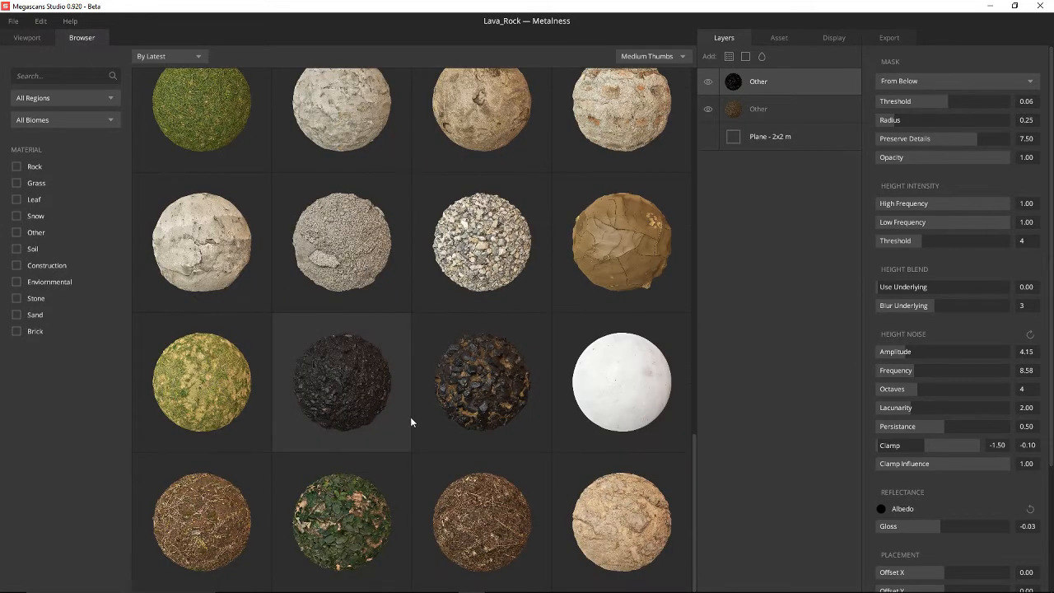
pyautogui.moveTo(201, 242)
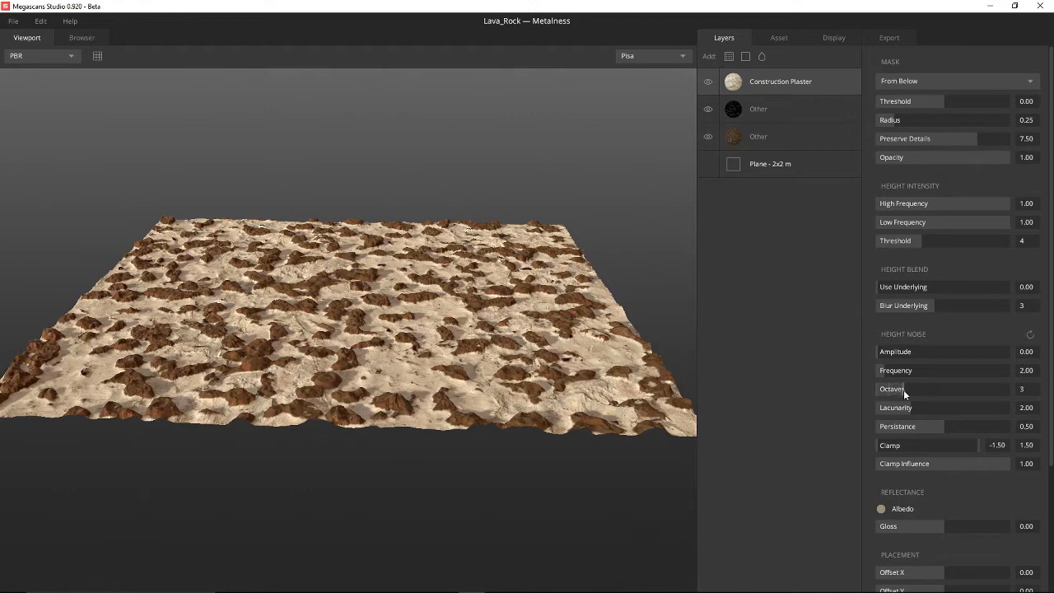
pyautogui.moveTo(888, 368)
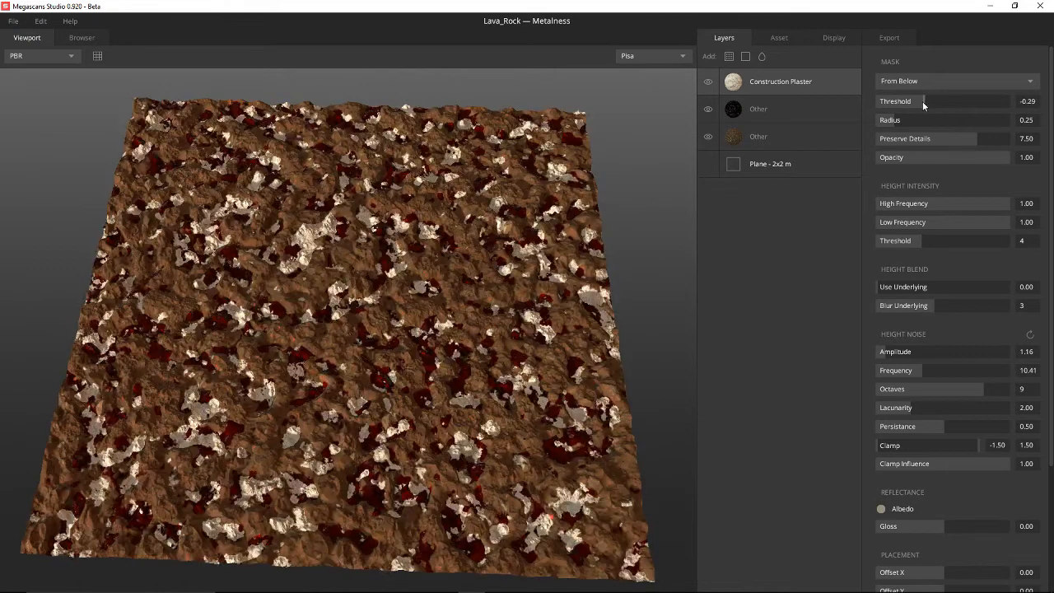
# Lower the Construction Plaster mask threshold to about -0.38 to shrink its patches
pyautogui.moveTo(938, 101); pyautogui.dragTo(919, 100)
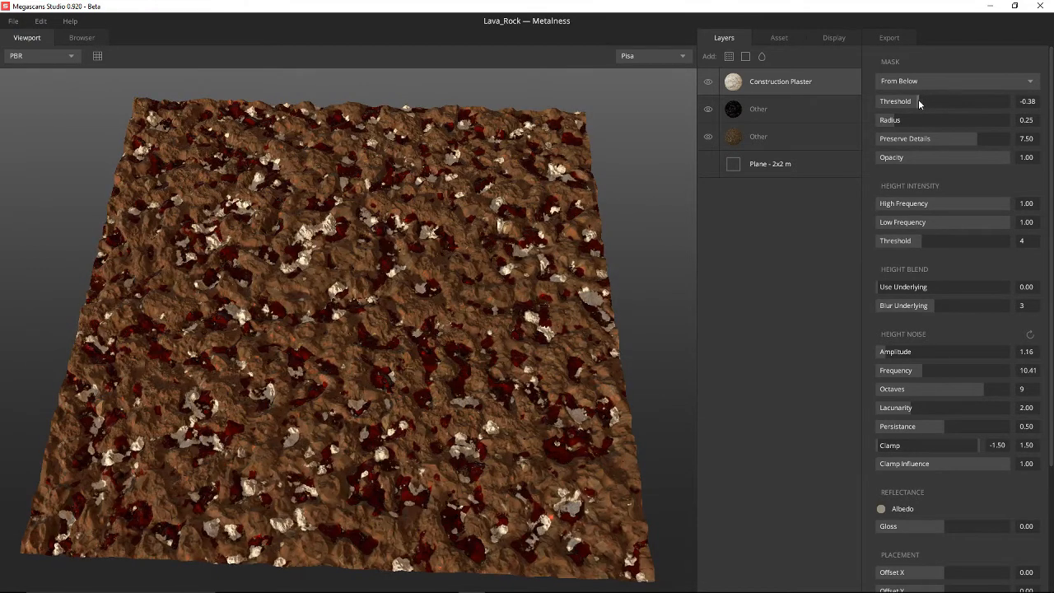
pyautogui.moveTo(947, 101); pyautogui.dragTo(955, 101)
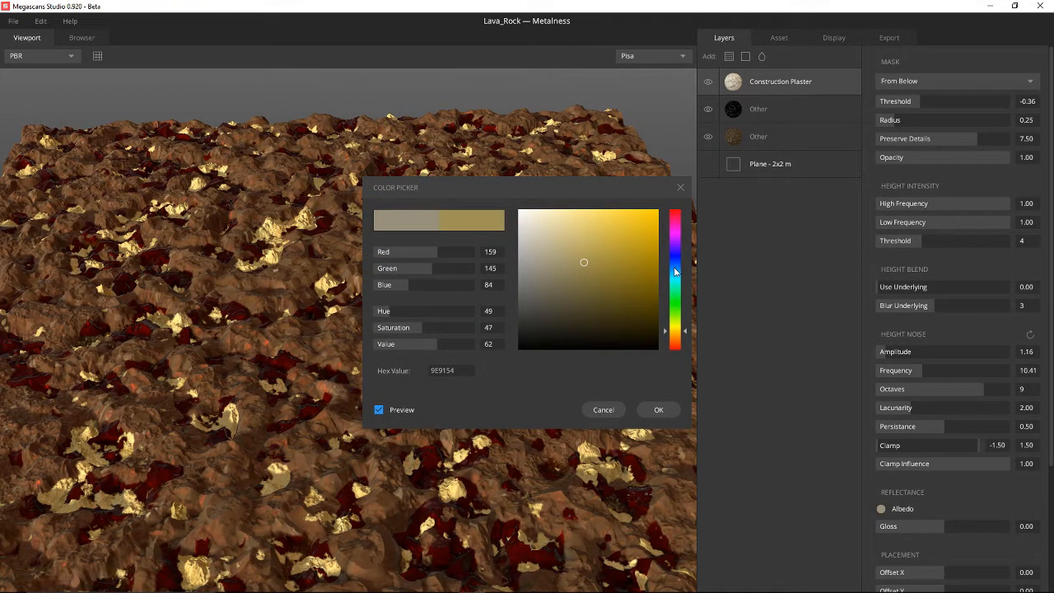
# Shift the plaster albedo from blue to a dark ochre brown (685025) and confirm it
pyautogui.click(676, 247)
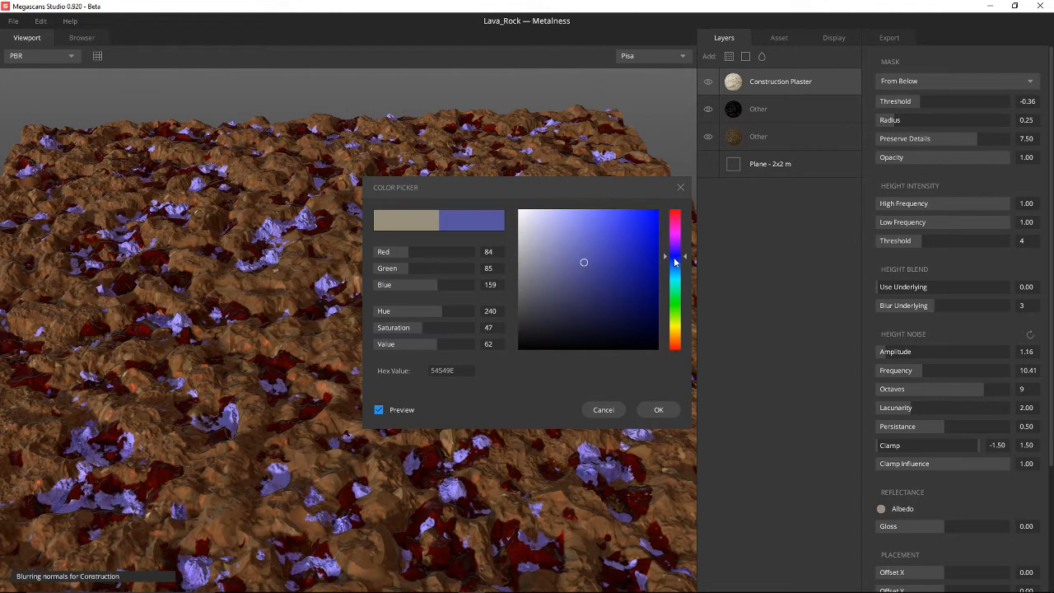
pyautogui.moveTo(675, 334)
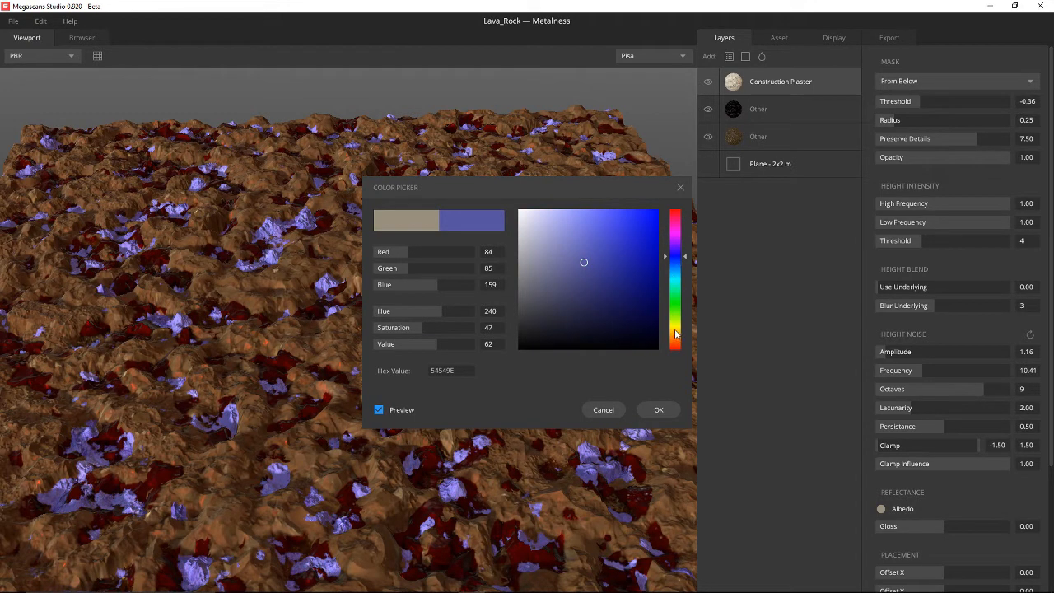
pyautogui.moveTo(675, 256); pyautogui.dragTo(675, 329)
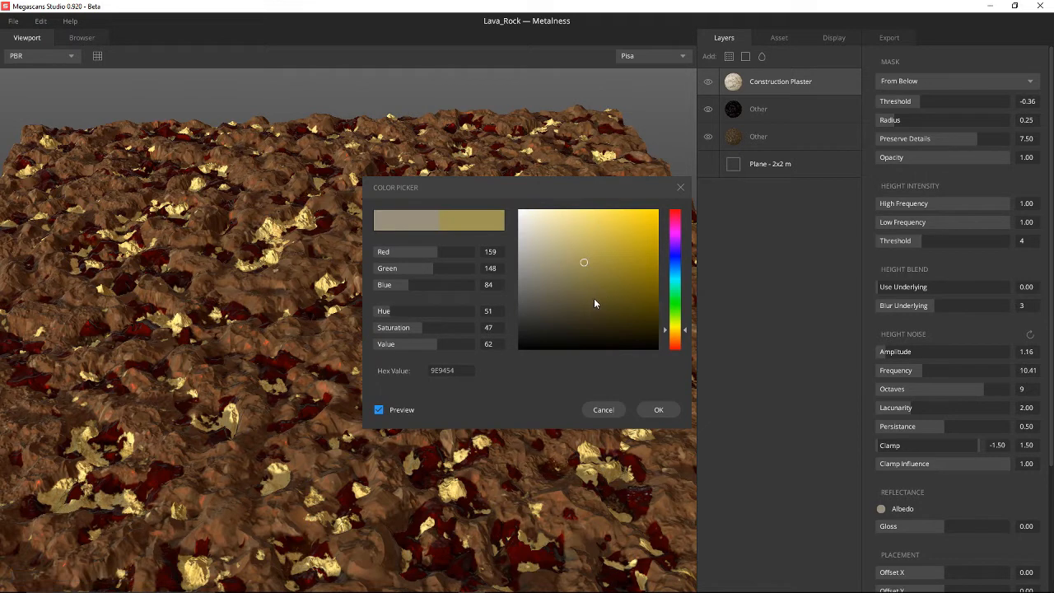
pyautogui.click(591, 299)
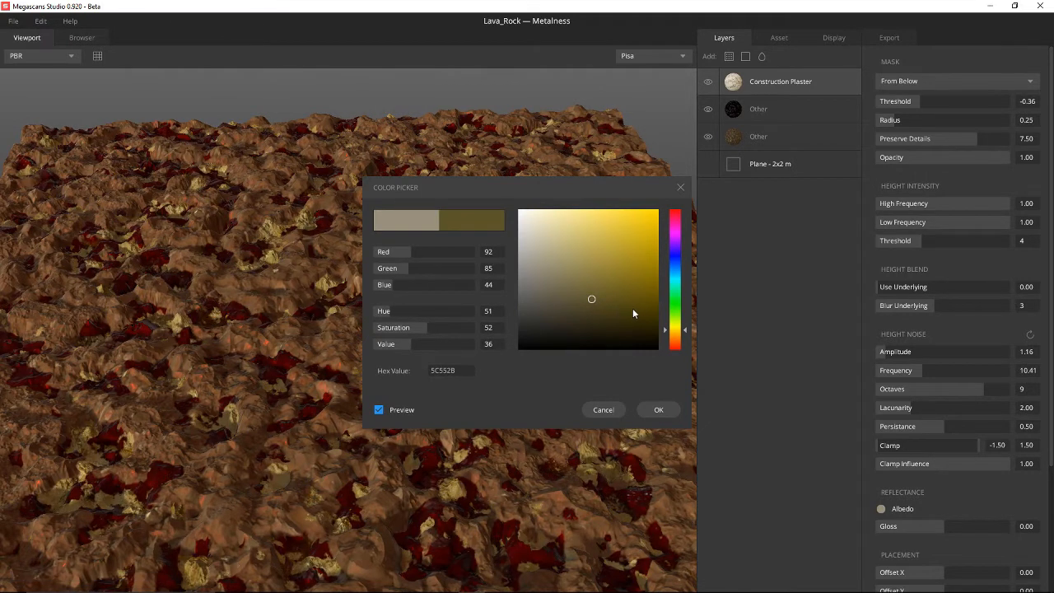
pyautogui.moveTo(669, 356)
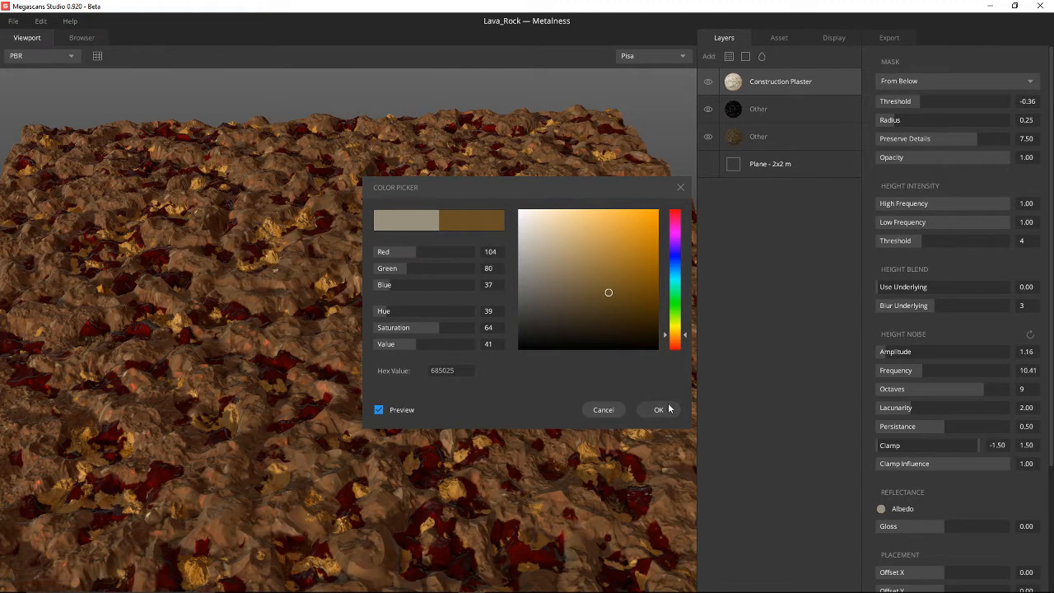
pyautogui.click(658, 409)
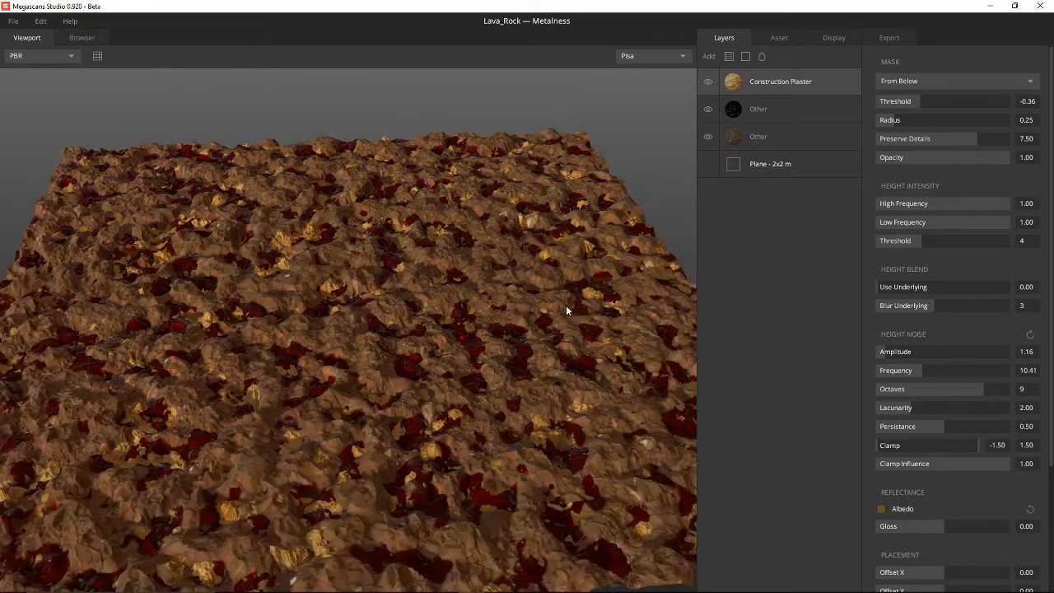
pyautogui.moveTo(566, 311); pyautogui.dragTo(473, 442)
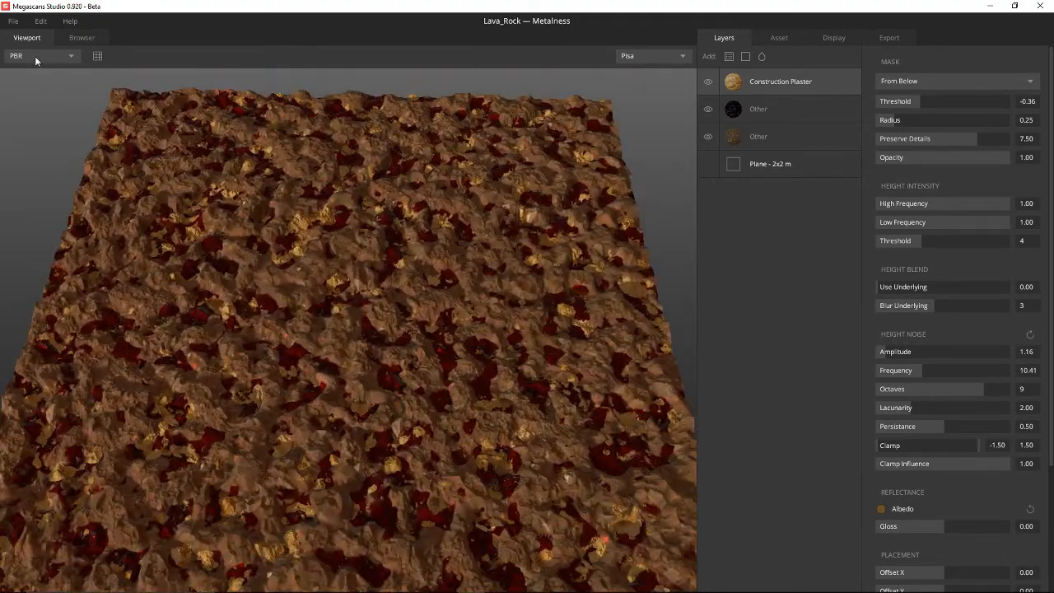
pyautogui.click(13, 21)
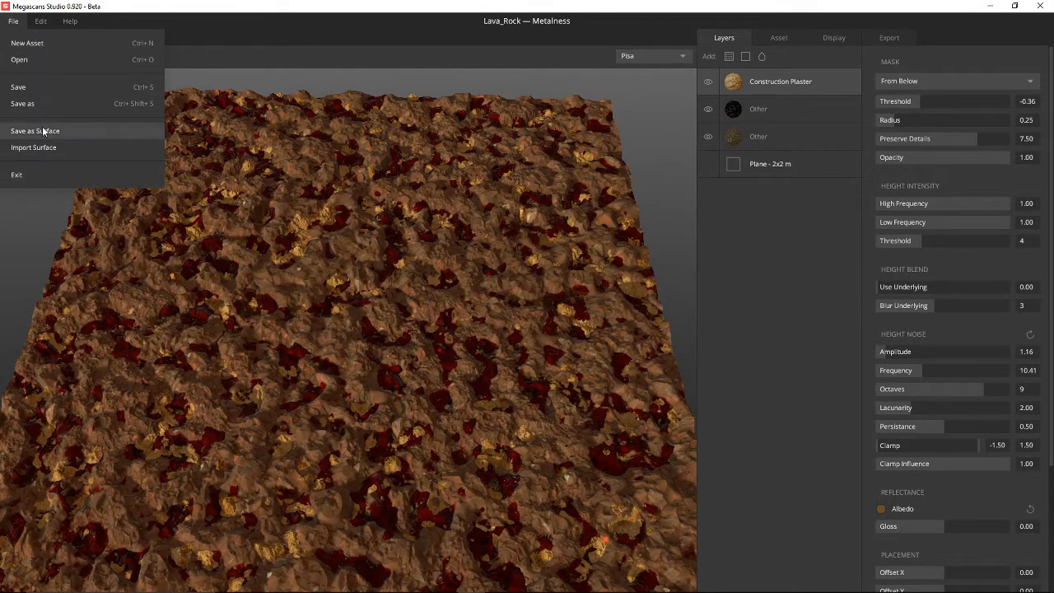
pyautogui.click(35, 131)
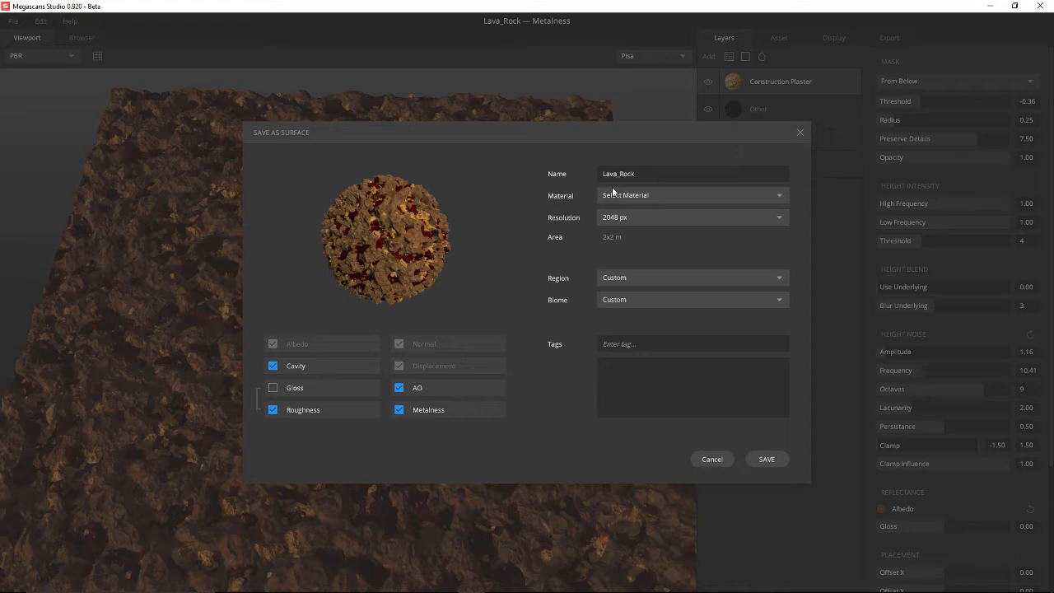
pyautogui.moveTo(645, 177)
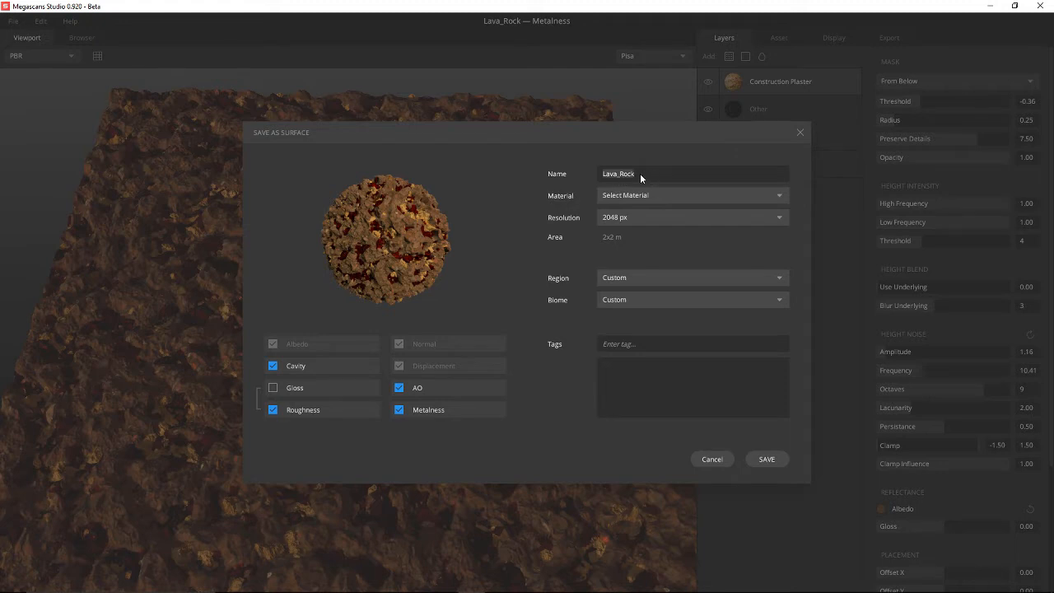
pyautogui.click(642, 173)
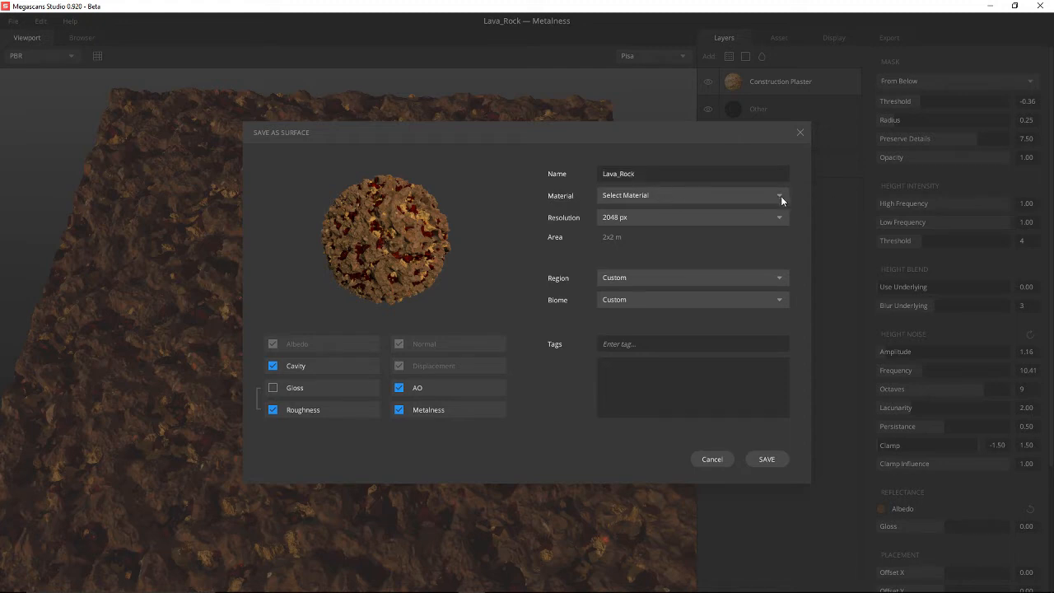
pyautogui.moveTo(766, 459)
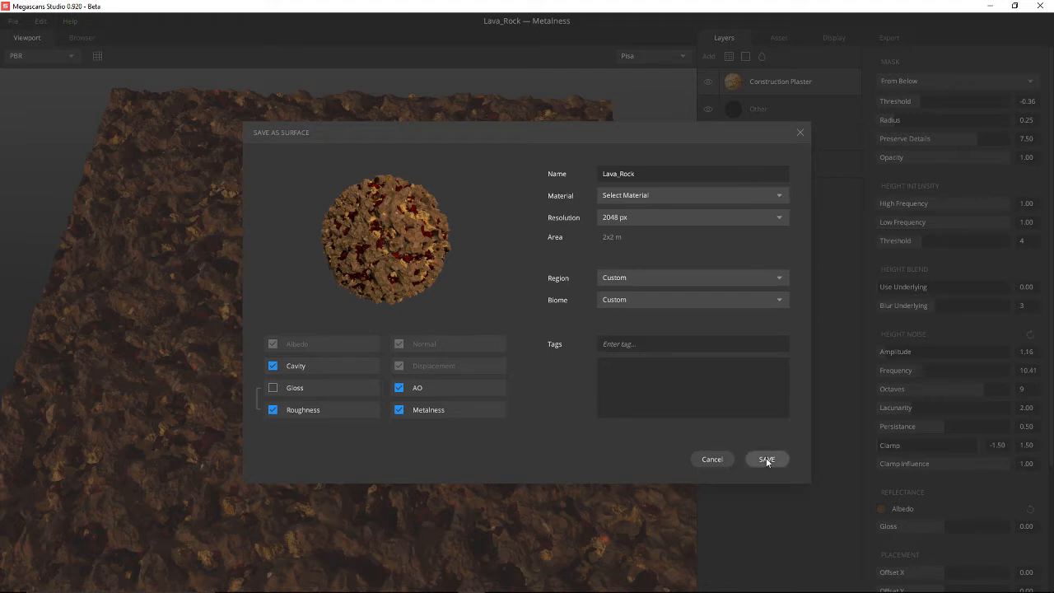
pyautogui.moveTo(683, 348)
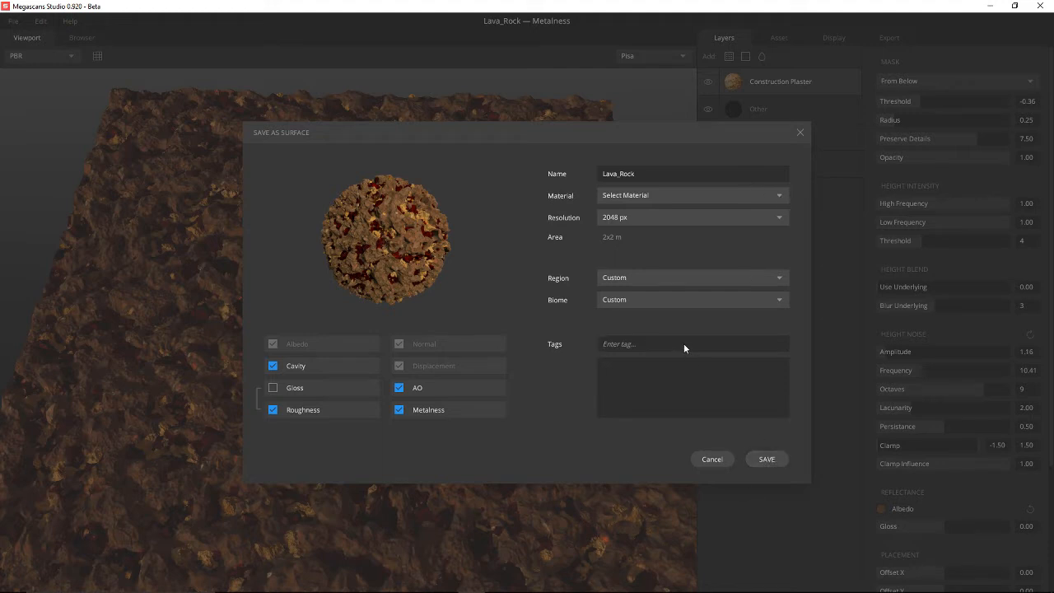
pyautogui.write('lava')
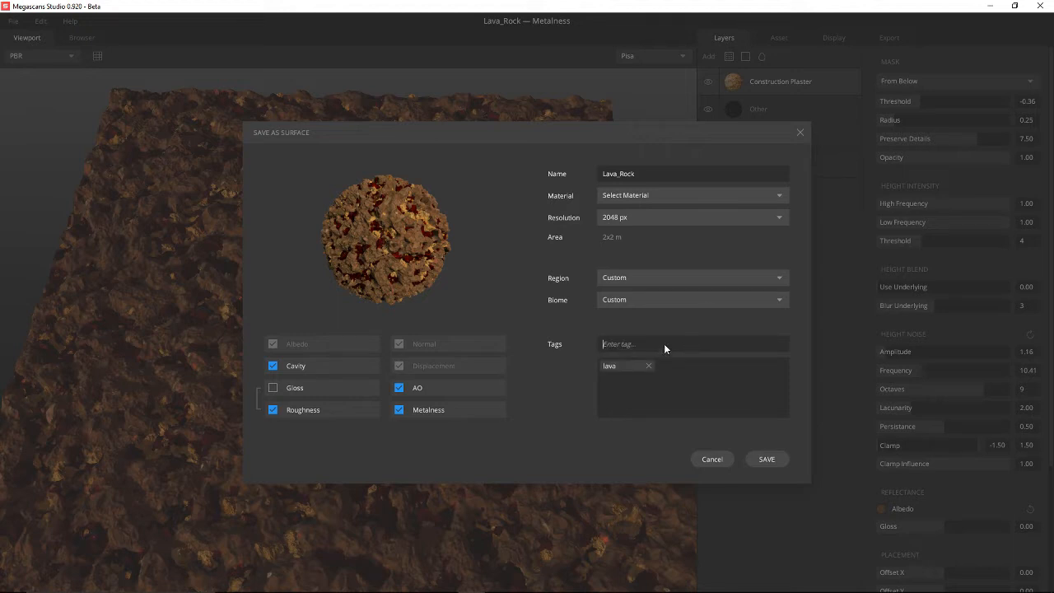
pyautogui.write('rock')
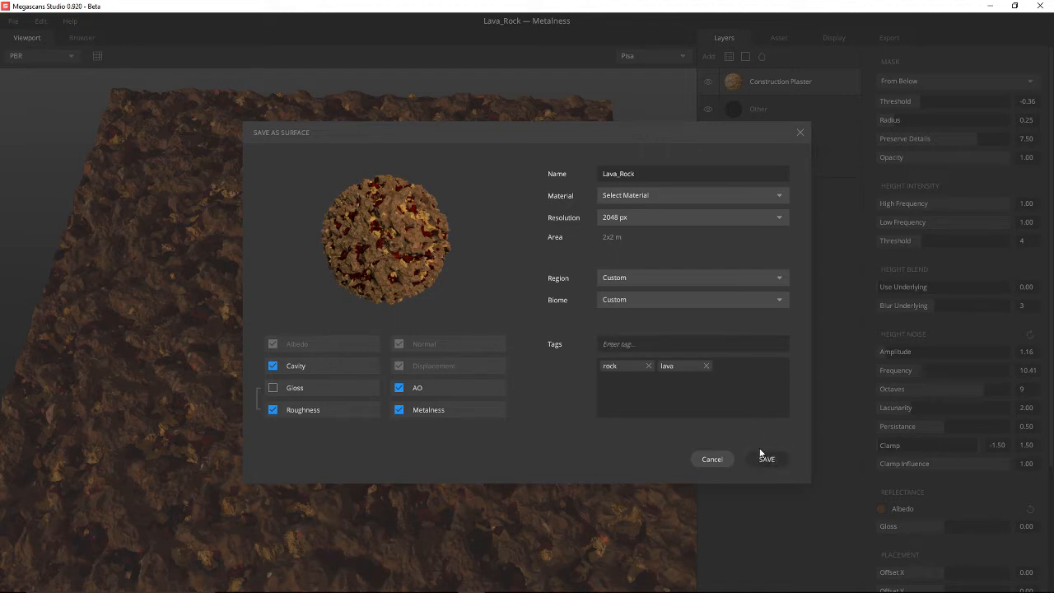
pyautogui.click(765, 459)
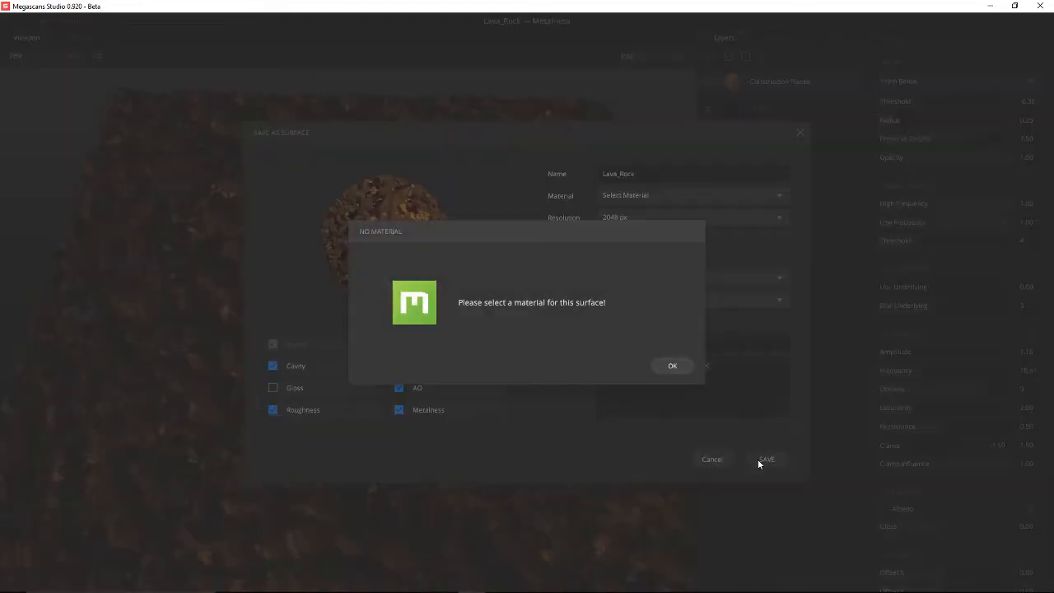
pyautogui.click(672, 365)
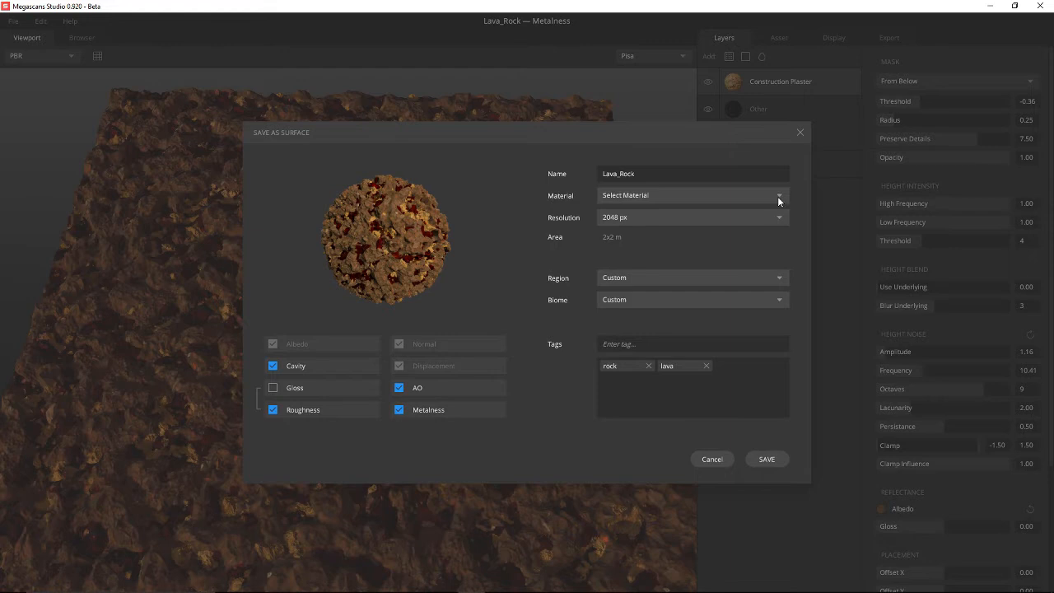
pyautogui.moveTo(642, 202)
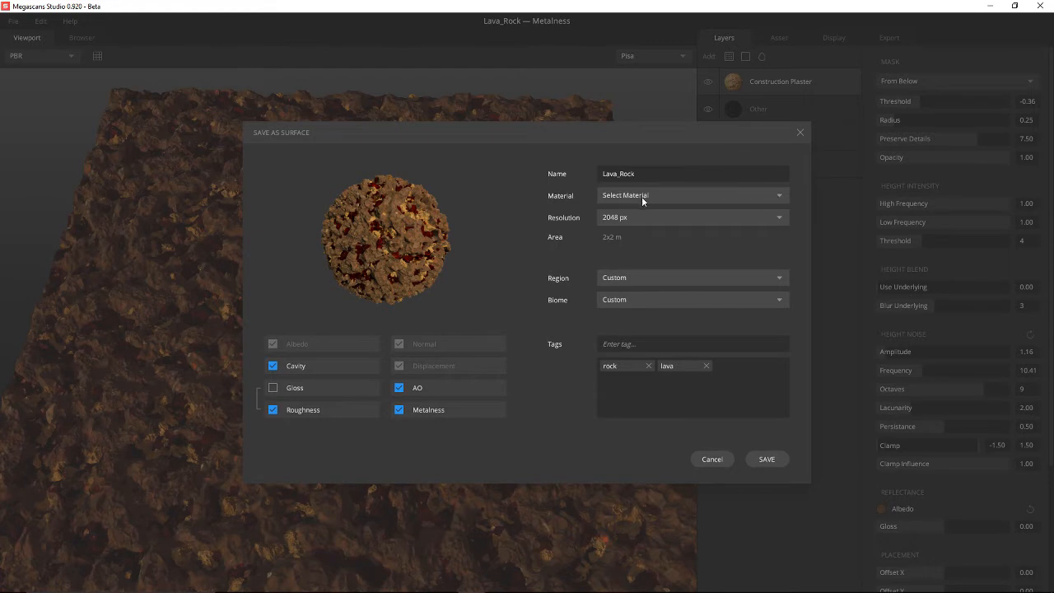
pyautogui.click(765, 459)
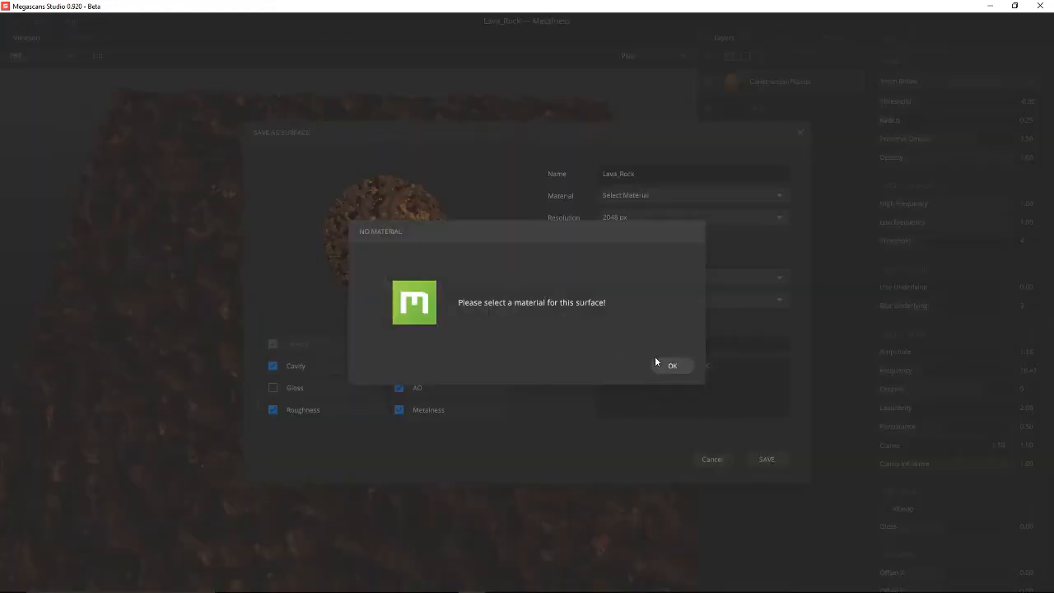
pyautogui.click(670, 364)
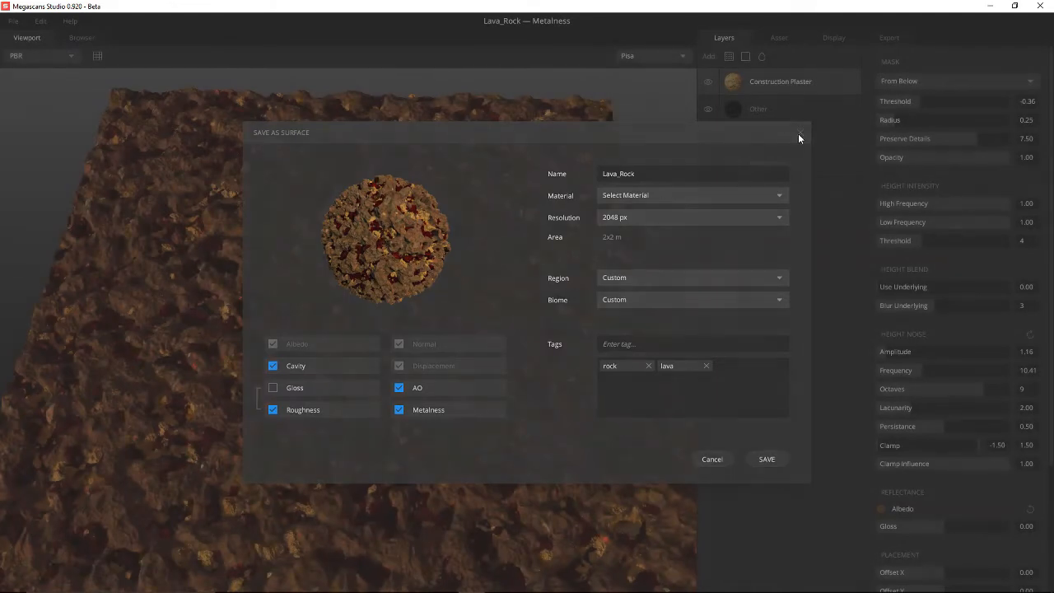
pyautogui.click(889, 38)
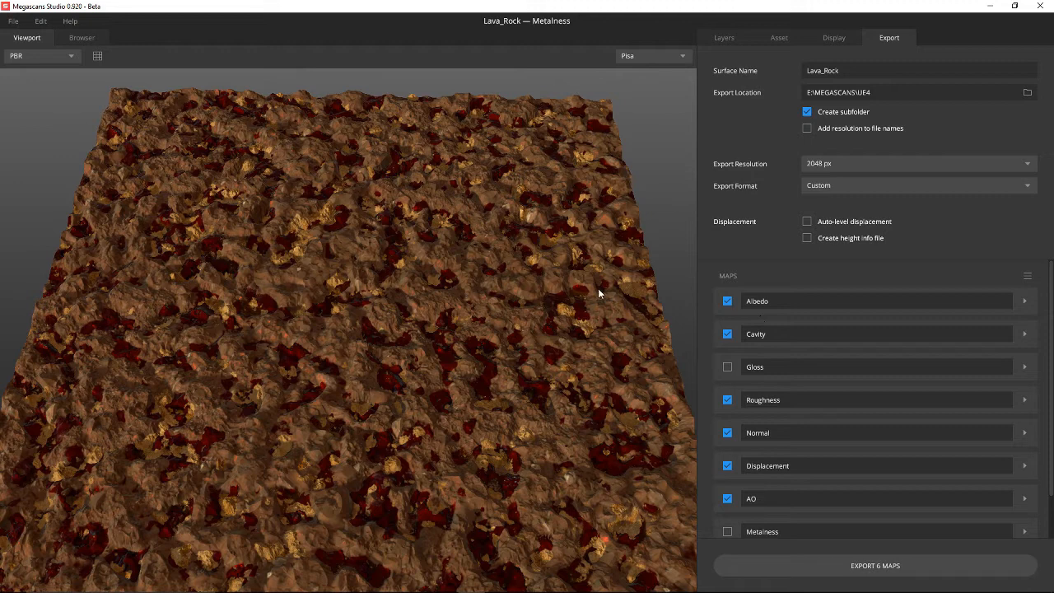
pyautogui.moveTo(759, 309)
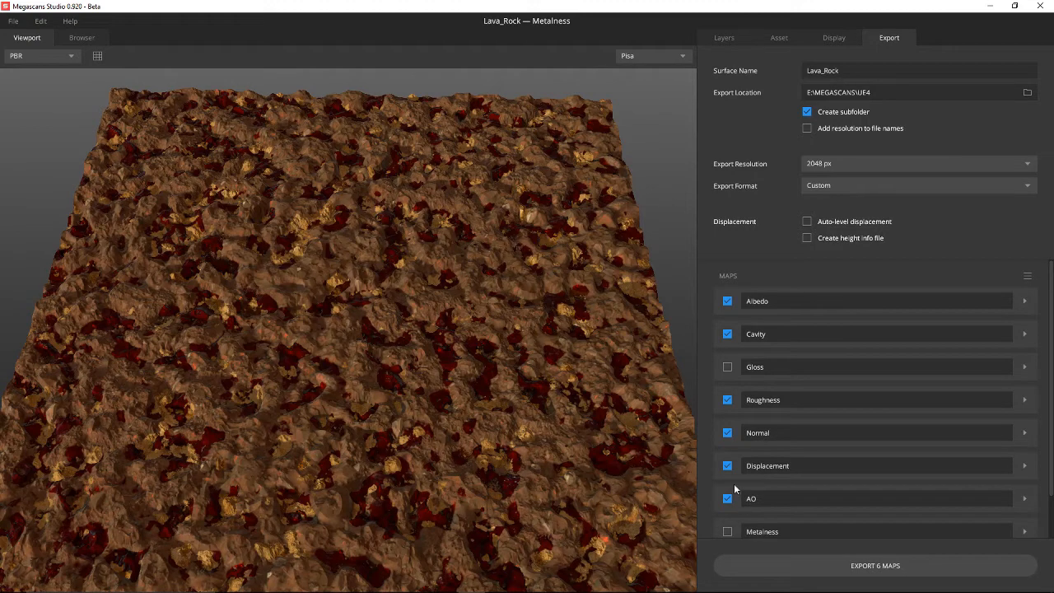
# Uncheck the Cavity map in the export list and start choosing an export folder
pyautogui.click(726, 333)
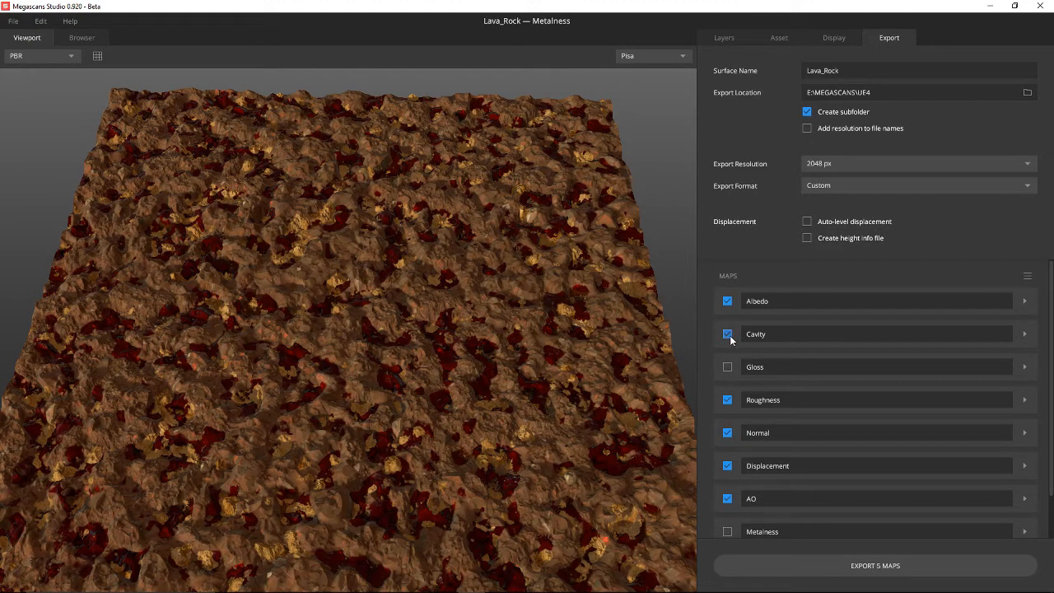
pyautogui.click(727, 334)
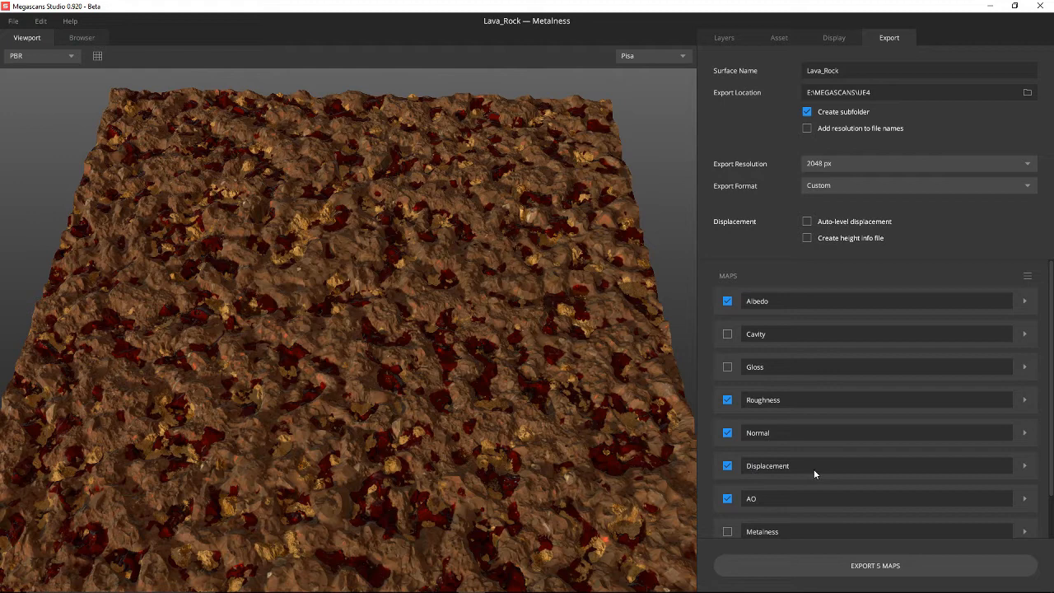
pyautogui.moveTo(790, 483)
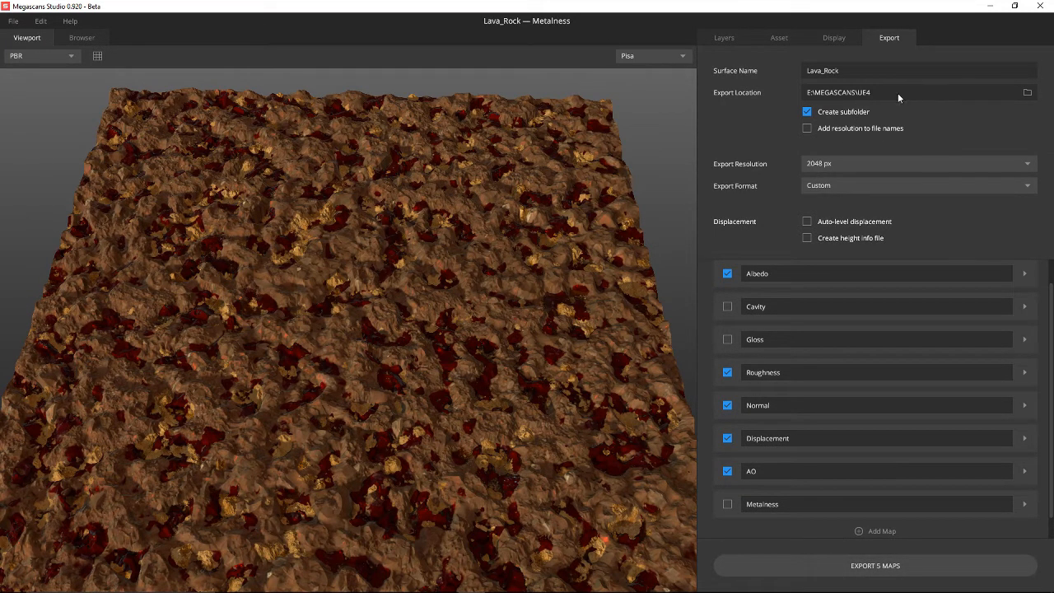
pyautogui.moveTo(1028, 97)
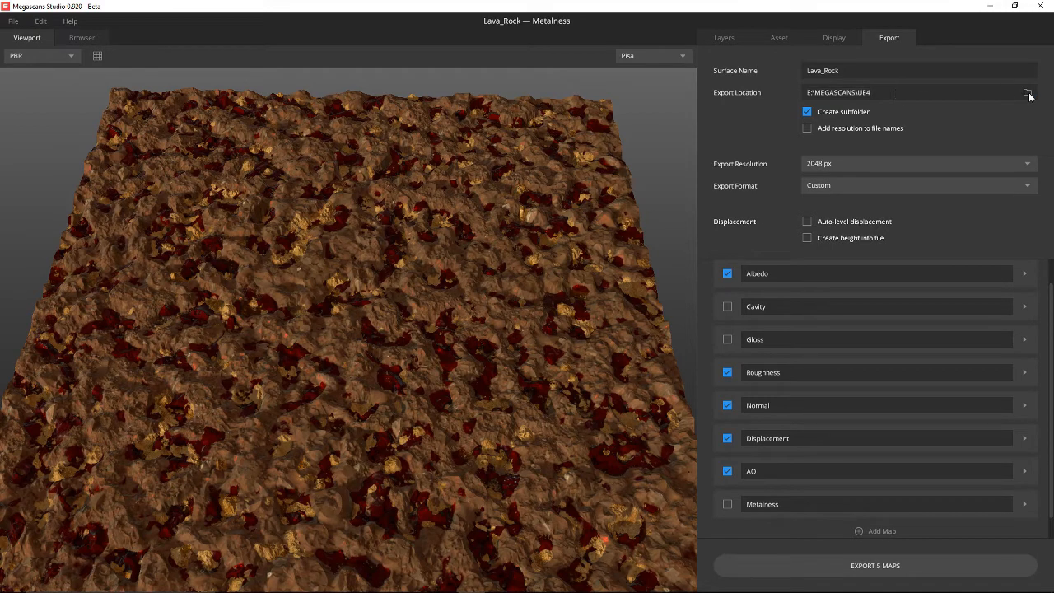
pyautogui.click(1026, 93)
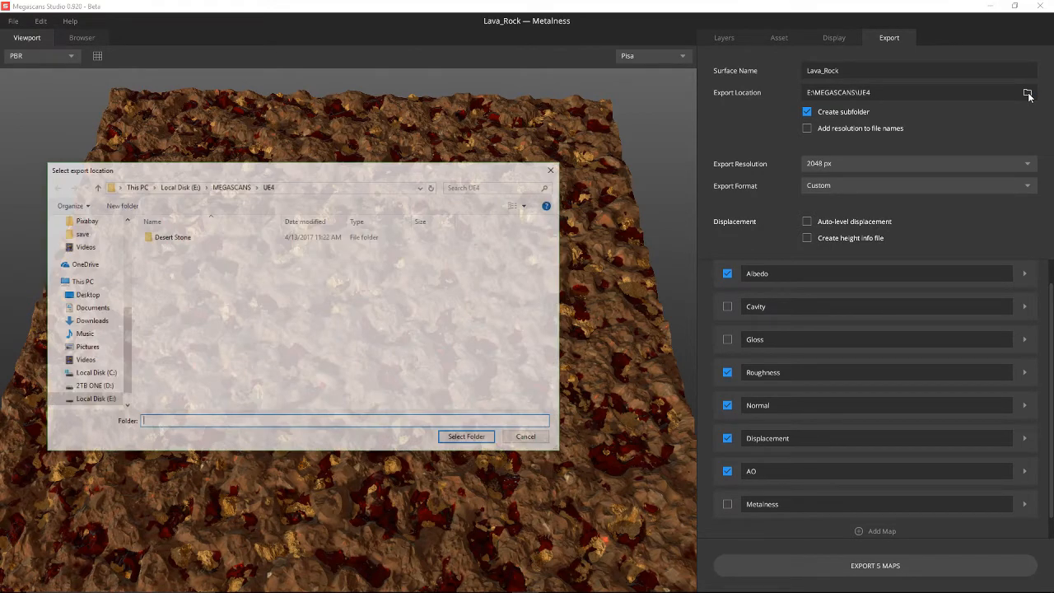
# Create a new Lava_Rock folder under UE4 and select it as the export location
pyautogui.rightClick(247, 329)
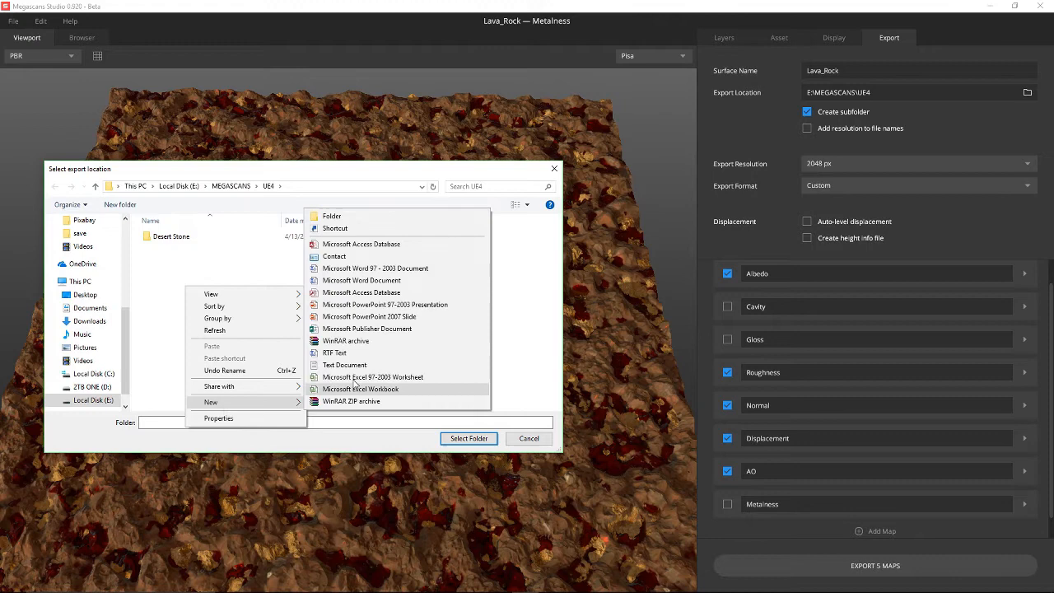
pyautogui.click(331, 215)
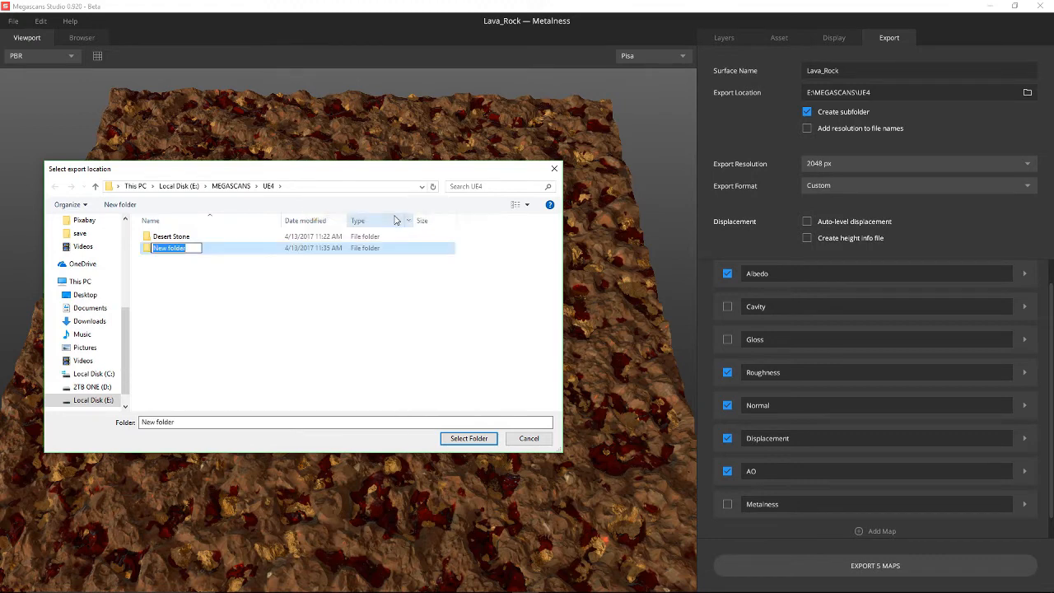
pyautogui.write('Lava_Rock')
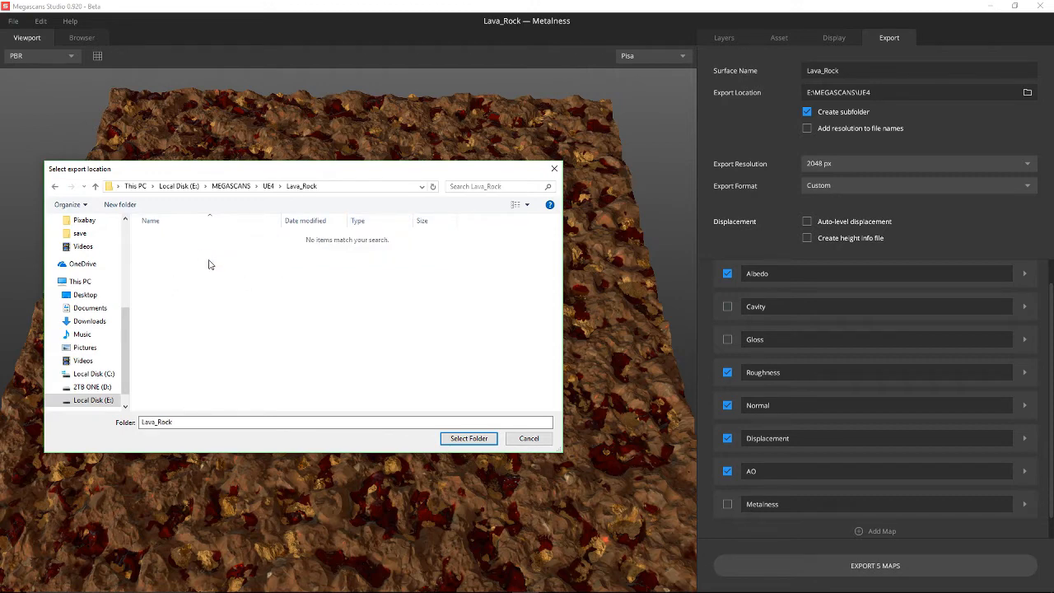
pyautogui.click(469, 437)
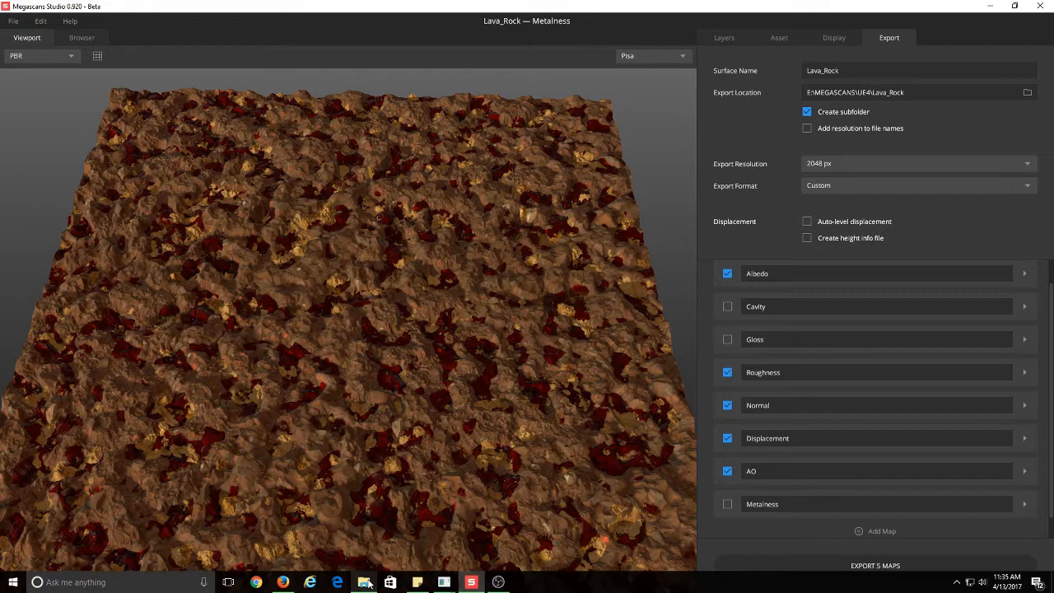
pyautogui.click(365, 582)
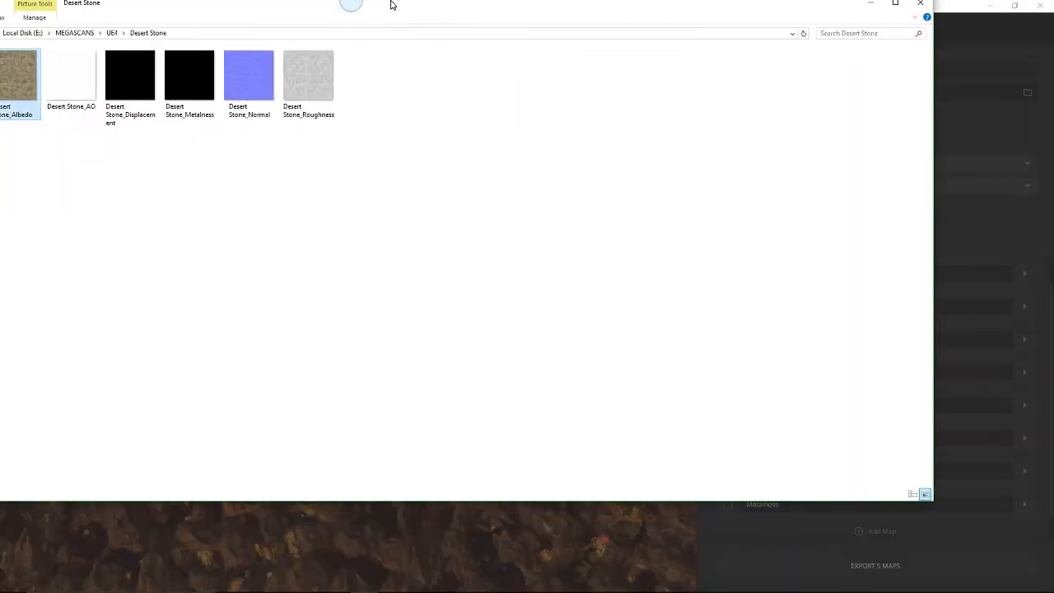
# Navigate into UE4\Lava_Rock\Lava_Rock to see the five exported maps
pyautogui.click(51, 35)
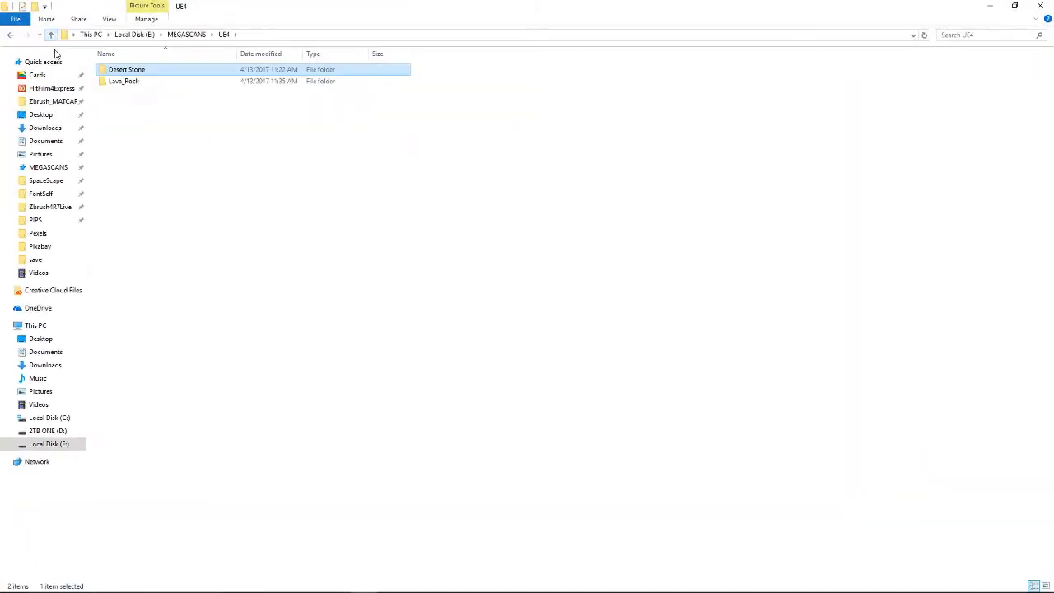
pyautogui.doubleClick(124, 81)
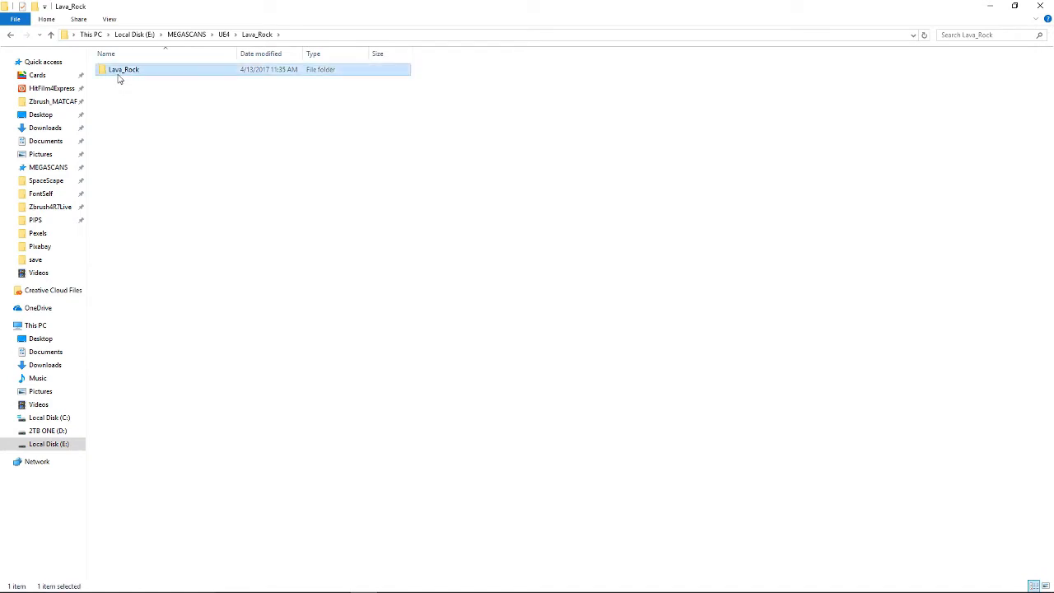
pyautogui.doubleClick(123, 69)
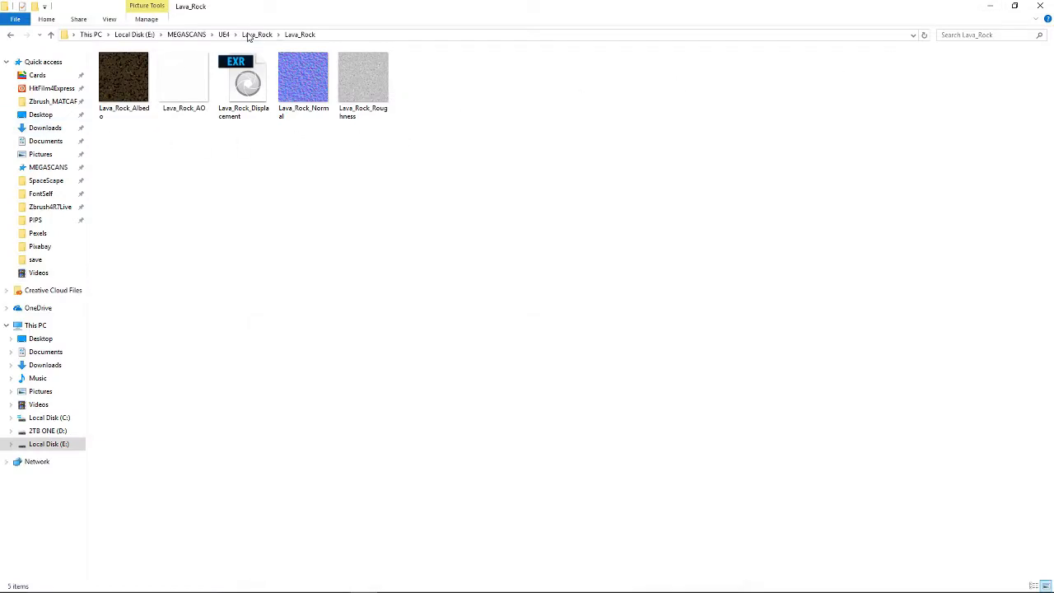
# View Lava_Rock_Albedo.png in Photoshop, dismiss the trial notice and quit
pyautogui.click(123, 78)
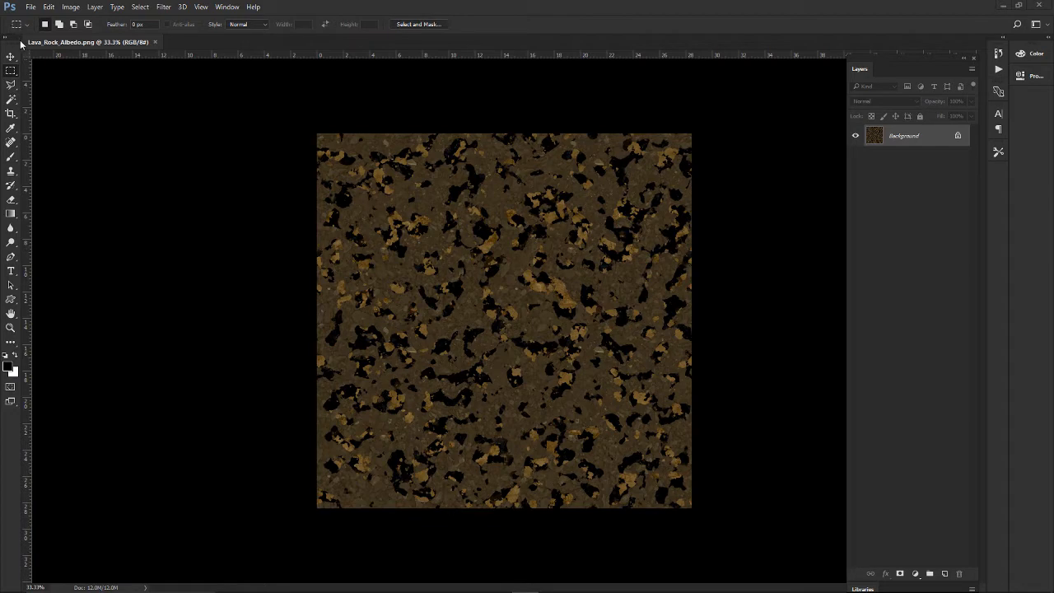
pyautogui.moveTo(646, 38)
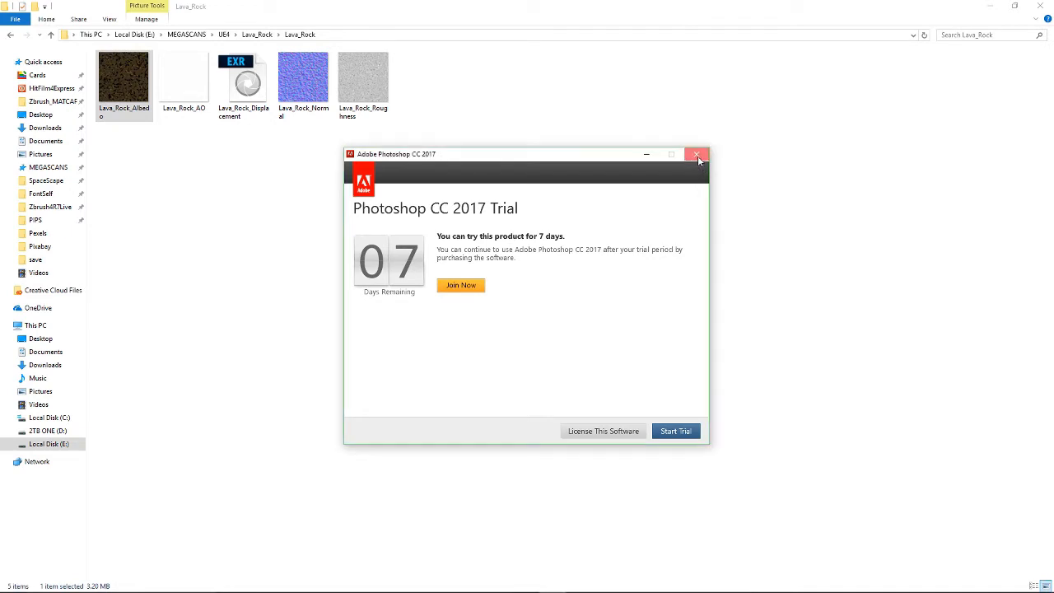
pyautogui.click(696, 155)
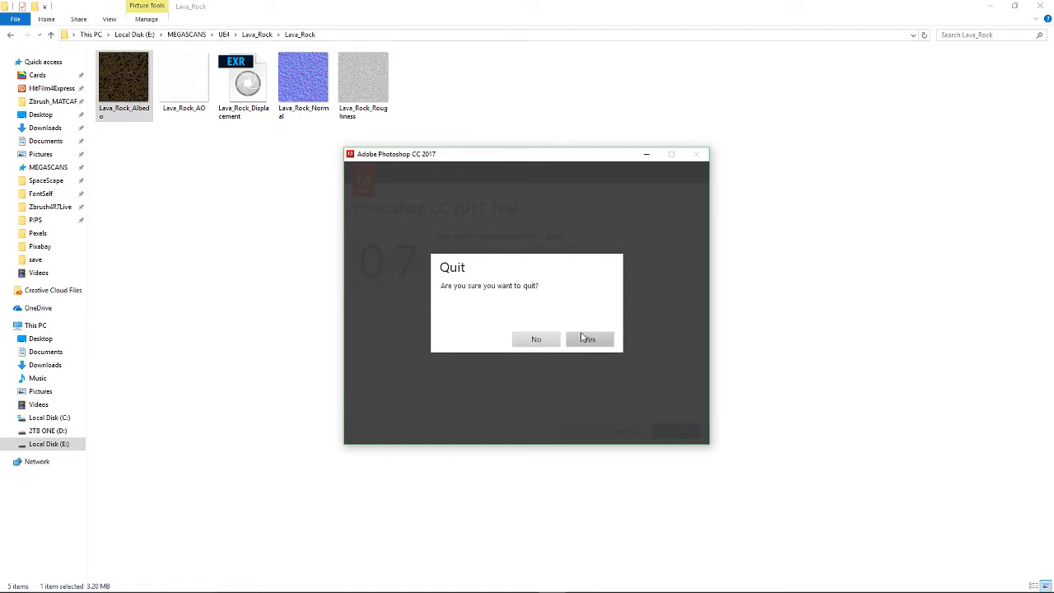
pyautogui.click(589, 338)
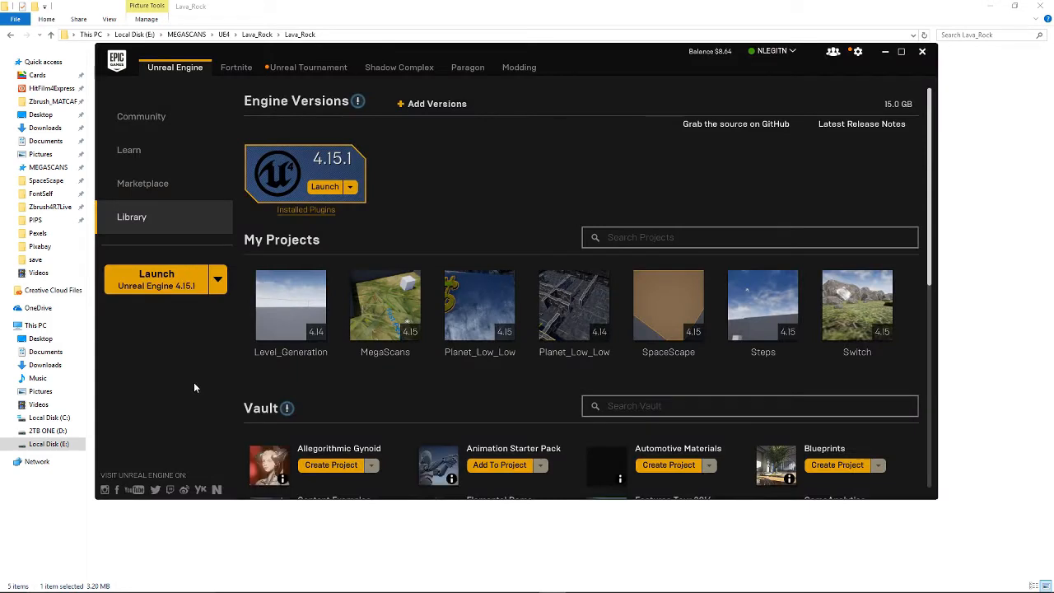
pyautogui.moveTo(243, 249)
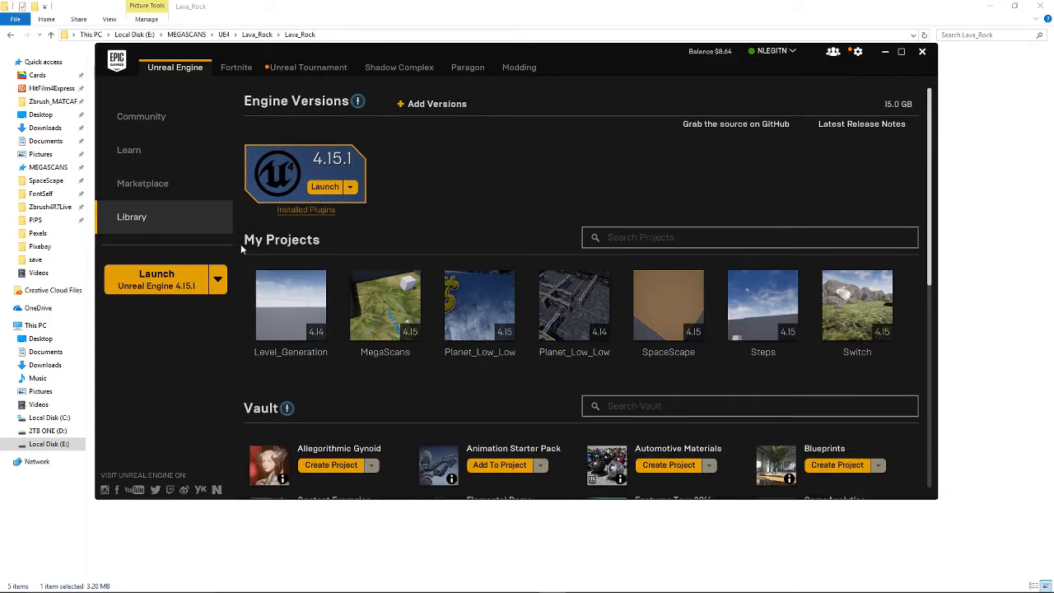
# Launch Unreal Engine 4.15.1 from the launcher's Library
pyautogui.click(324, 186)
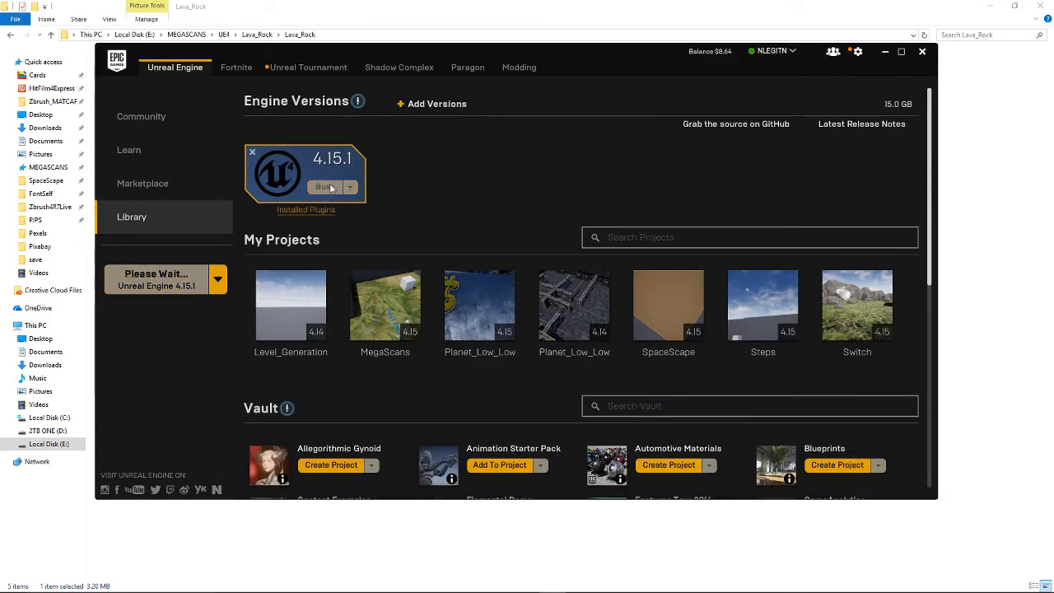
pyautogui.click(324, 187)
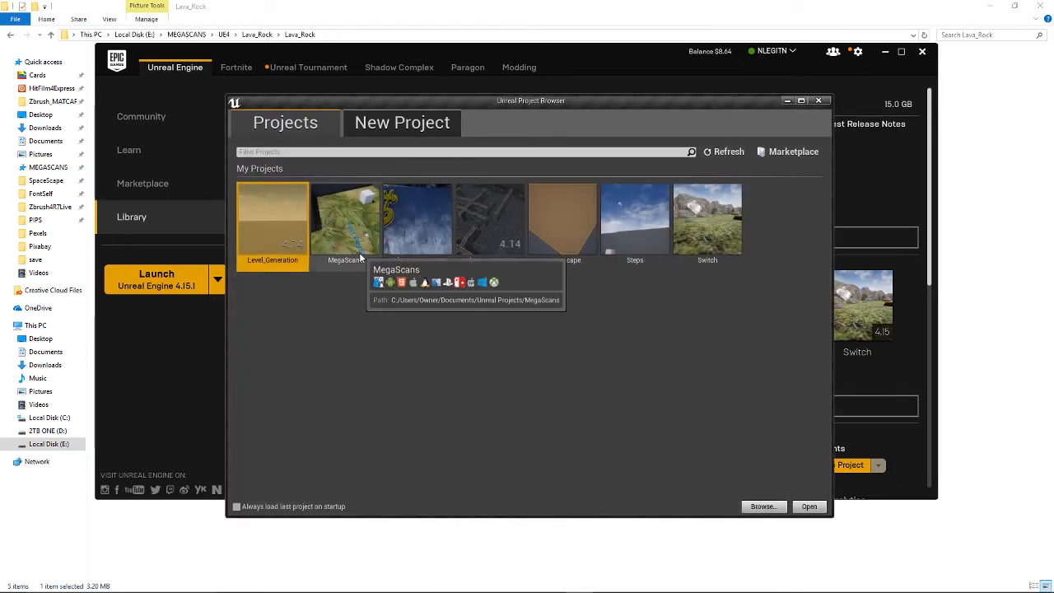
# Start a new First Person project and name it Lava_Rock
pyautogui.click(402, 123)
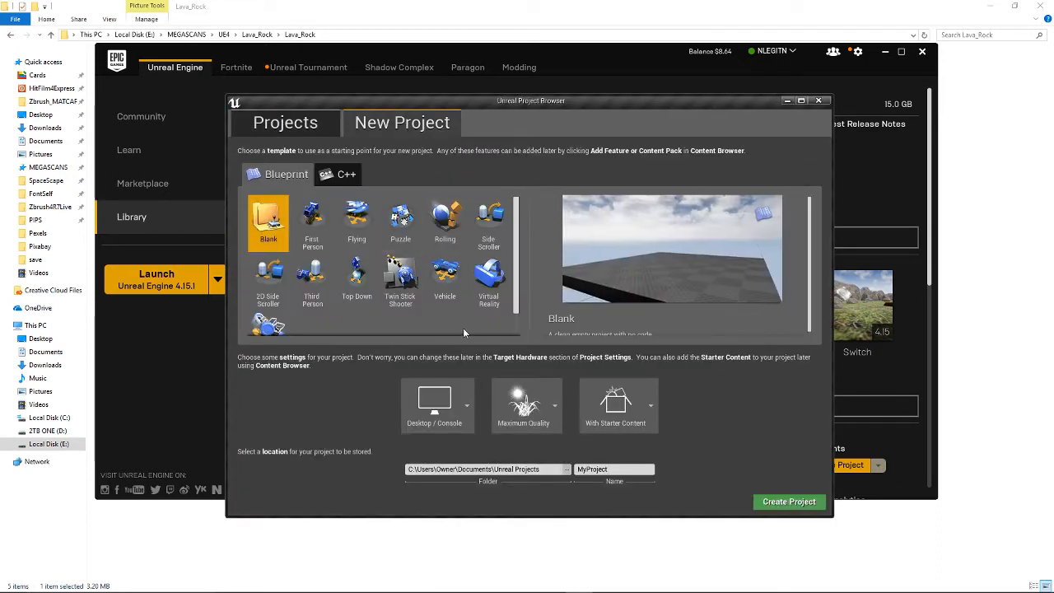
pyautogui.click(312, 220)
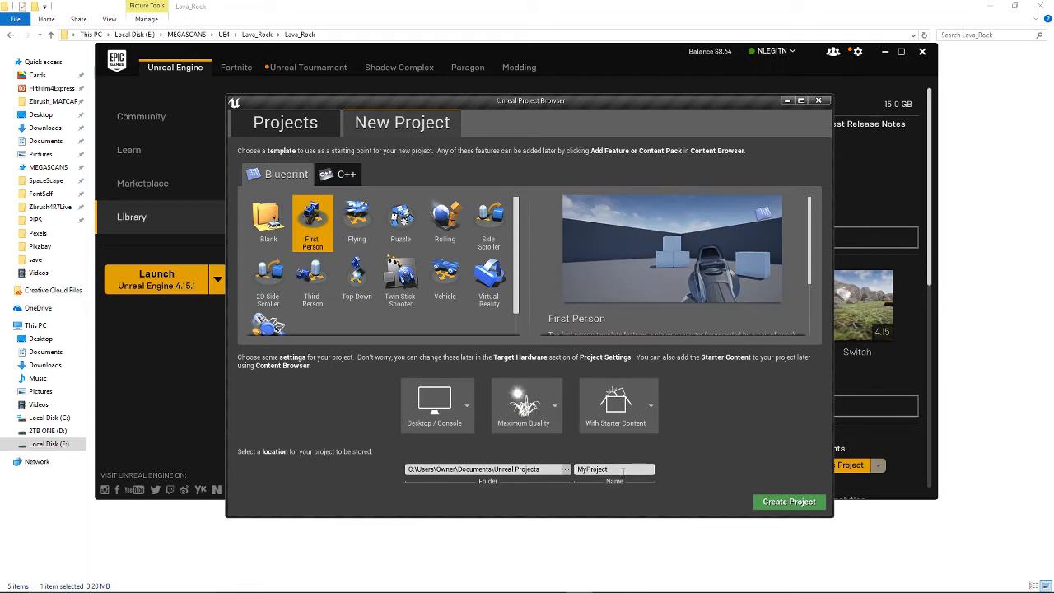
pyautogui.write('L')
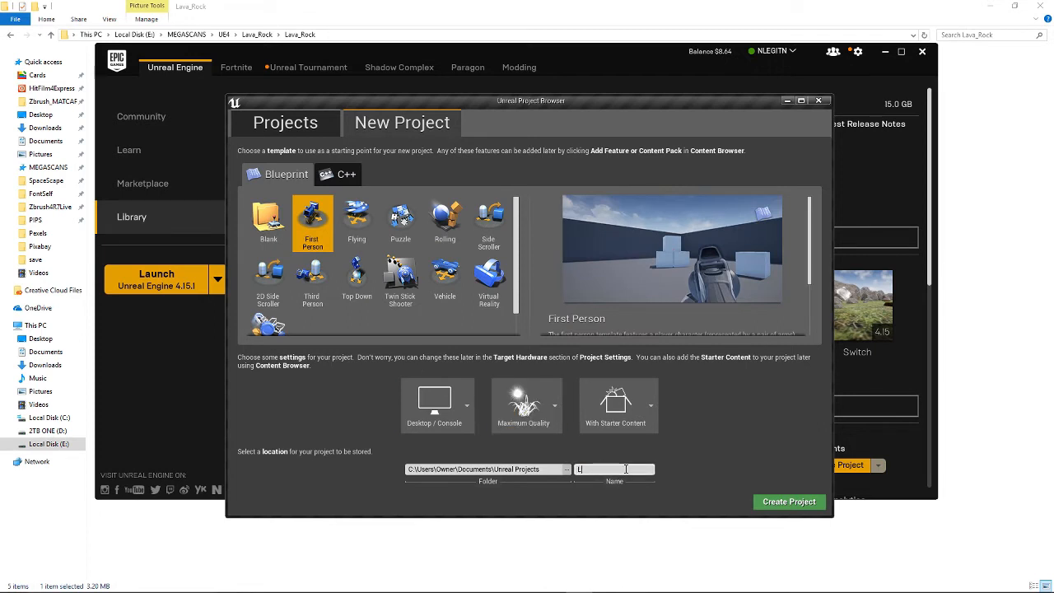
pyautogui.write('ava_Ro')
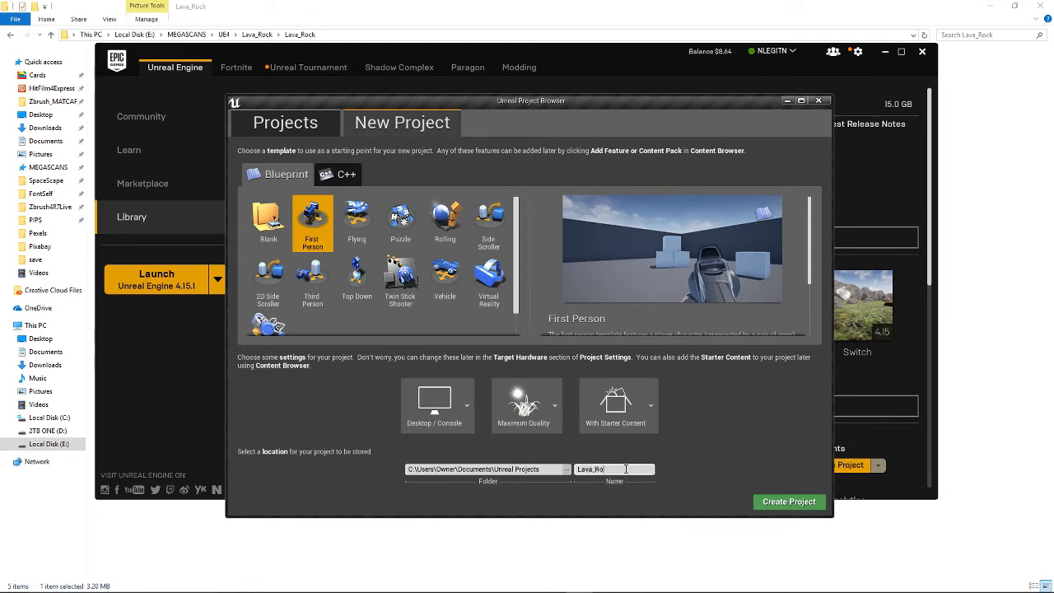
pyautogui.moveTo(787, 502)
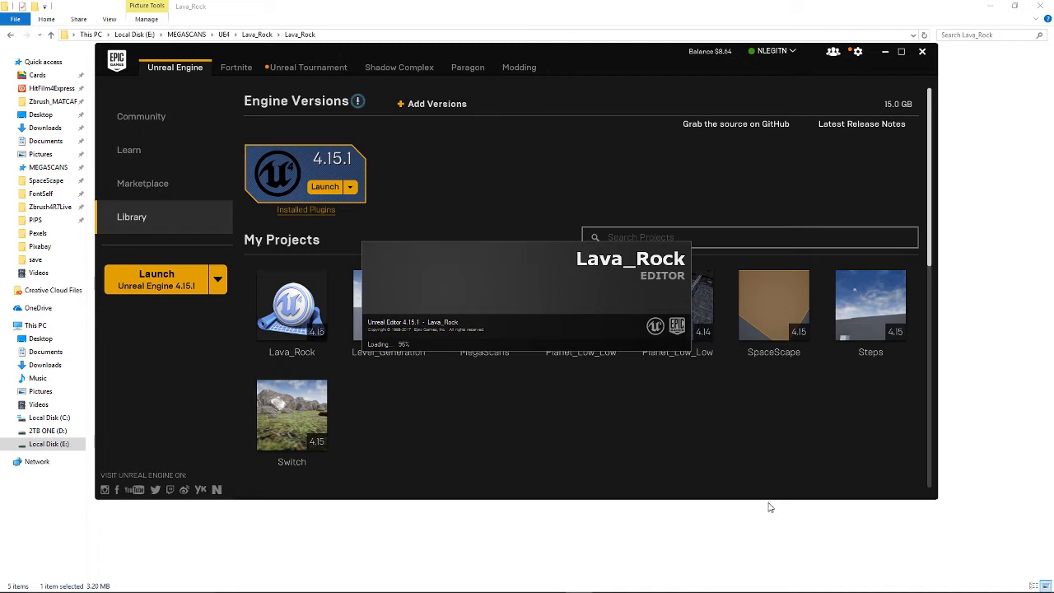
pyautogui.moveTo(435, 408)
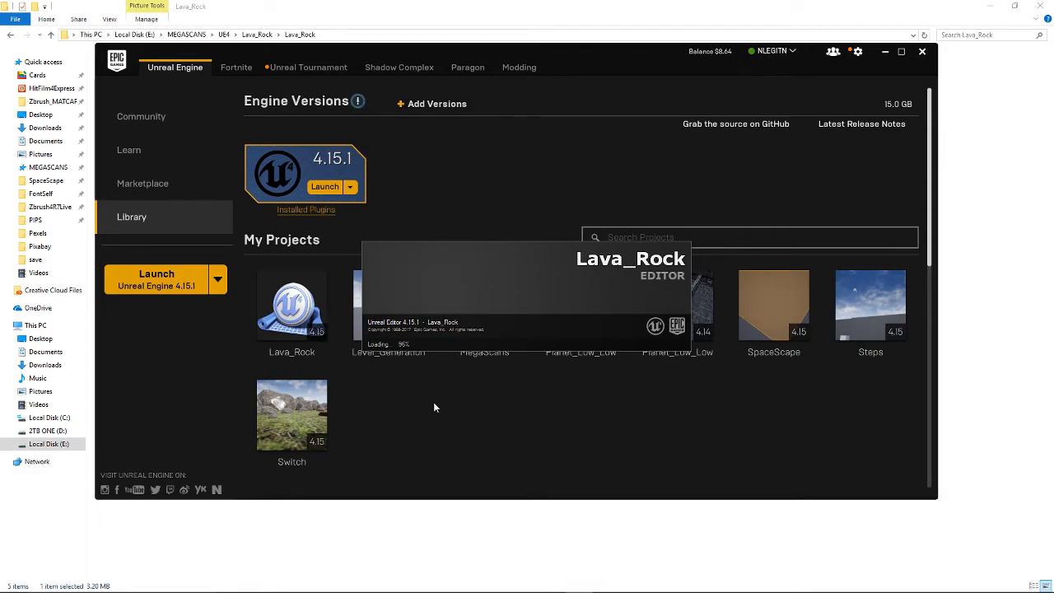
# Import the five Lava_Rock texture maps from the Lava_Rock folder into the Content Browser
pyautogui.click(291, 305)
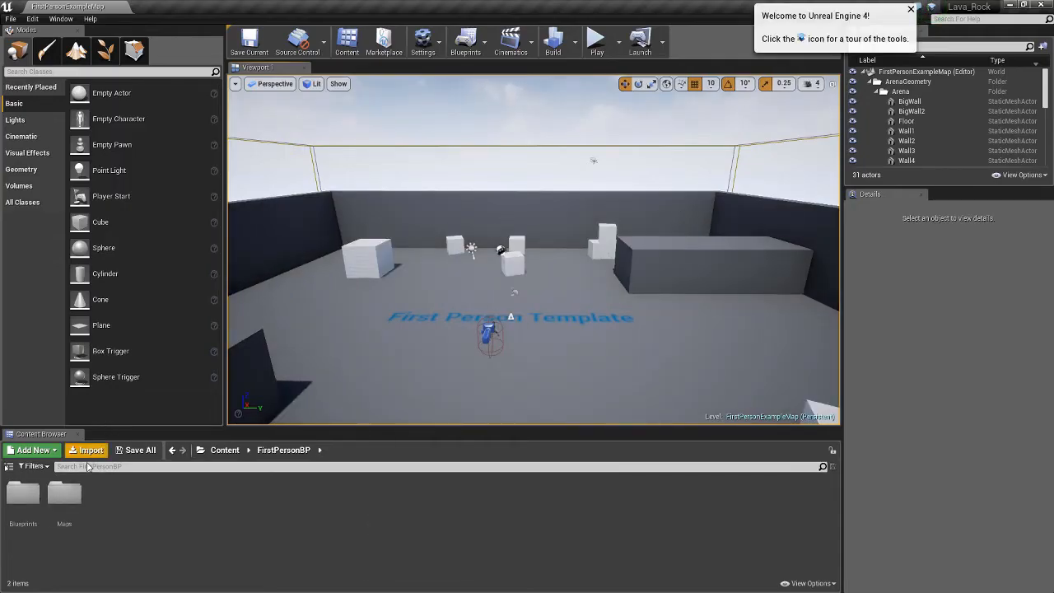
pyautogui.click(91, 449)
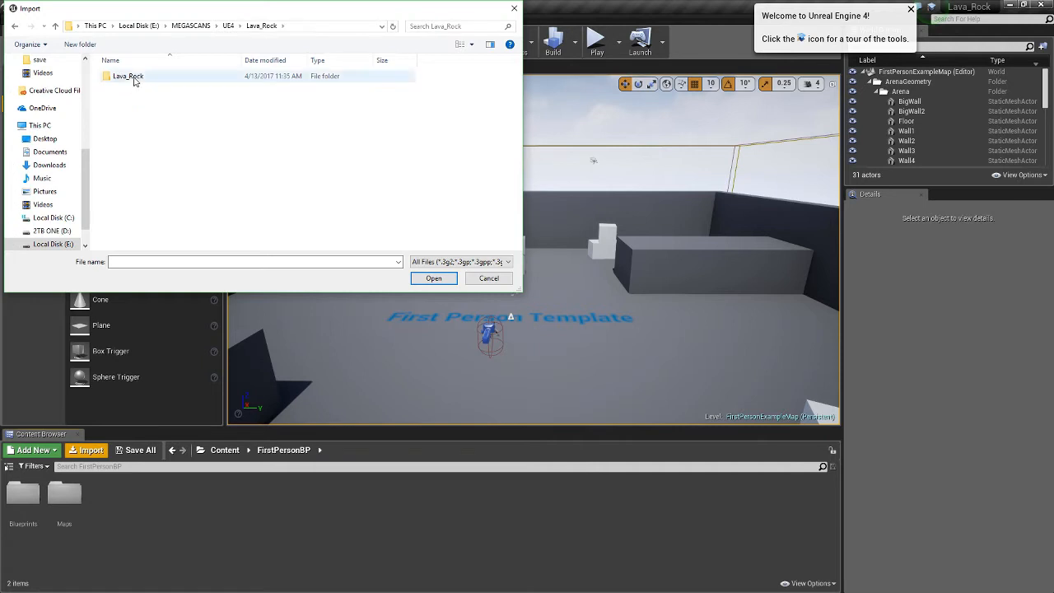
pyautogui.doubleClick(128, 76)
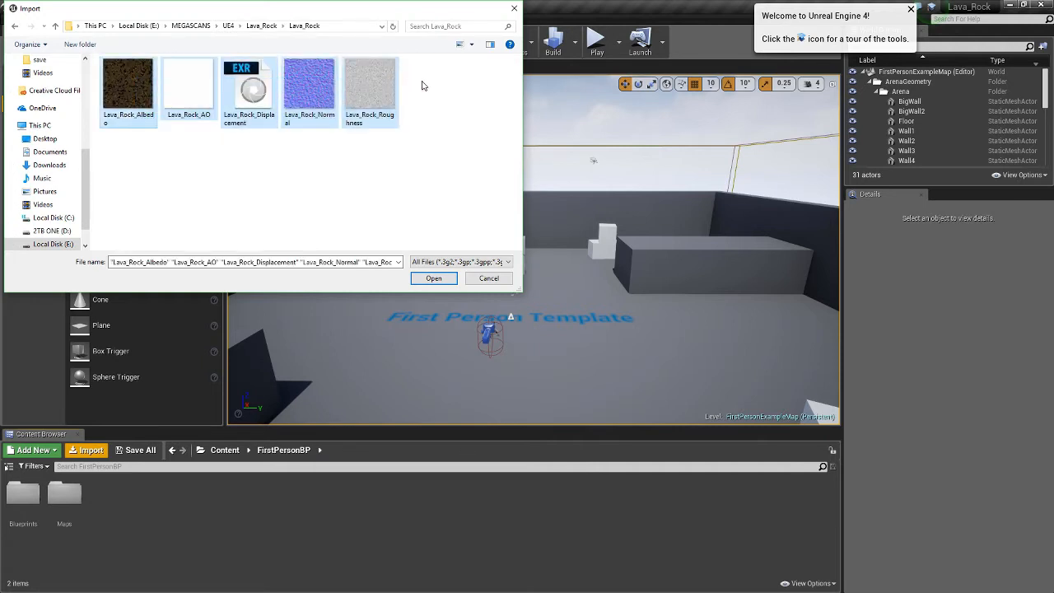
pyautogui.moveTo(433, 277)
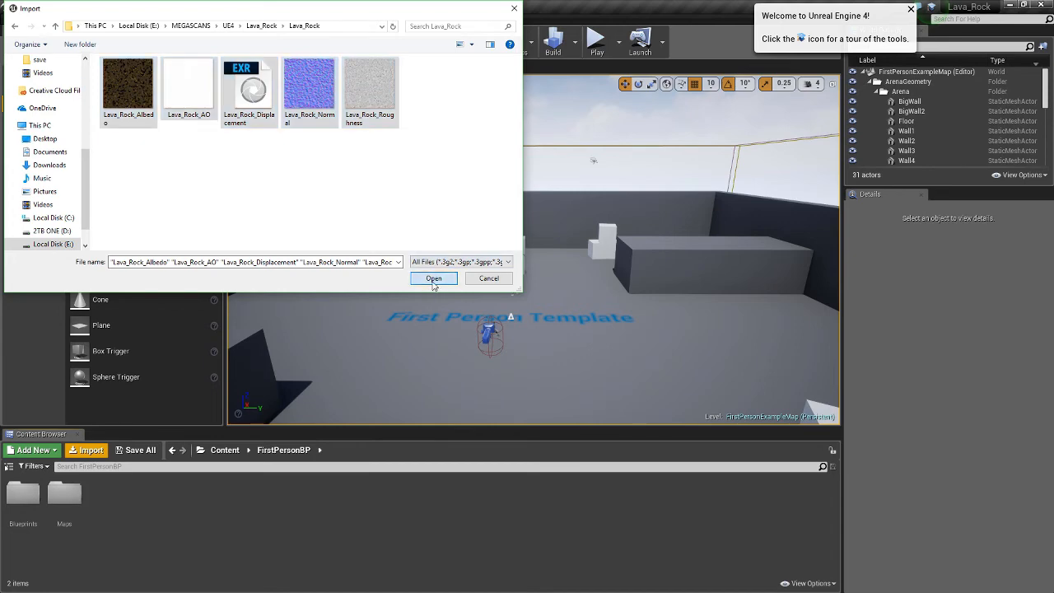
pyautogui.click(433, 277)
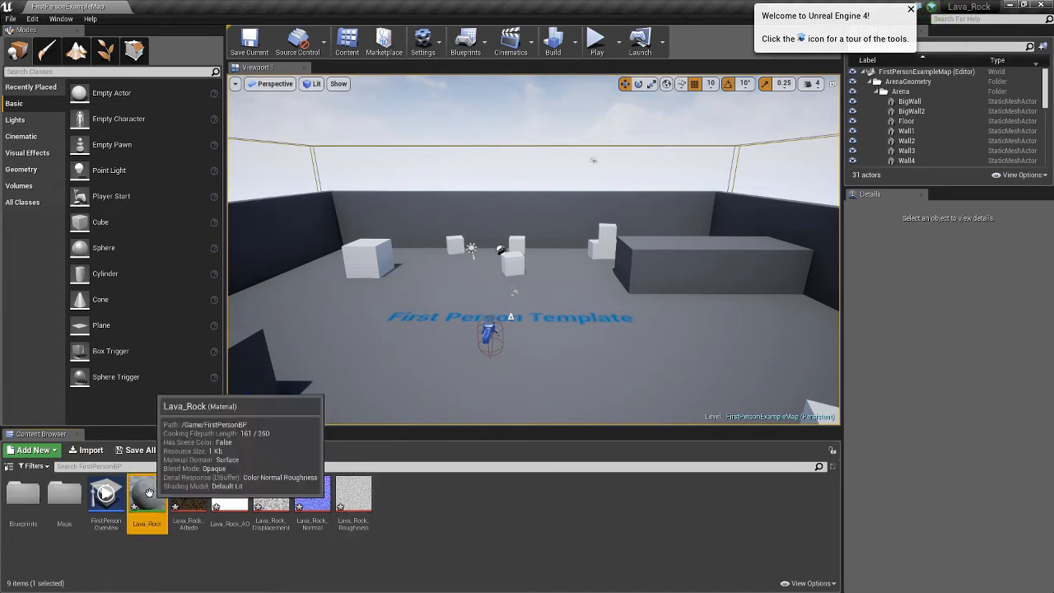
# Edit the Lava_Rock material and wire the albedo sample into Base Color
pyautogui.doubleClick(146, 492)
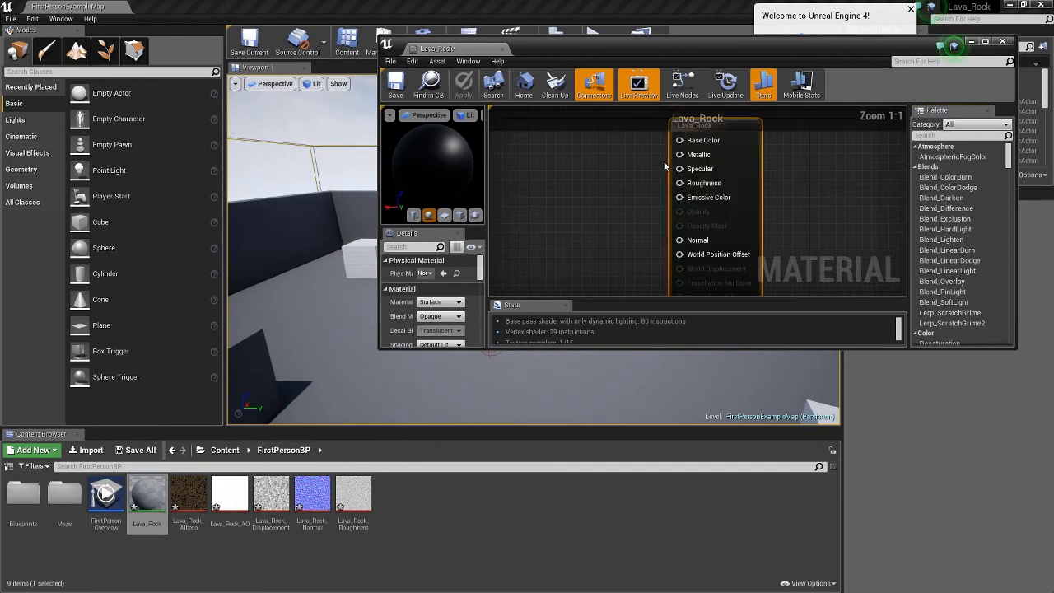
pyautogui.click(188, 494)
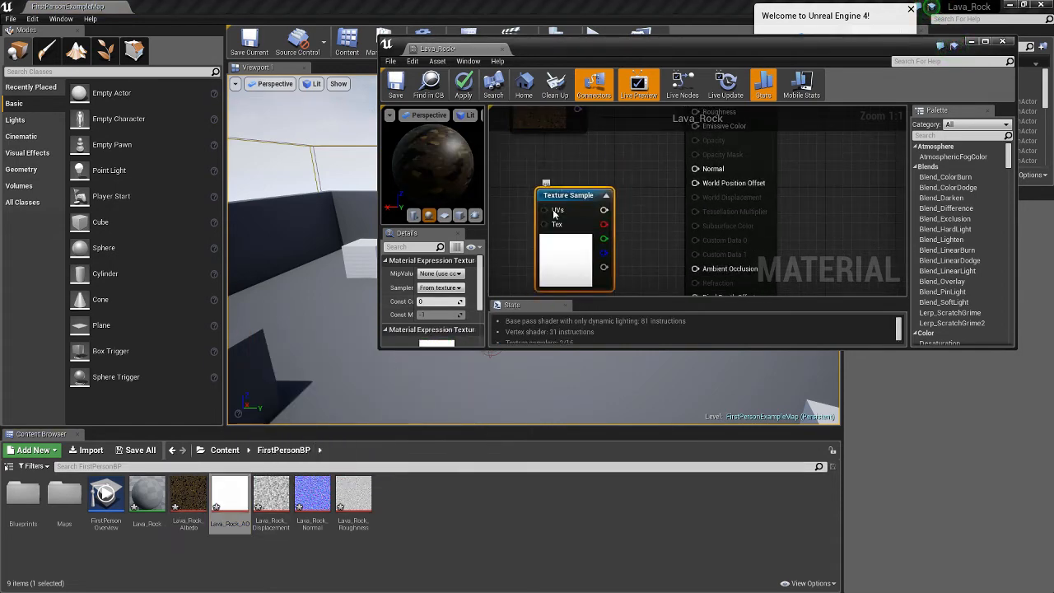
pyautogui.moveTo(568, 196); pyautogui.dragTo(550, 239)
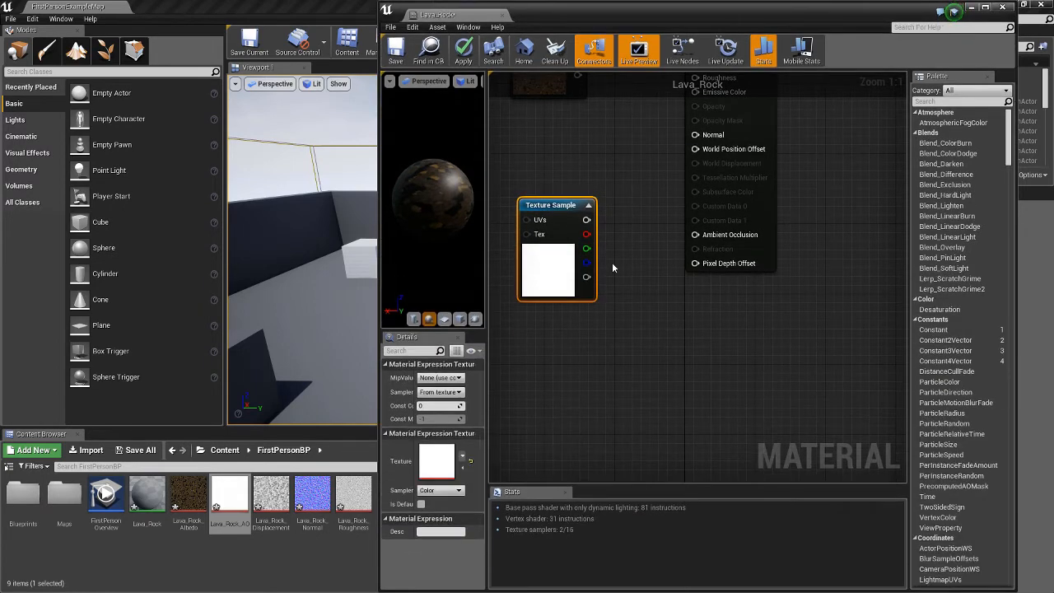
pyautogui.moveTo(586, 234); pyautogui.dragTo(695, 235)
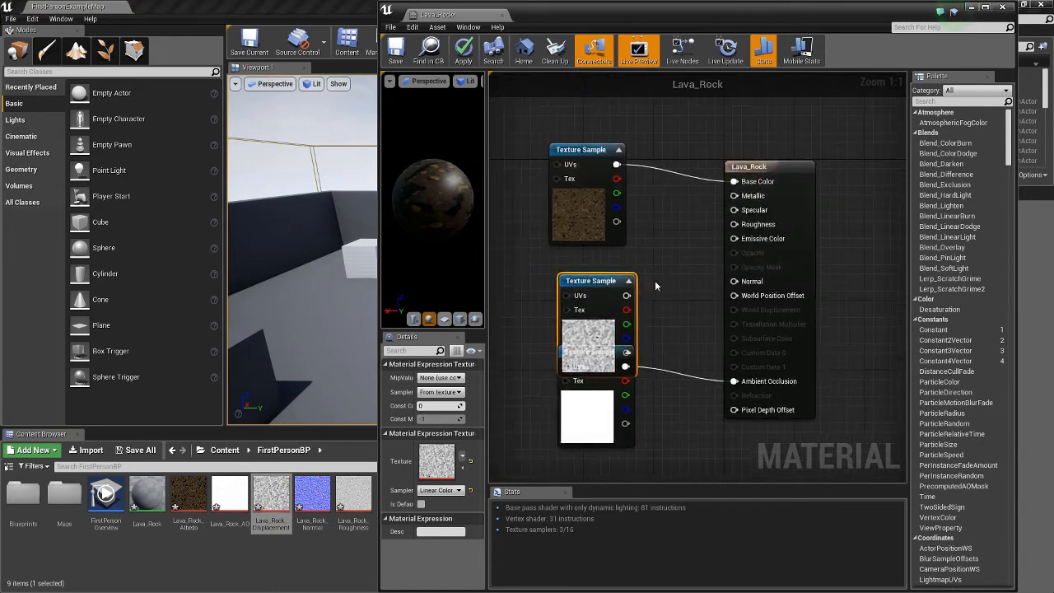
pyautogui.moveTo(590, 281)
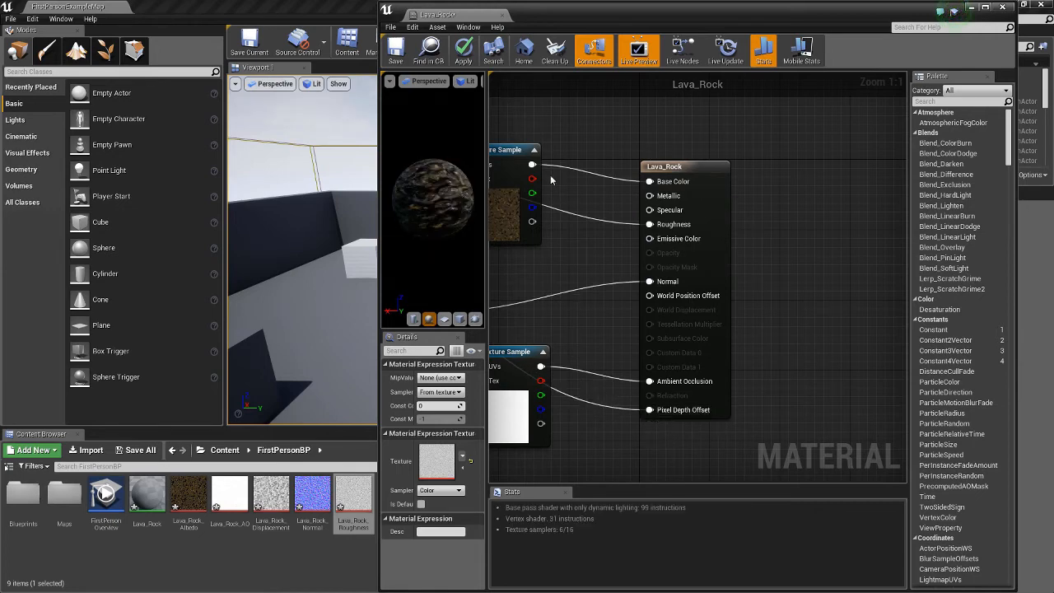
pyautogui.moveTo(464, 51)
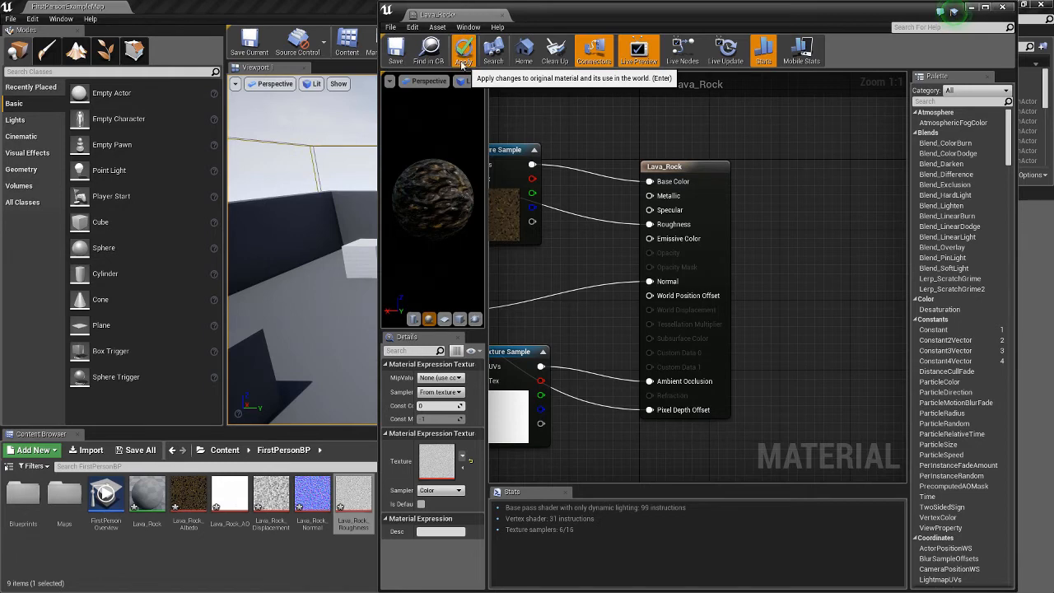
# Apply the Lava_Rock material and close its editor
pyautogui.click(463, 50)
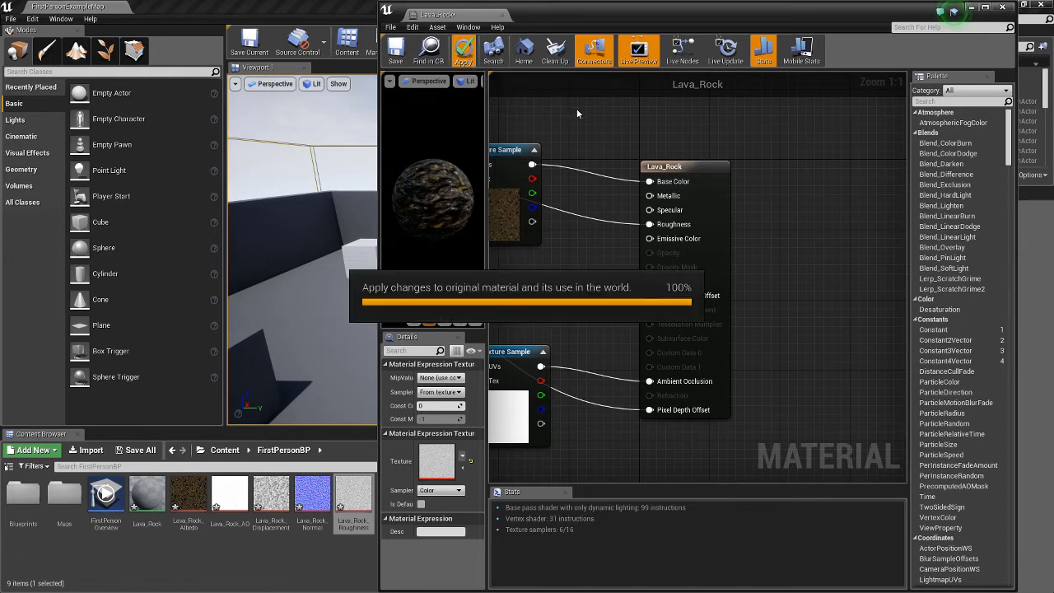
pyautogui.click(462, 50)
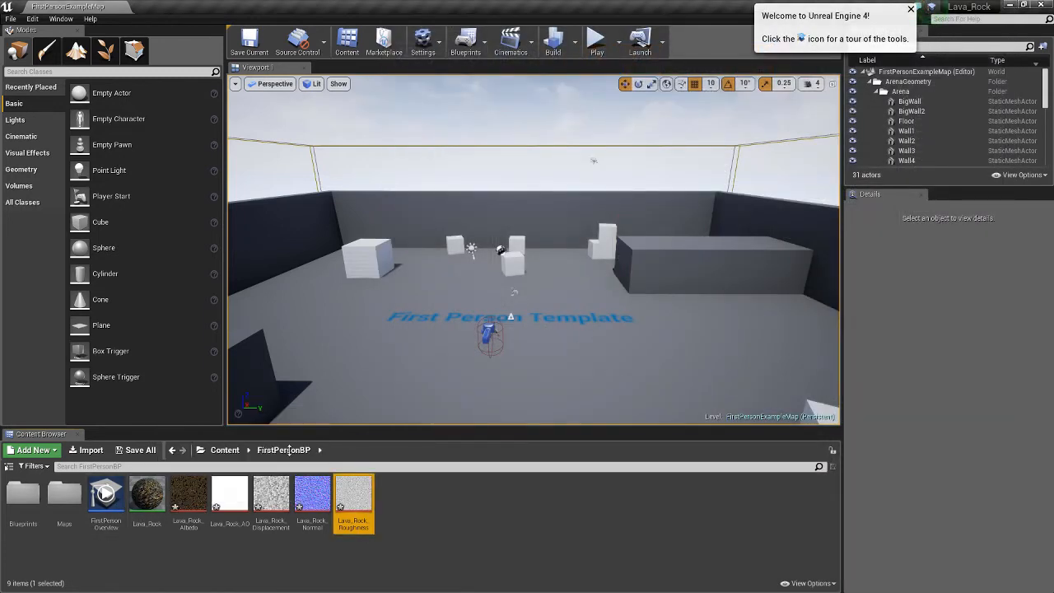
pyautogui.click(146, 492)
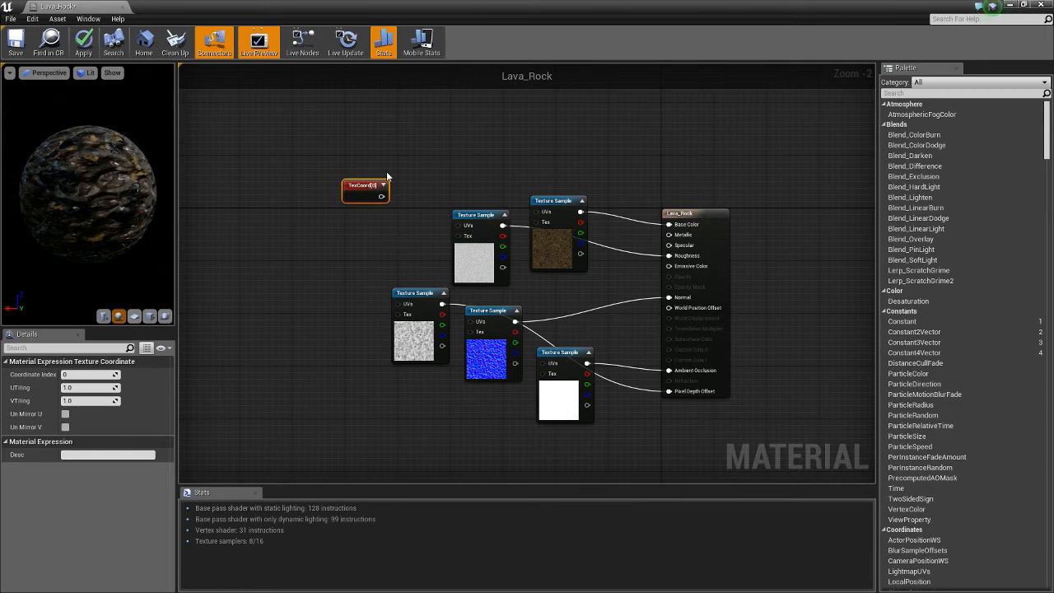
pyautogui.moveTo(474, 156)
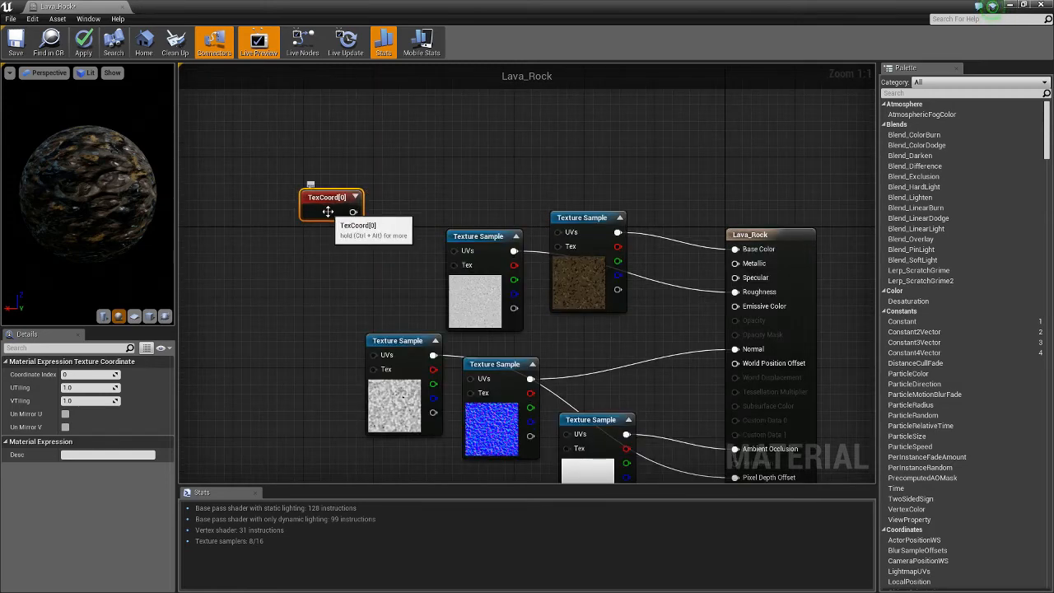
pyautogui.moveTo(66, 414)
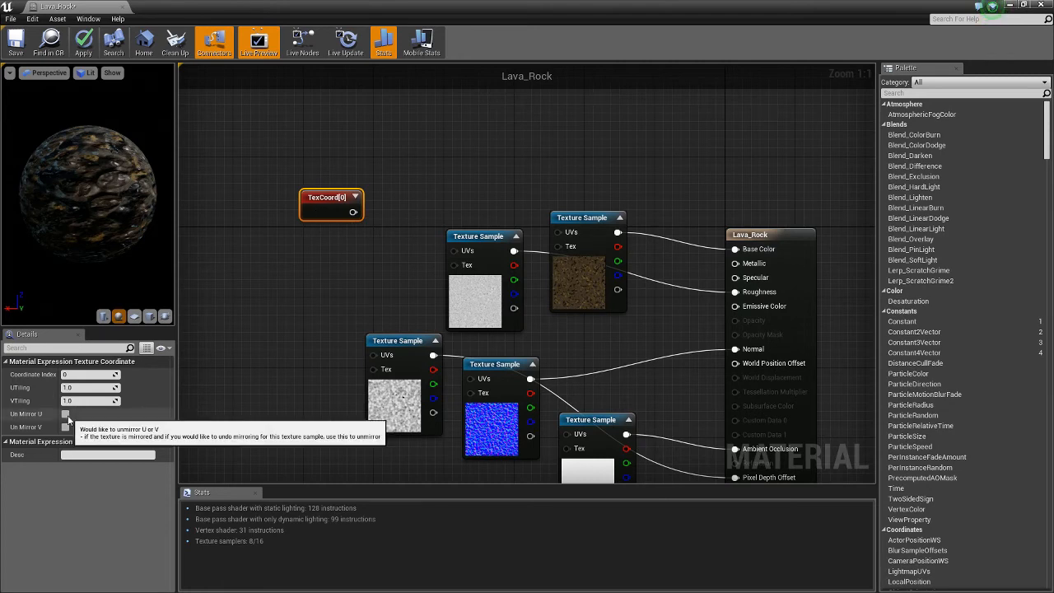
pyautogui.moveTo(67, 388)
pyautogui.write('3')
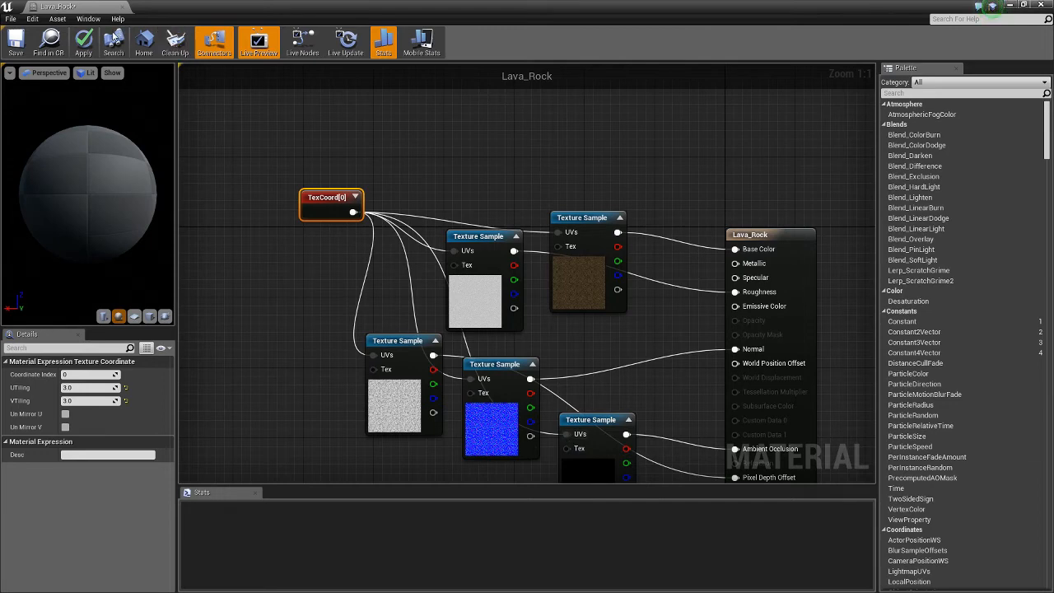
# Apply the 3.0 tiling, save the Lava_Rock material and return to the level
pyautogui.click(84, 42)
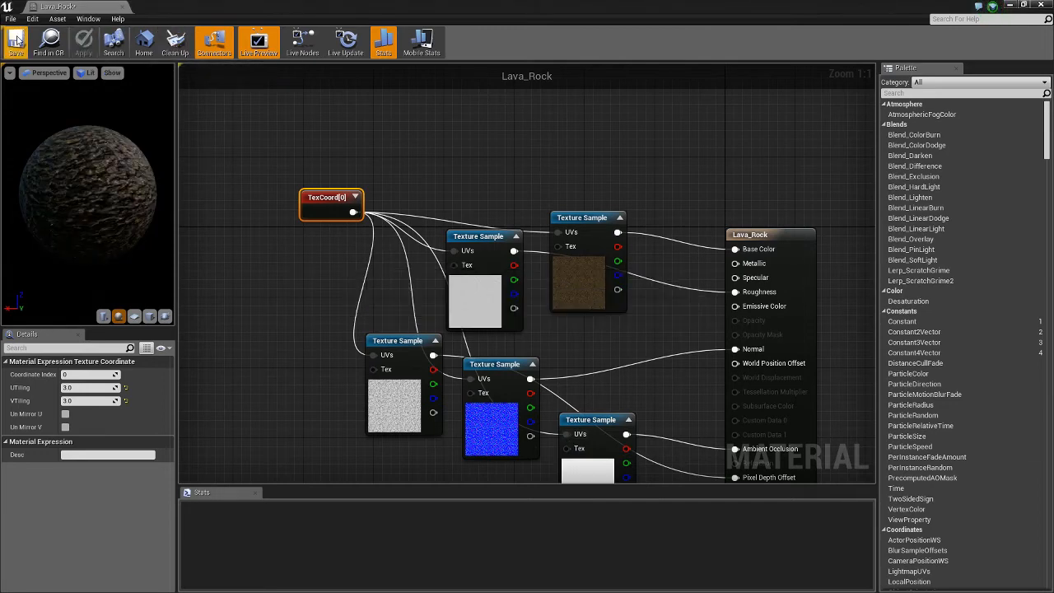
pyautogui.click(15, 41)
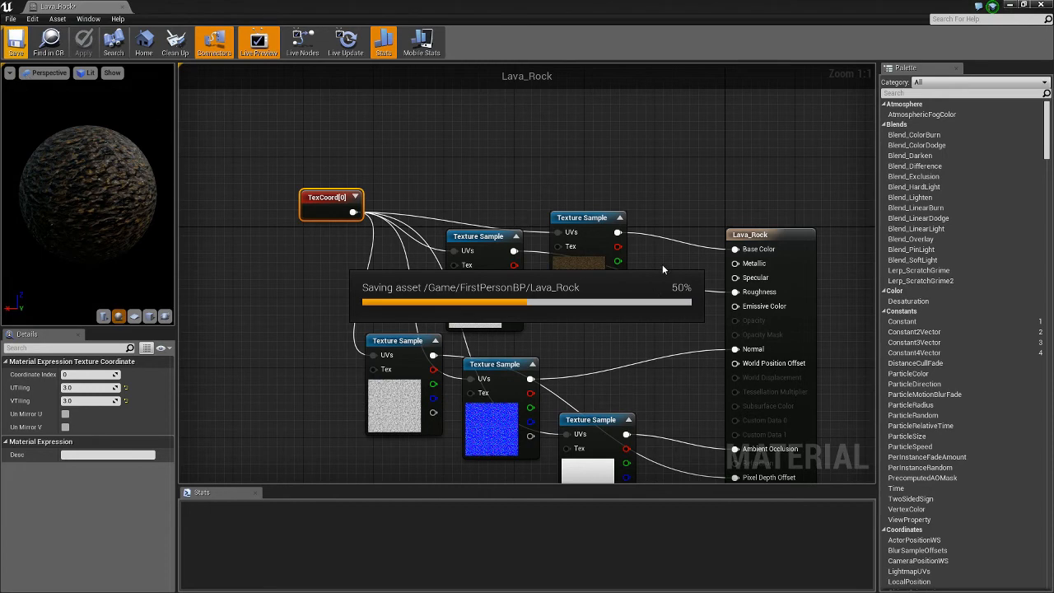
pyautogui.click(15, 42)
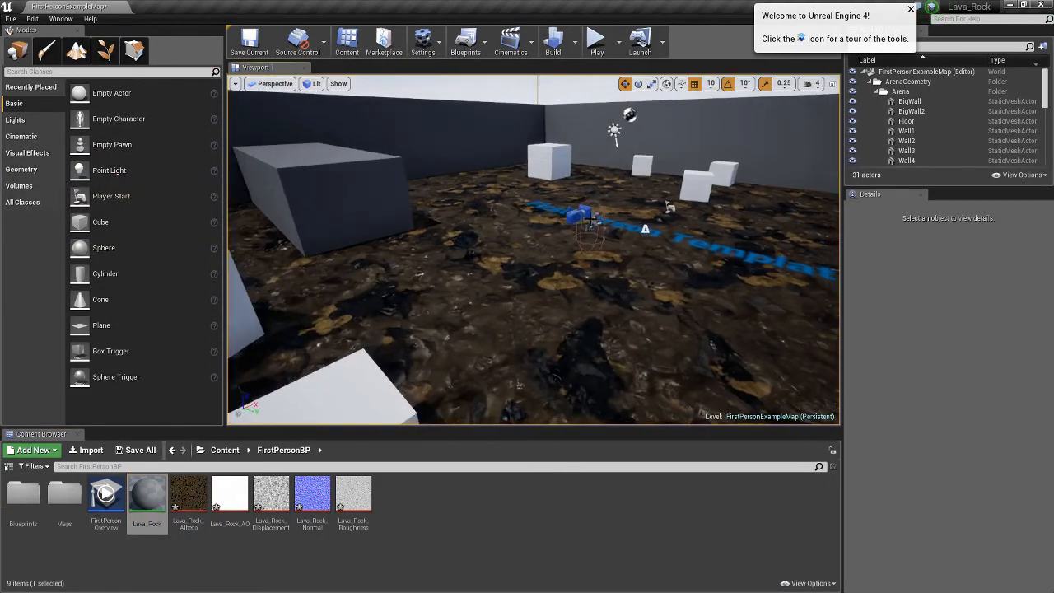
pyautogui.moveTo(596, 38)
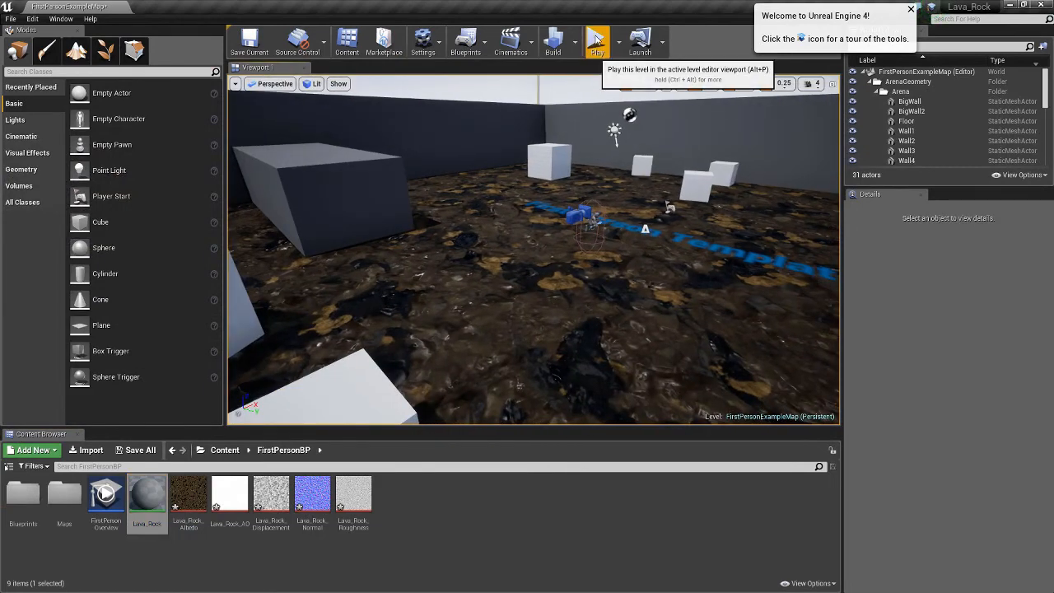
# Play-test the lava rock floor, then reopen Lava_Rock from the Content Browser
pyautogui.click(596, 40)
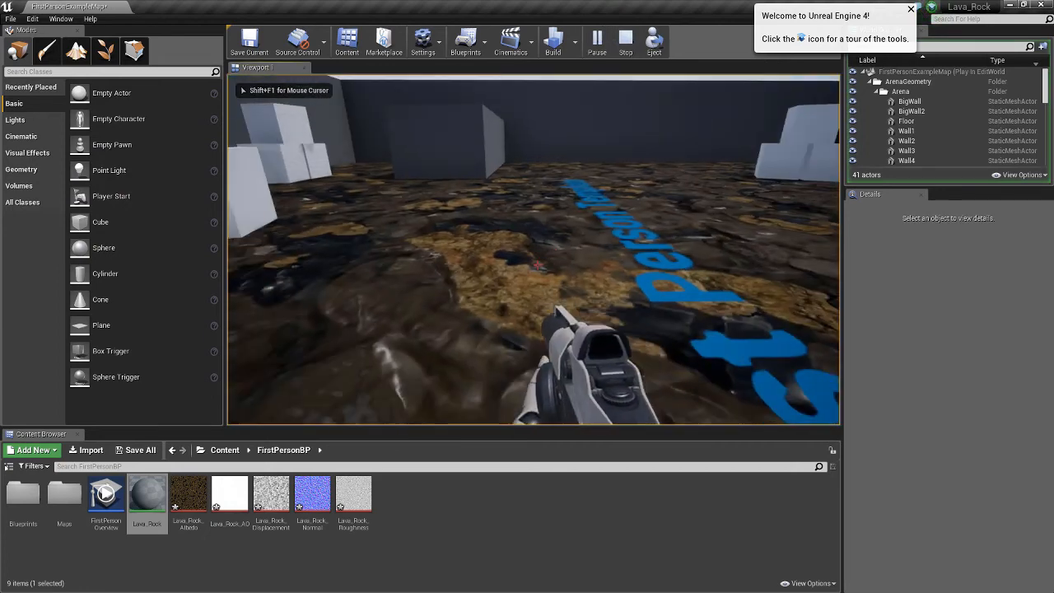
pyautogui.doubleClick(146, 494)
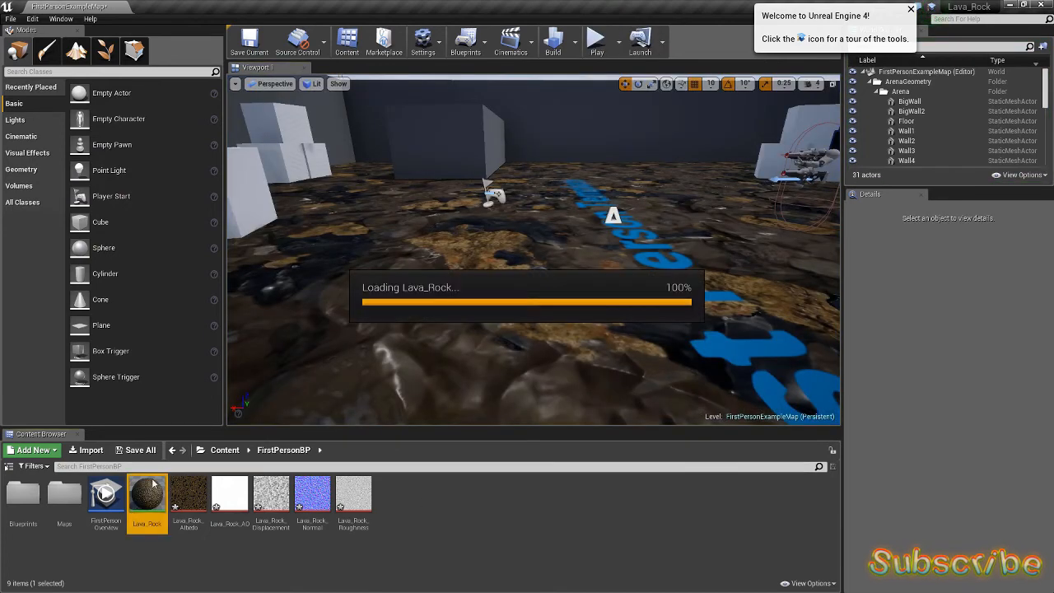
pyautogui.doubleClick(146, 494)
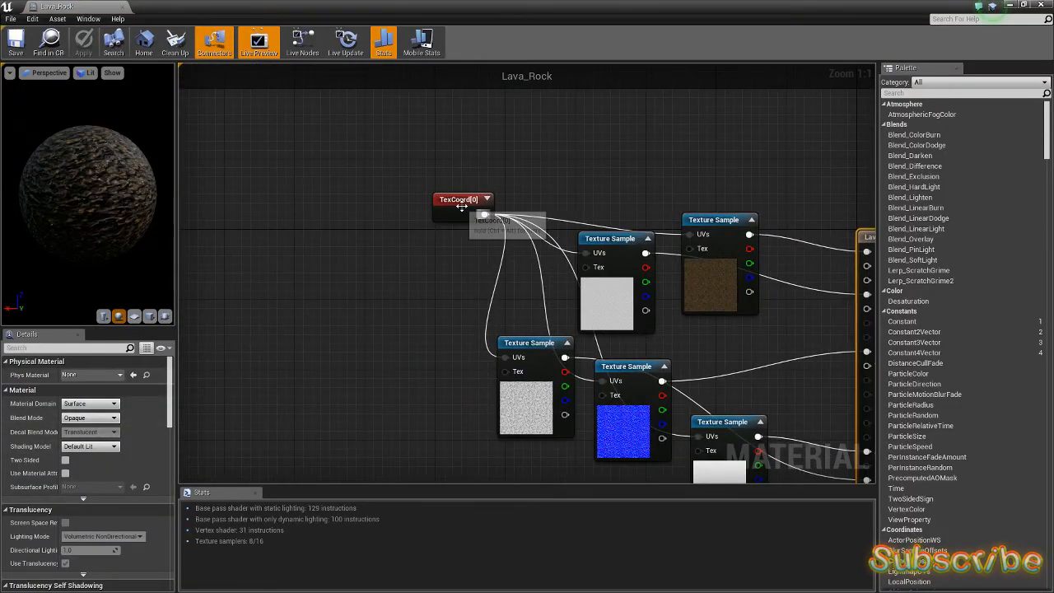
# Set the TexCoord node to 6.0 U and V tiling, apply, save and return to the level
pyautogui.click(464, 200)
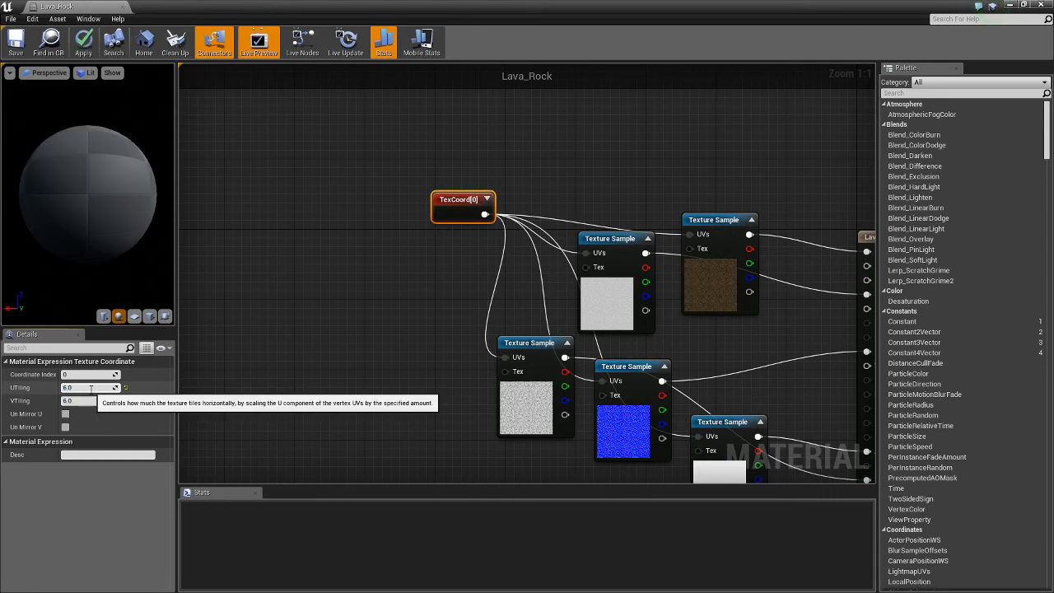
pyautogui.click(82, 42)
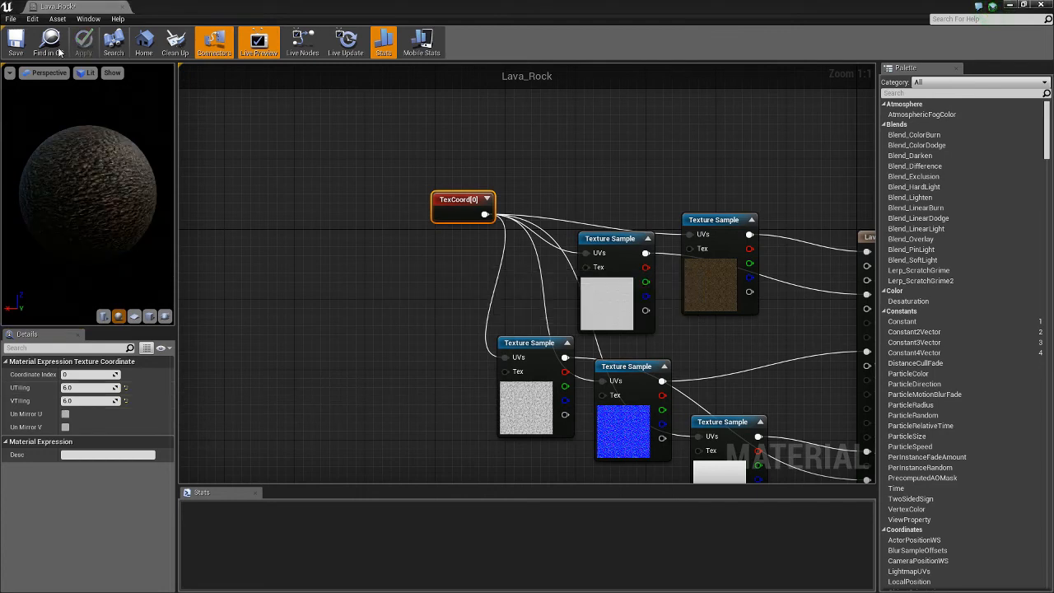
pyautogui.click(14, 41)
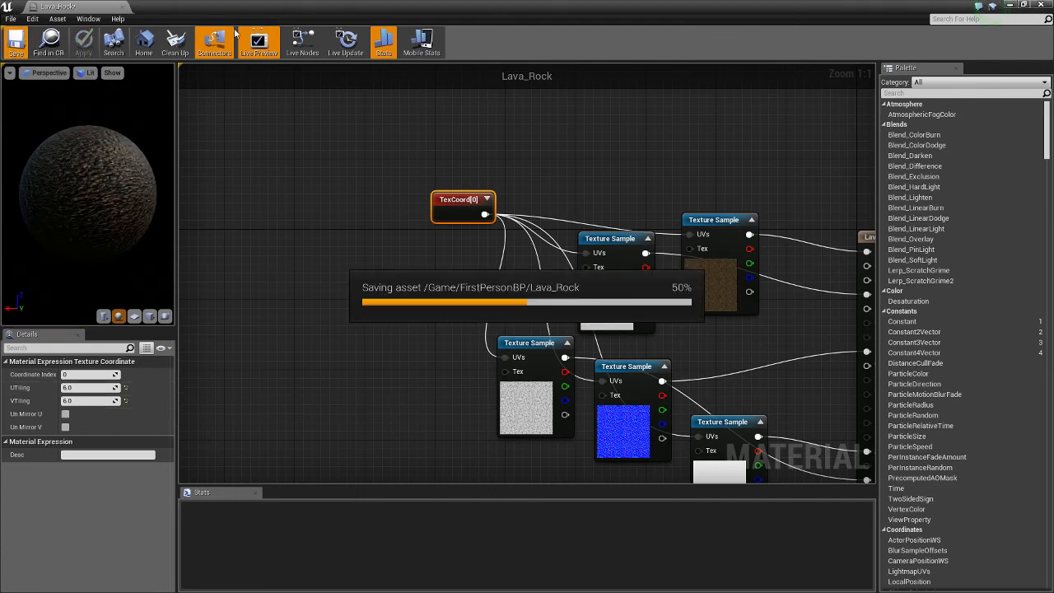
pyautogui.click(15, 41)
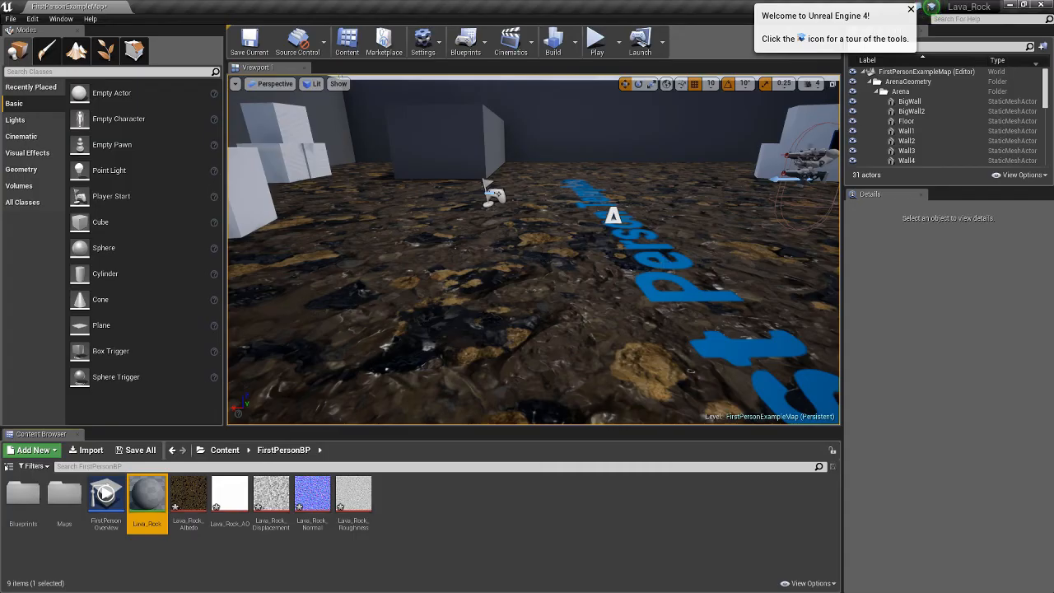
# Build the level's lighting over the rock floor, then reopen Lava_Rock for editing
pyautogui.click(552, 41)
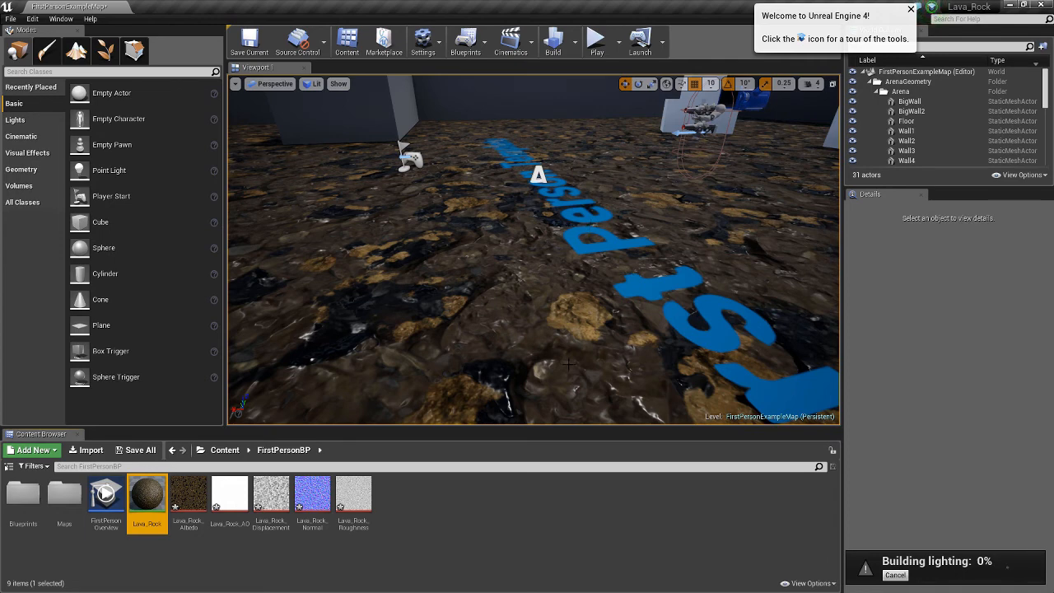
pyautogui.moveTo(732, 377)
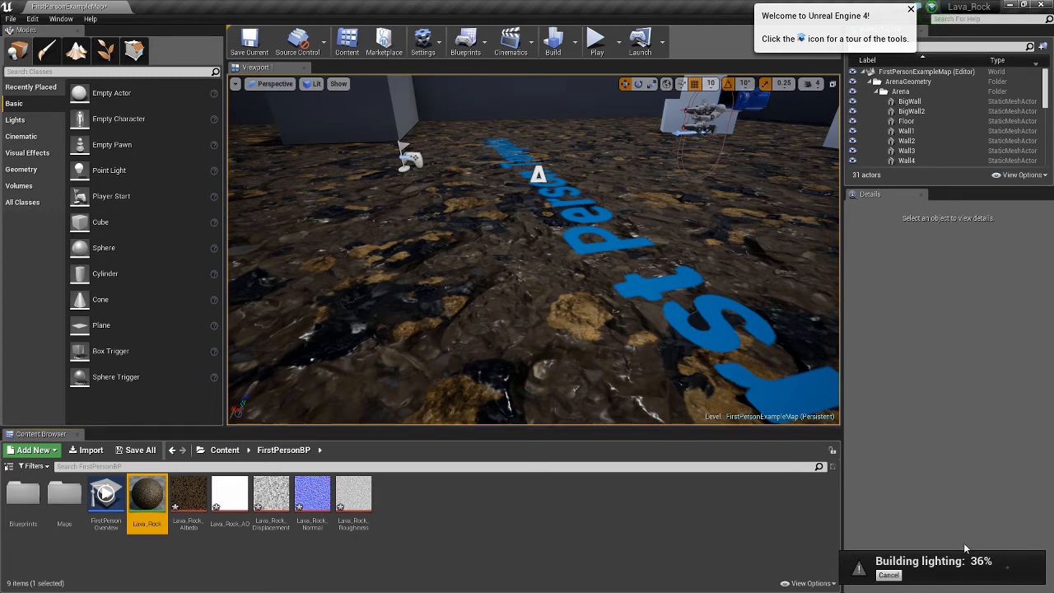
pyautogui.moveTo(811, 505)
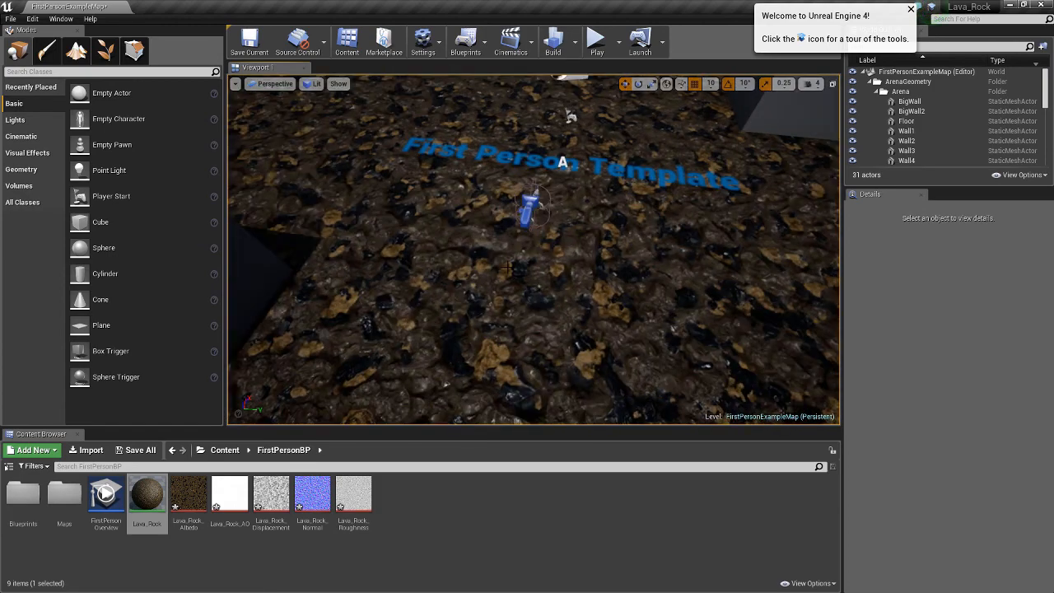
pyautogui.doubleClick(146, 494)
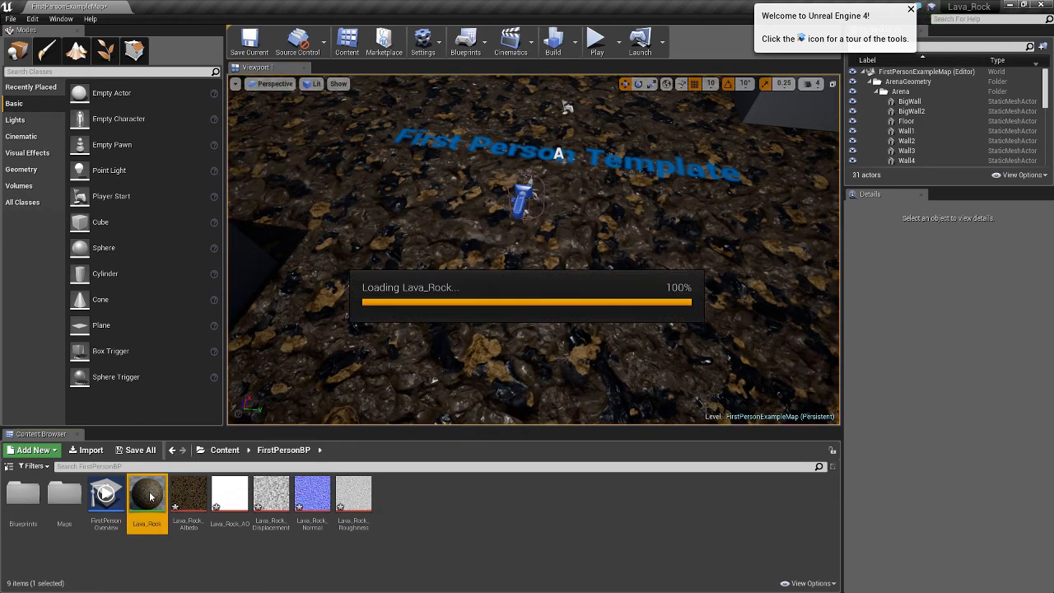
# Raise the TexCoord U and V tiling to 10.0 and apply it to the floor
pyautogui.doubleClick(147, 494)
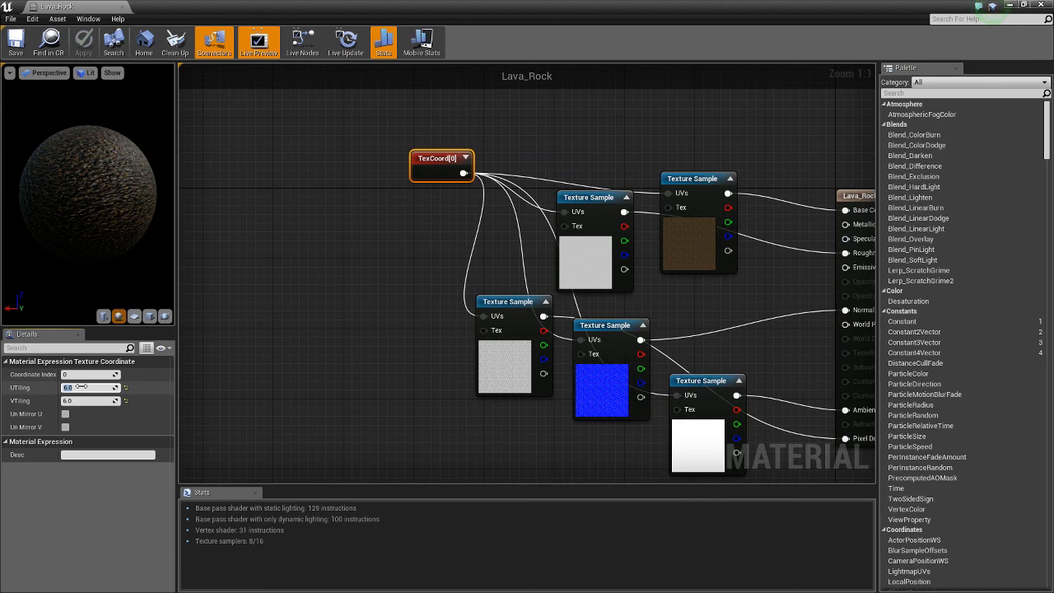
pyautogui.write('10.0')
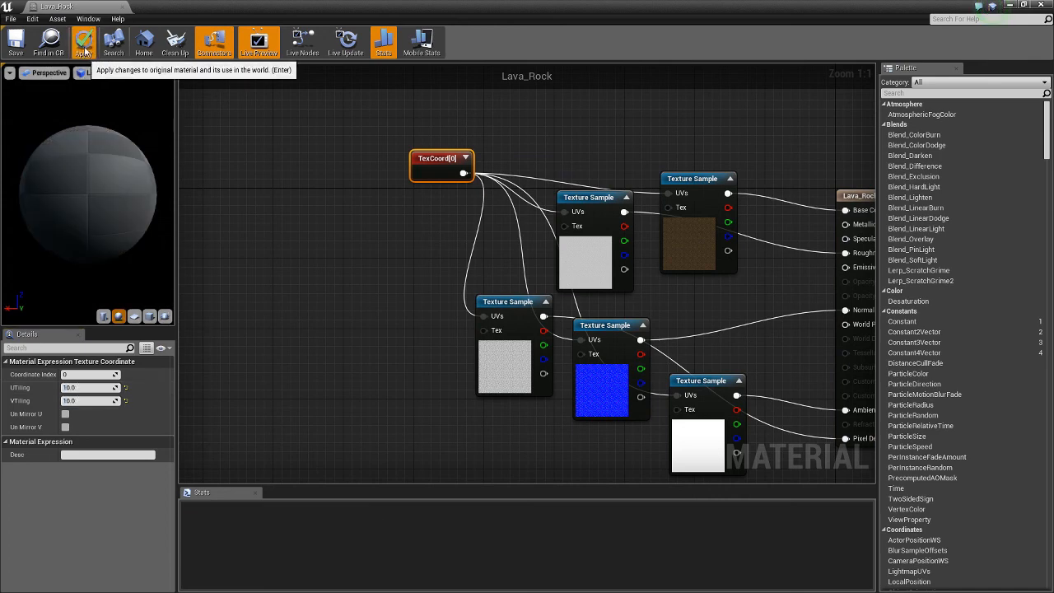
pyautogui.click(83, 42)
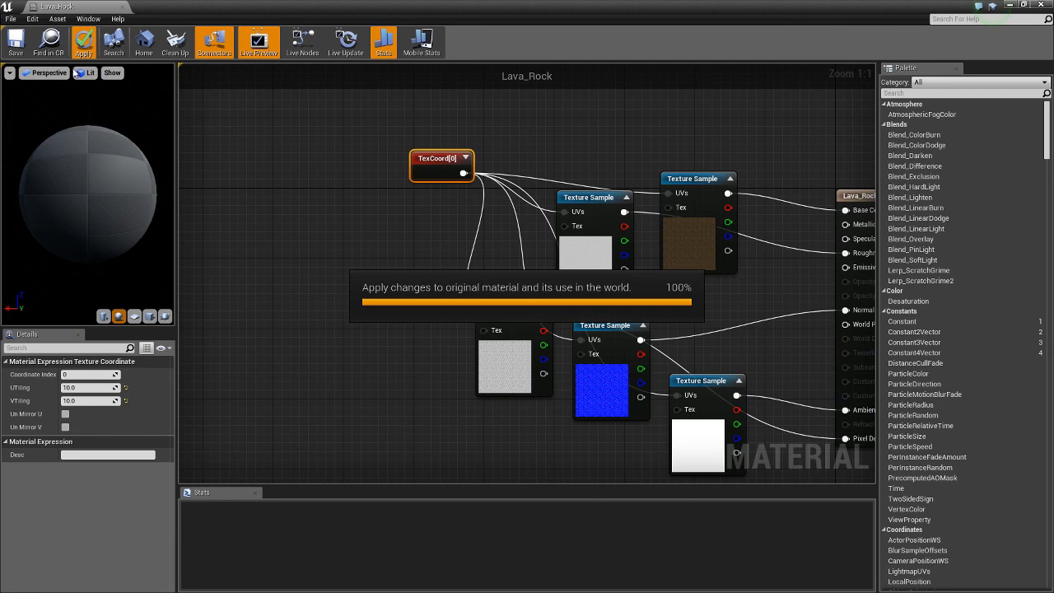
pyautogui.click(83, 42)
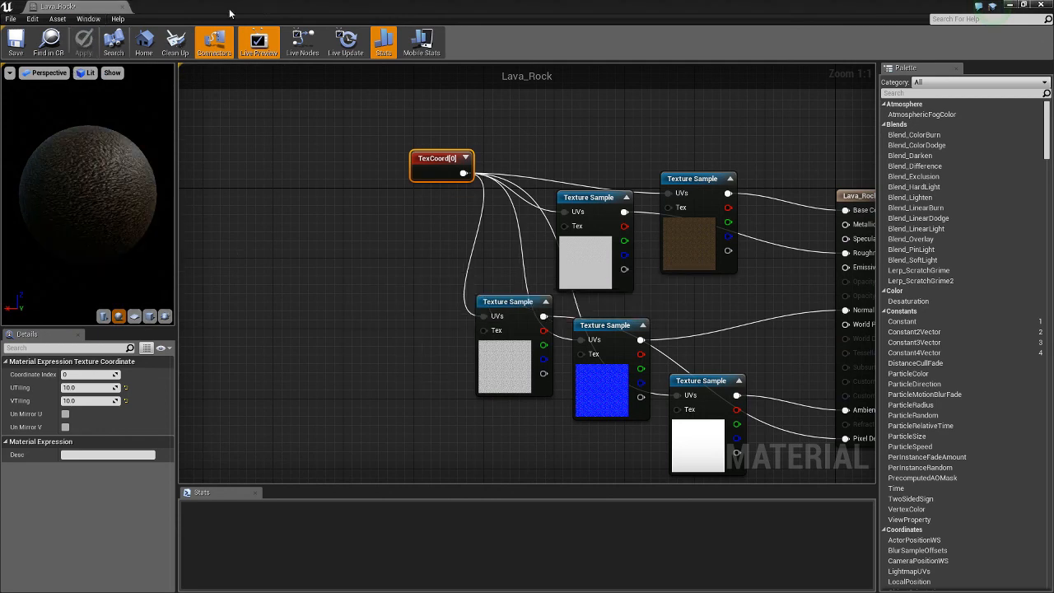